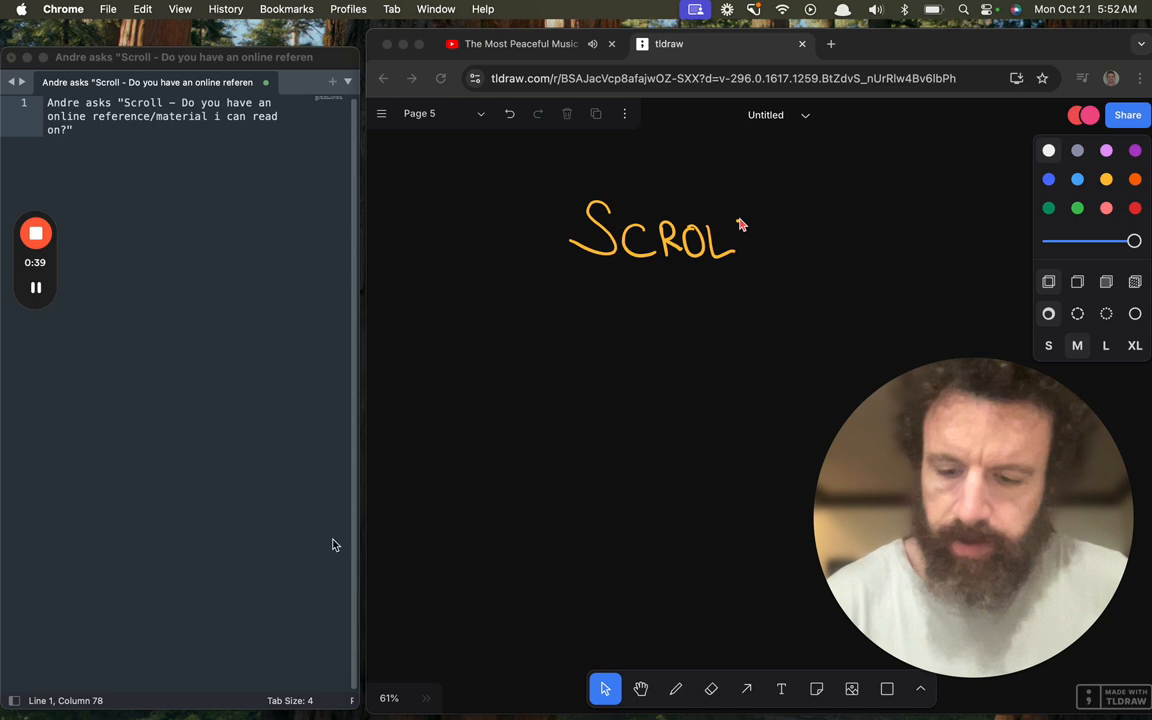
- Handwrite the heading SCROLL with the note '- It's a language.' beneath it
drag(736, 220, 778, 262)
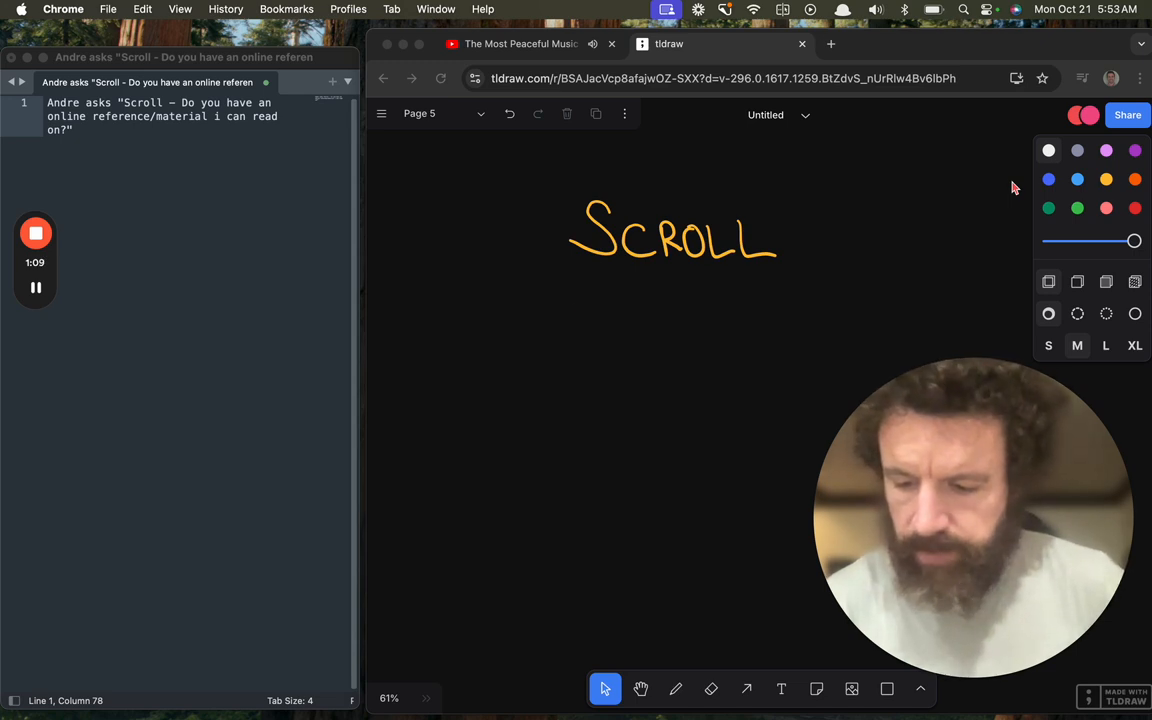
drag(576, 304, 616, 300)
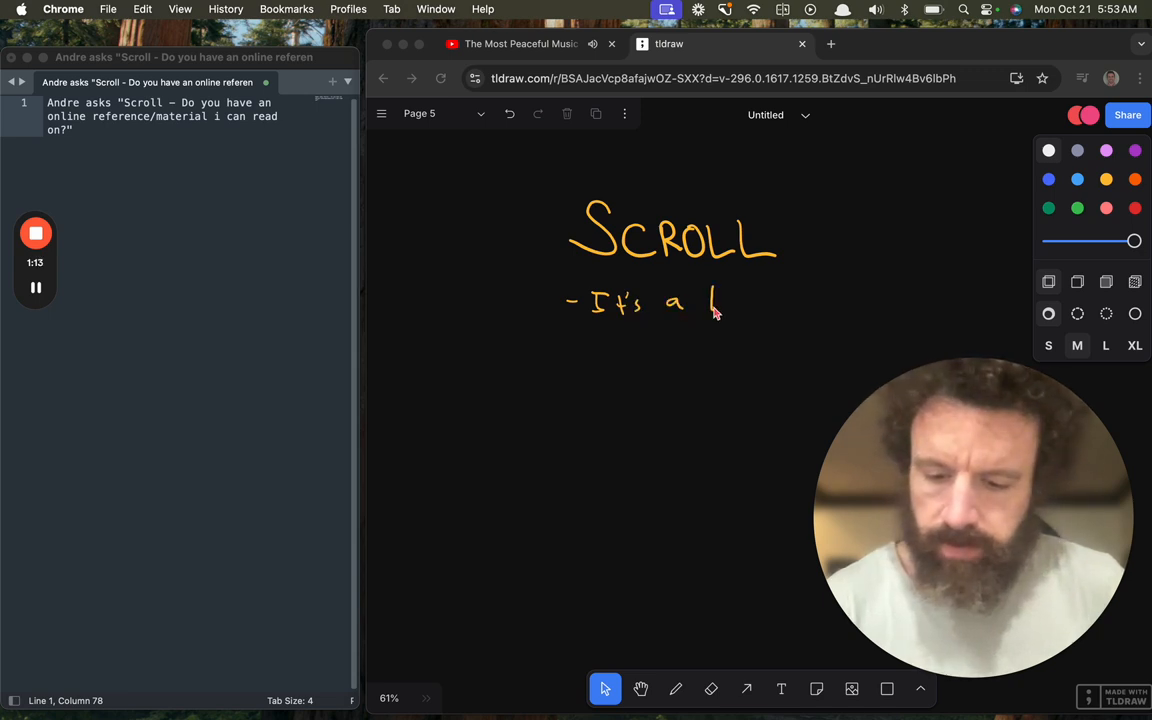
drag(710, 300, 760, 316)
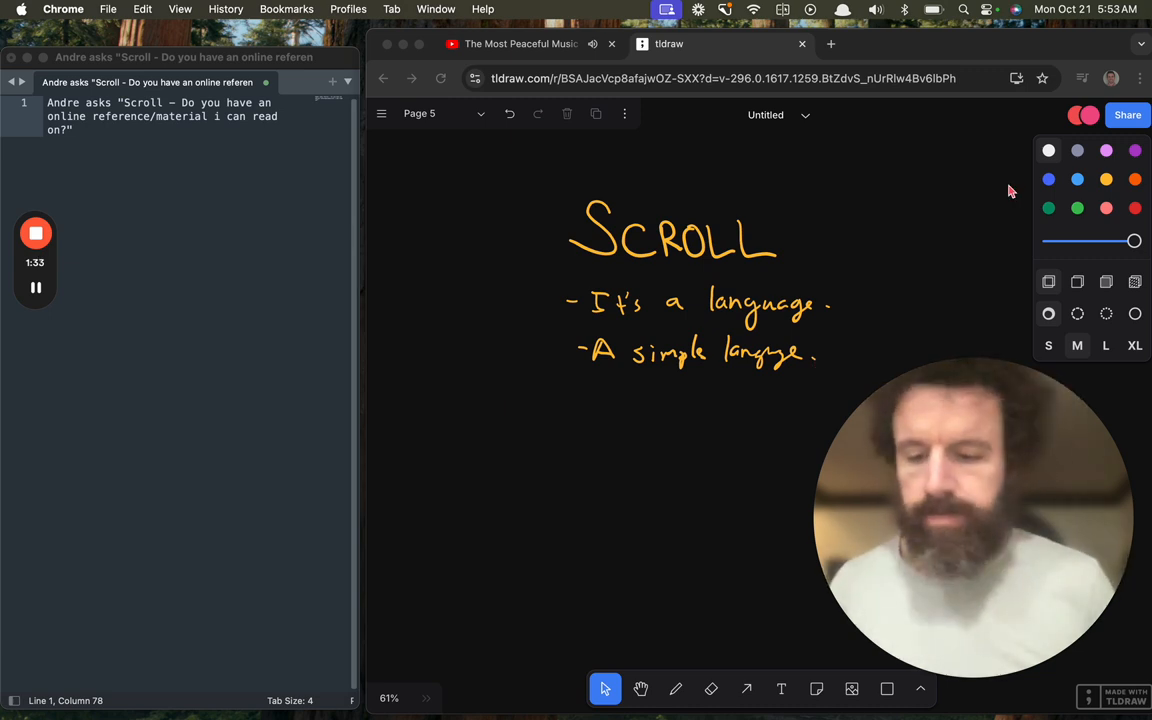
mouse_move(930, 120)
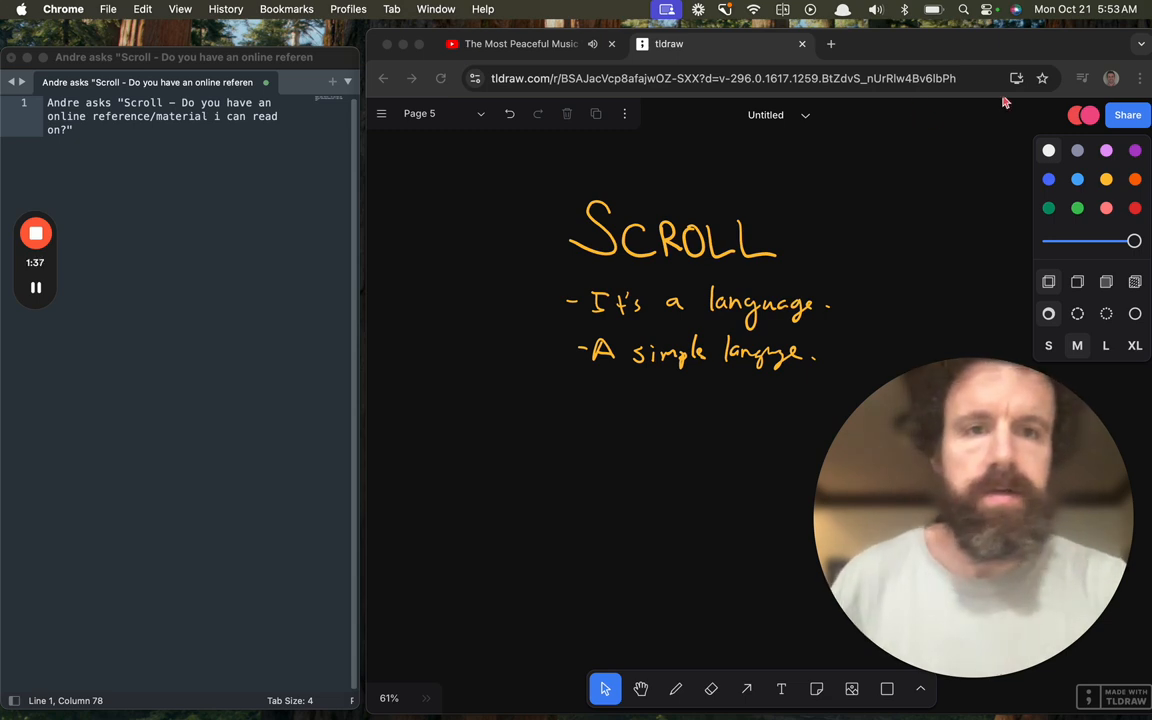
mouse_move(680, 108)
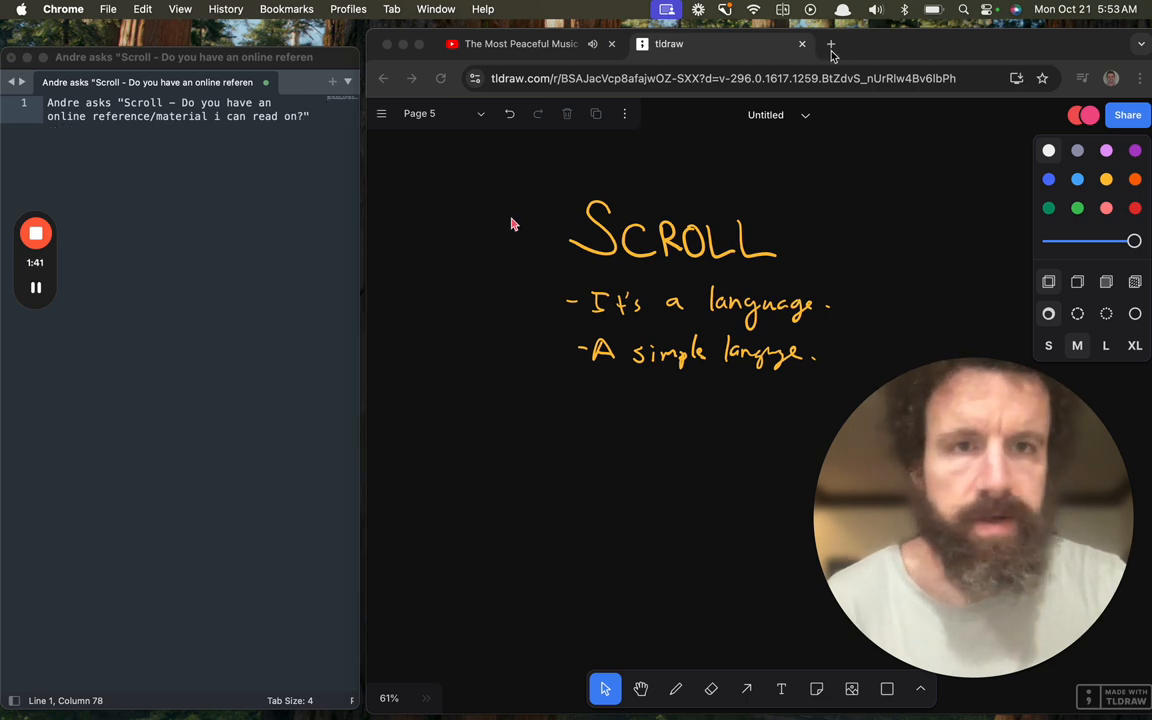
- Start the Try Scroll live editor from scroll.pub and write 'Hello world'
click(832, 44)
text(scroll.pub)
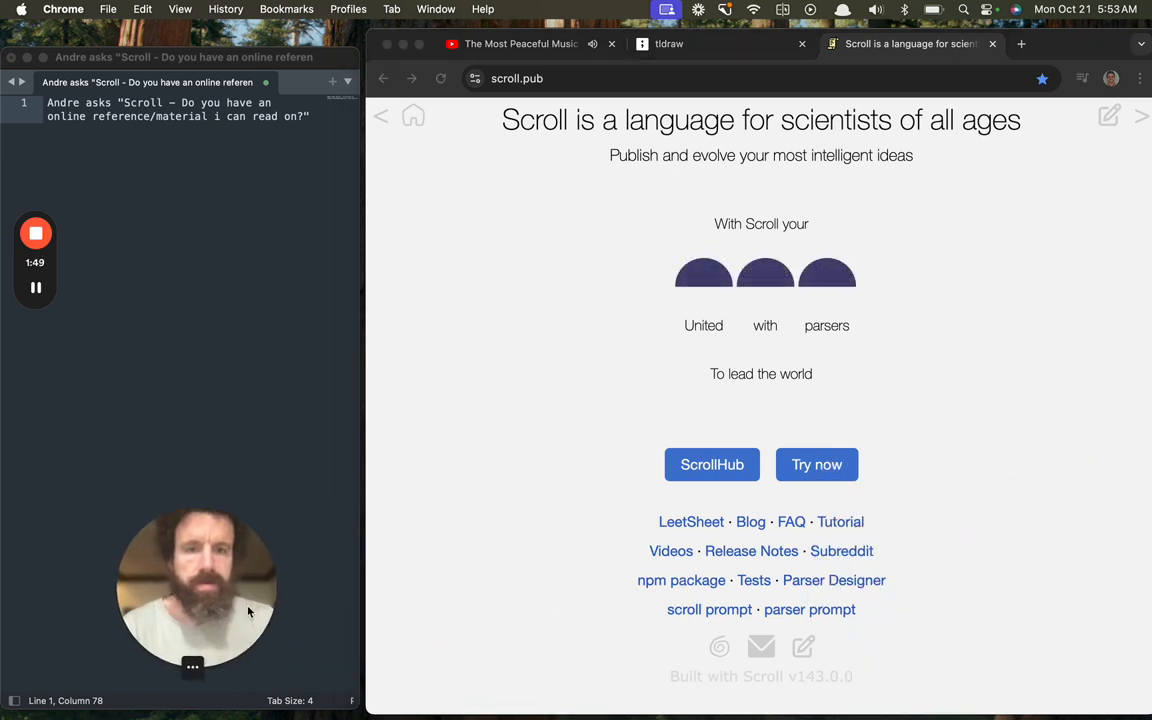
click(816, 464)
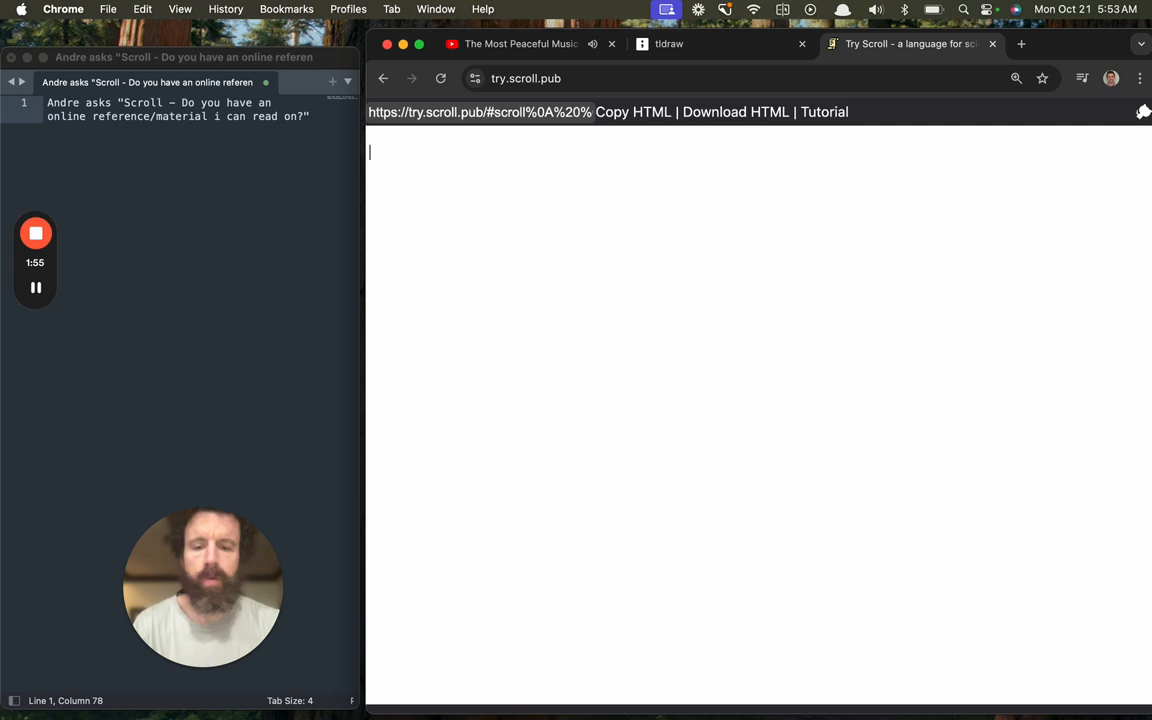
text(Hello wo)
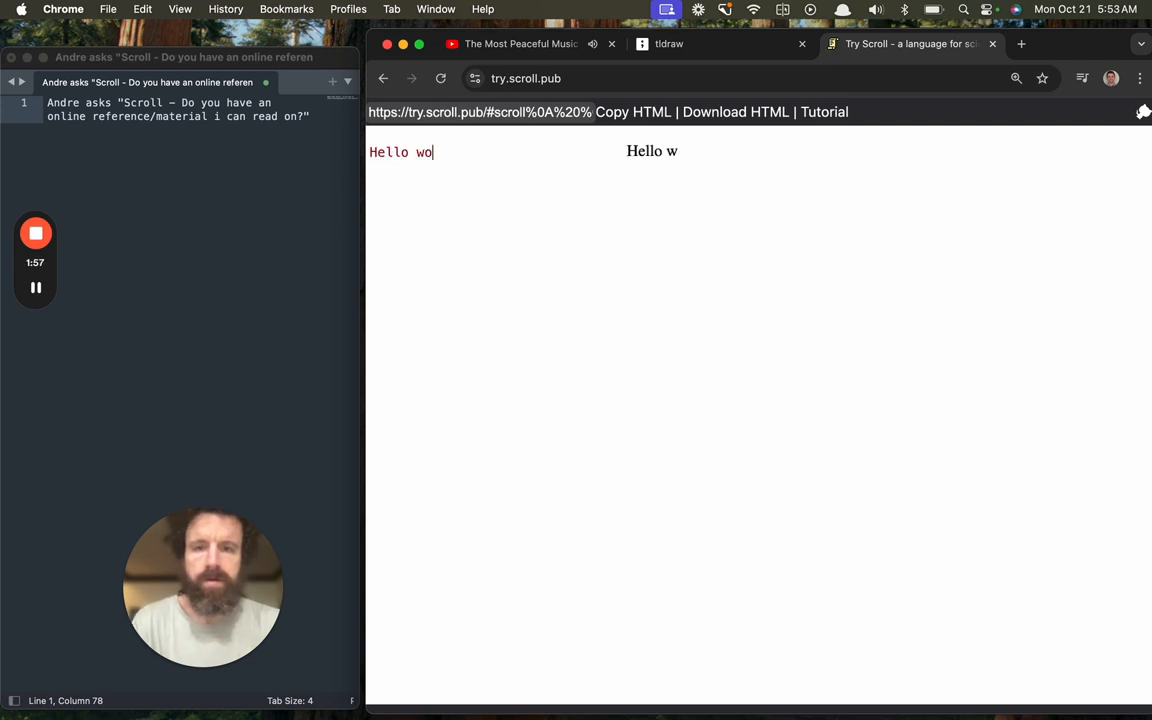
text(rld)
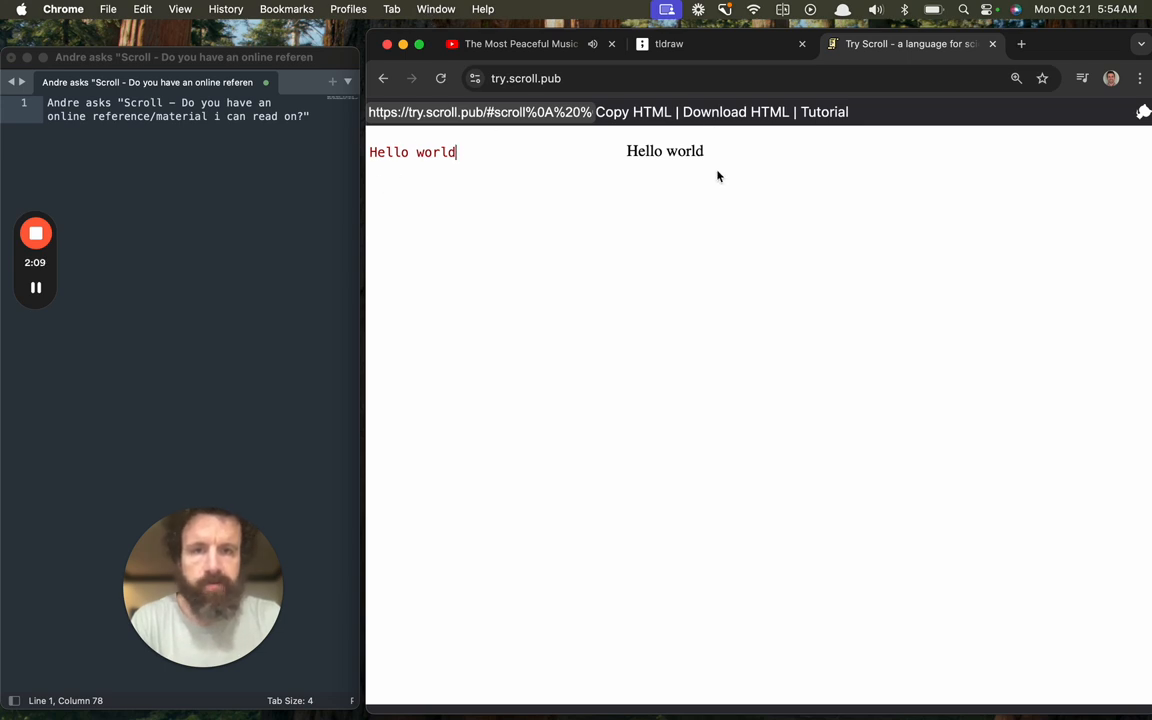
mouse_move(952, 248)
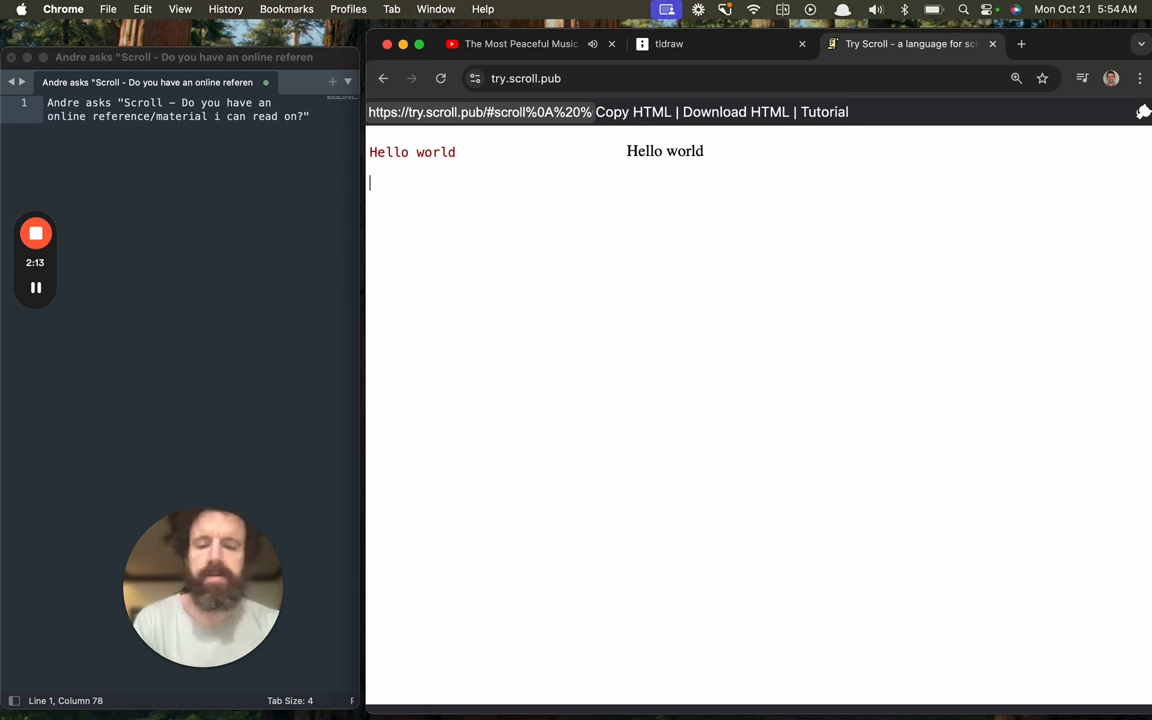
text(# Header)
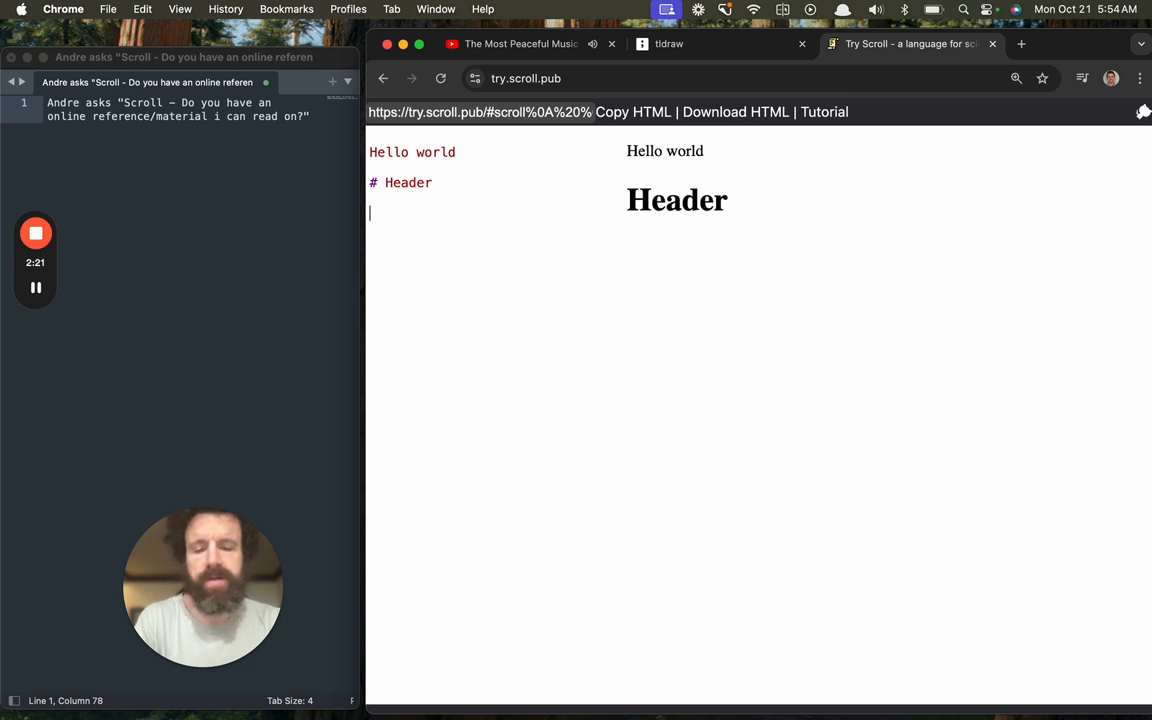
text(H)
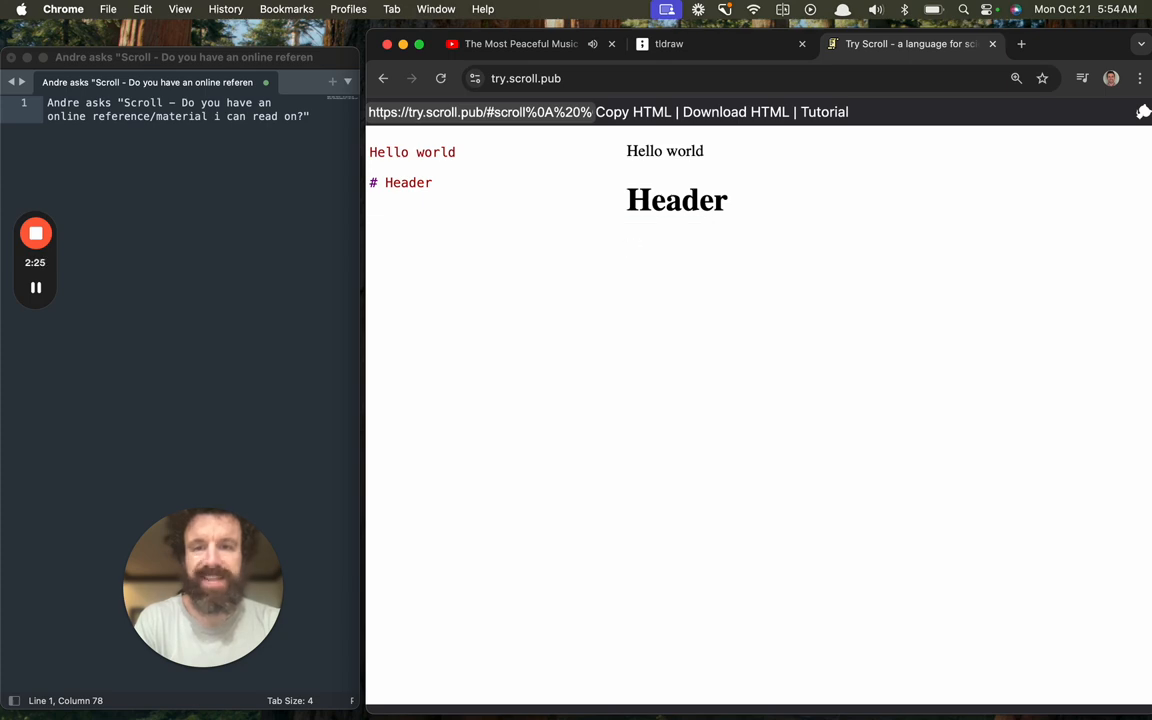
text(http)
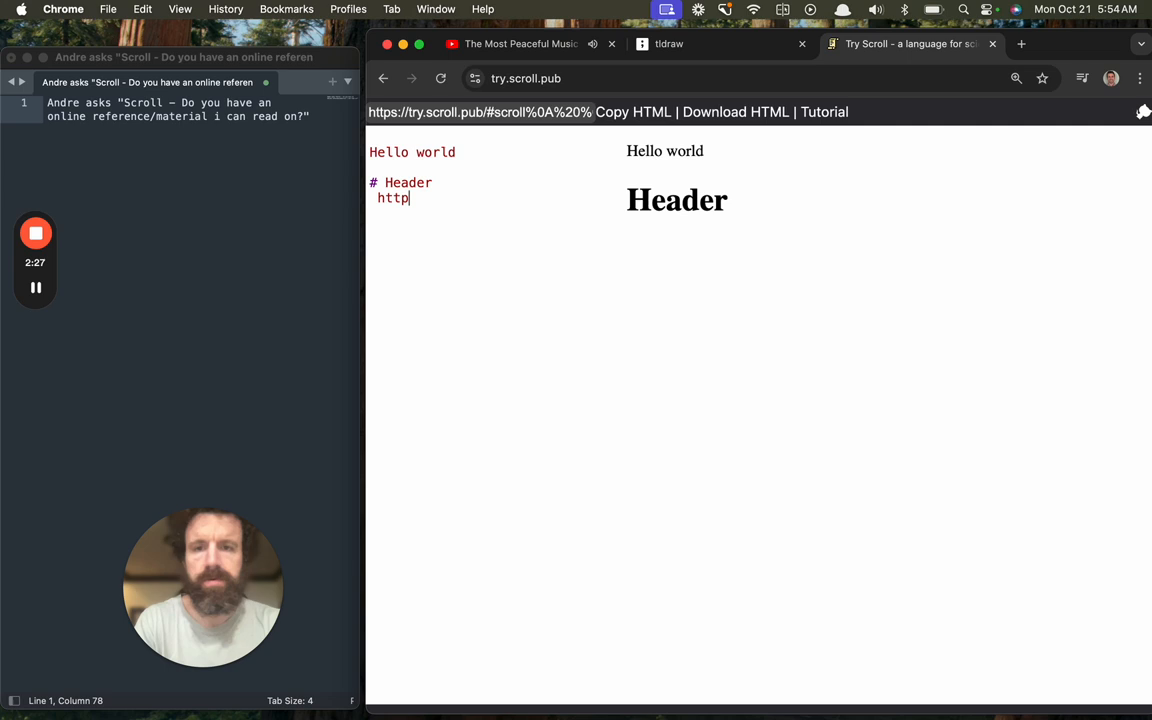
text(://)
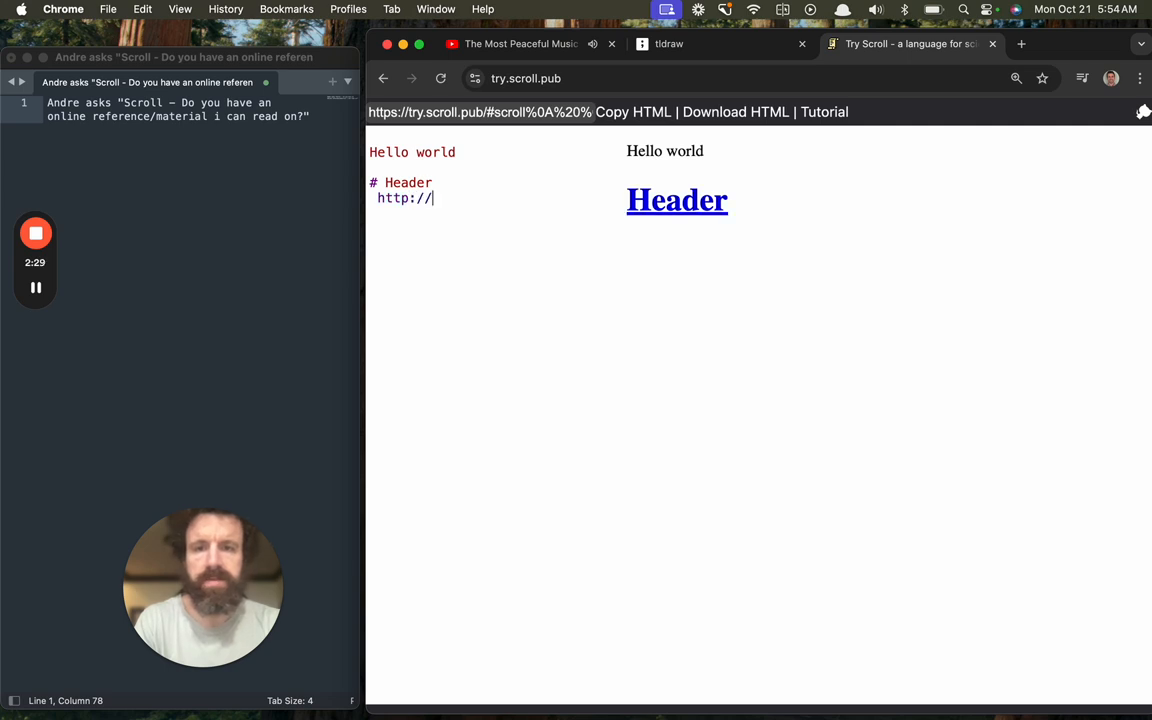
text(scroll.pub)
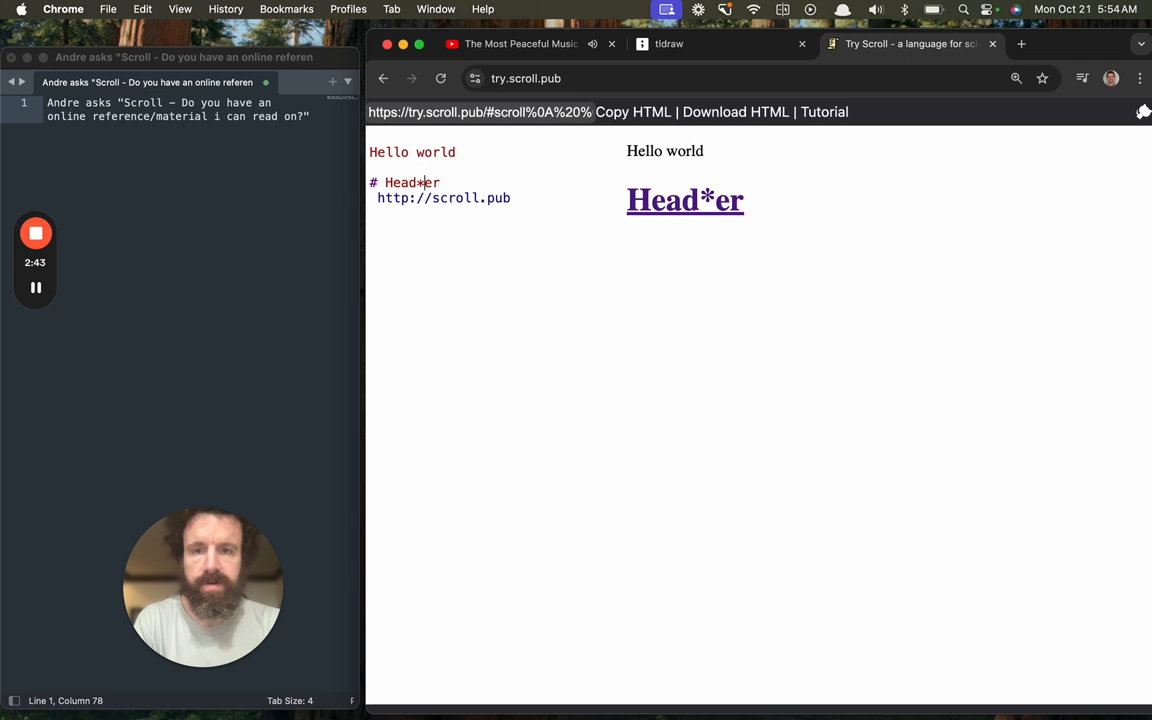
key(Backspace)
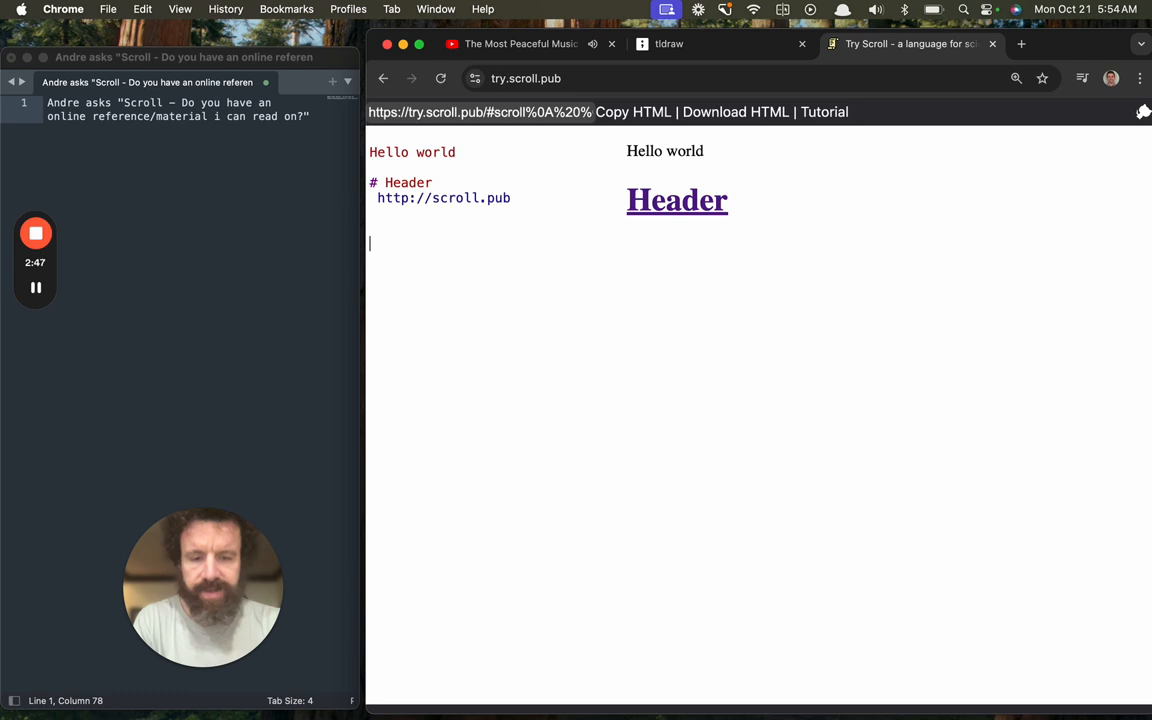
- Write *Aloha* and Aloha lines rendered bold before 'my name is'
text(A)
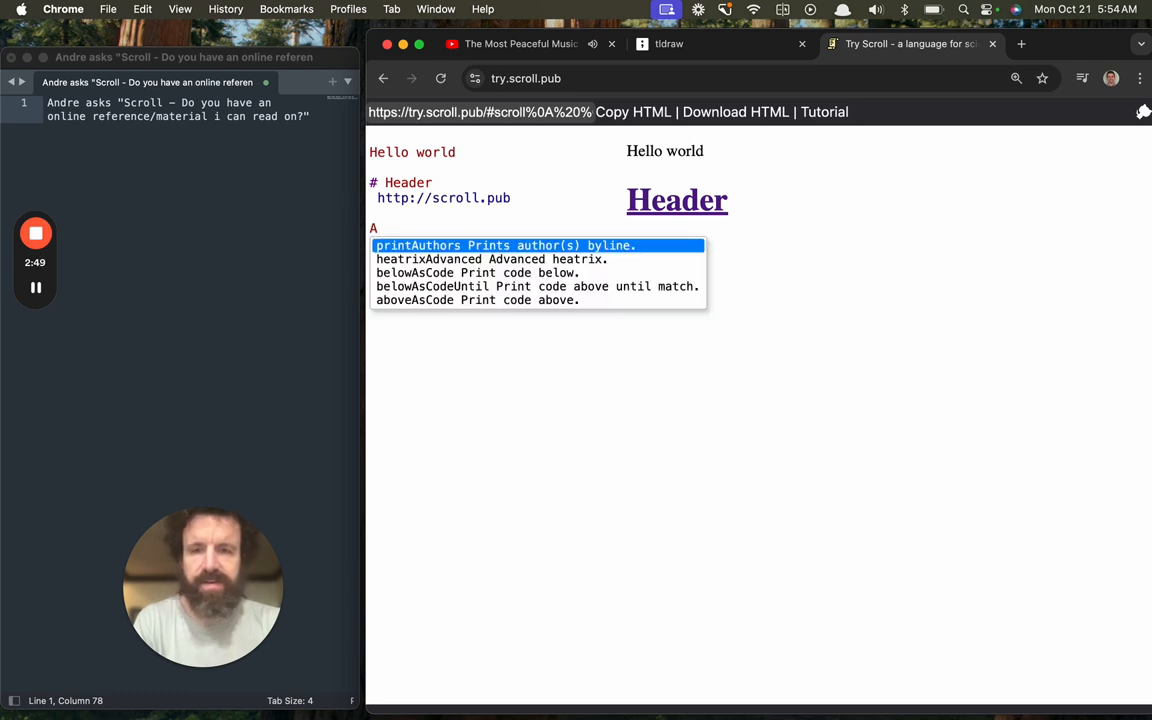
text(loha*)
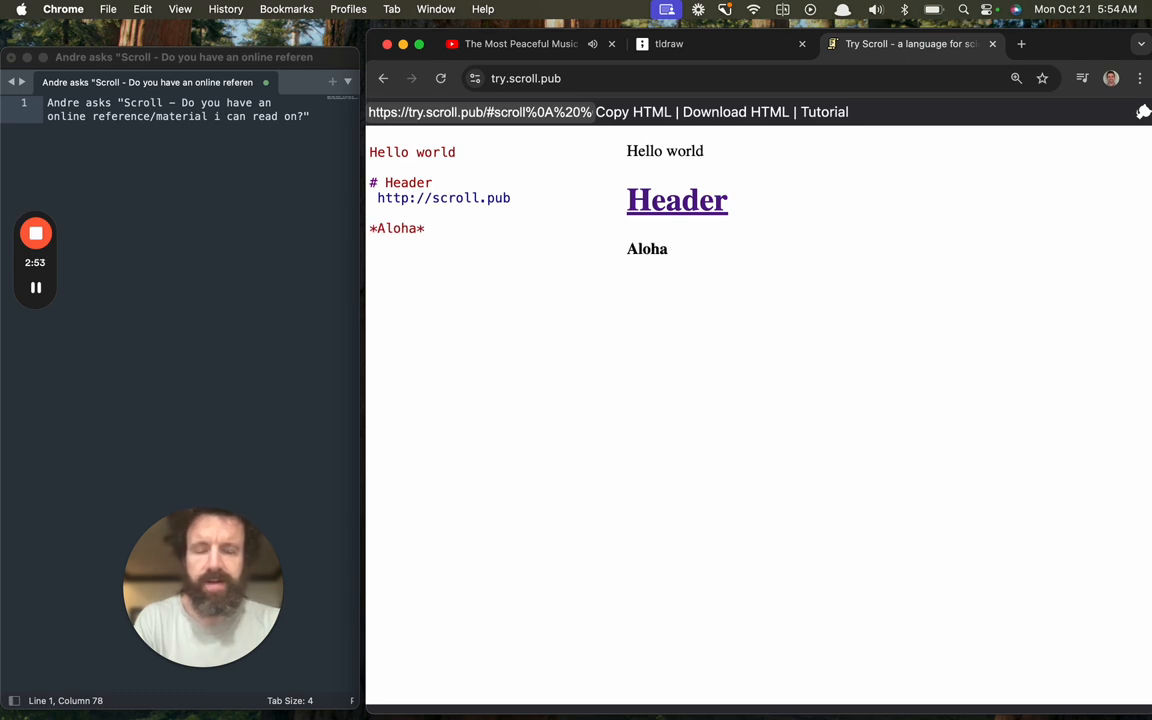
text(Aloha)
text(bold)
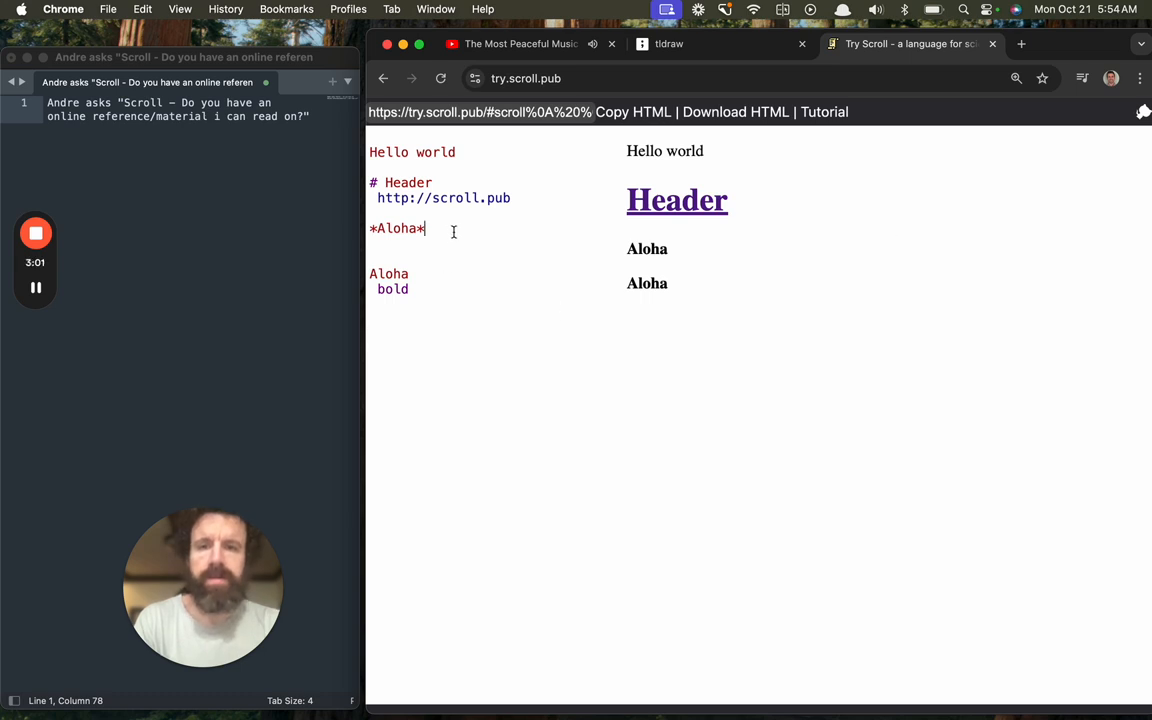
text(my name is)
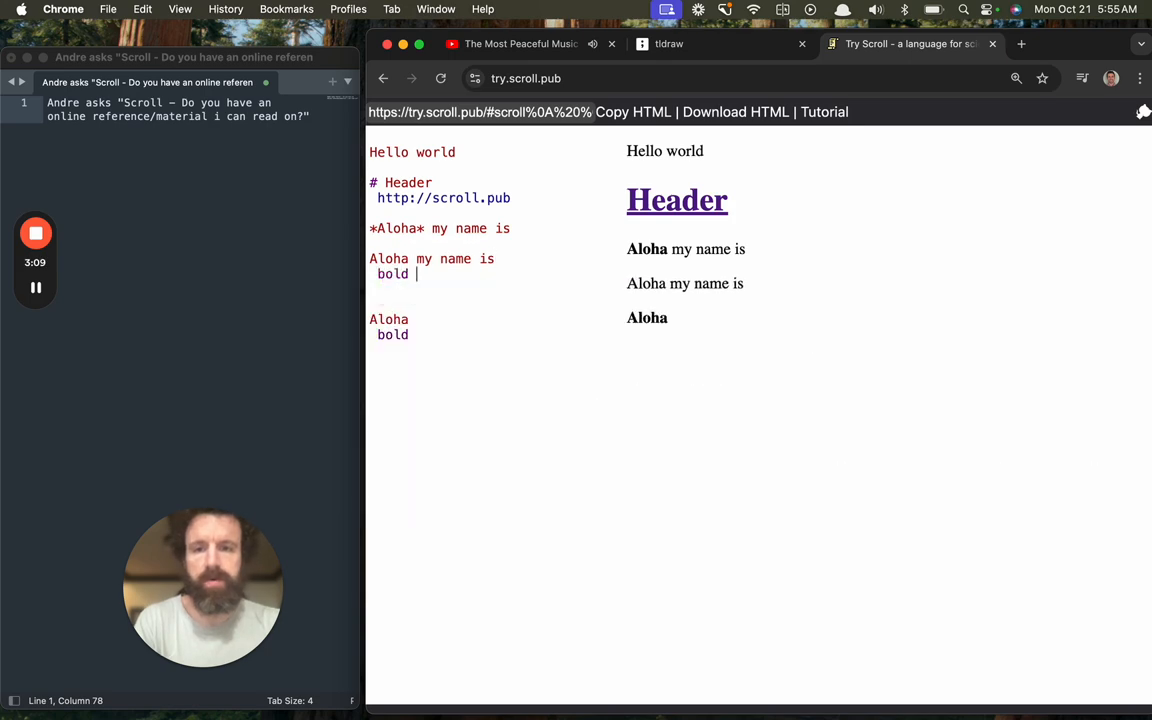
text(aloha)
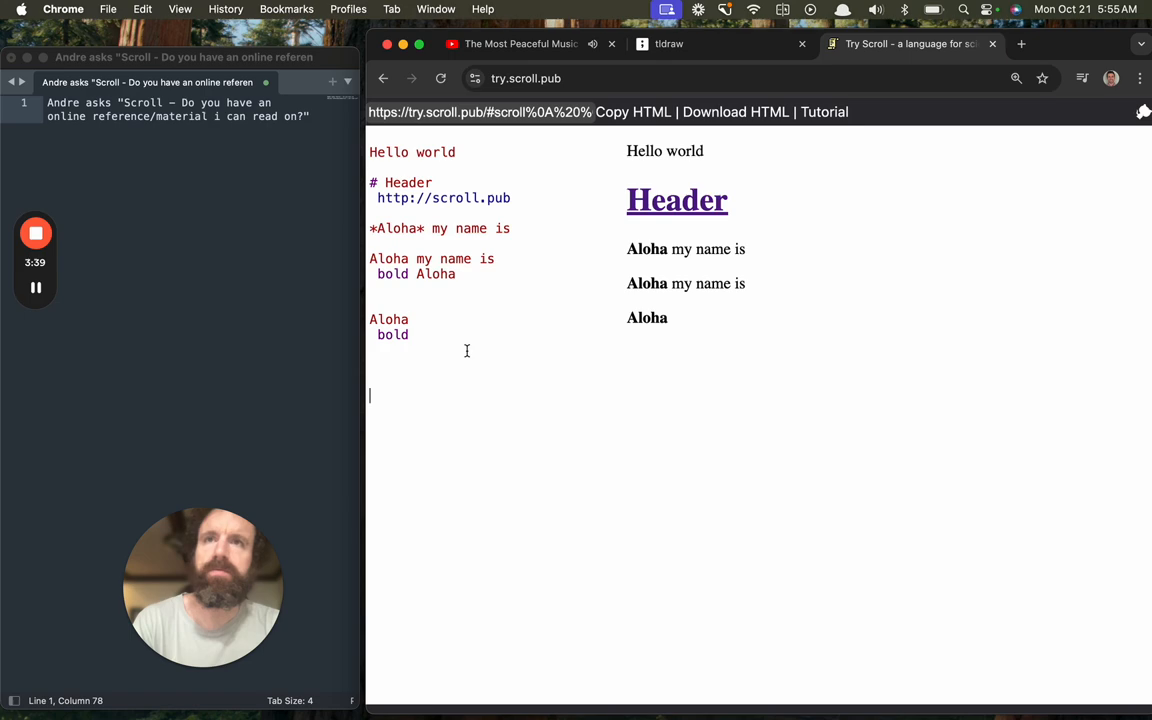
- Try the map and table parsers in the same document
text(map)
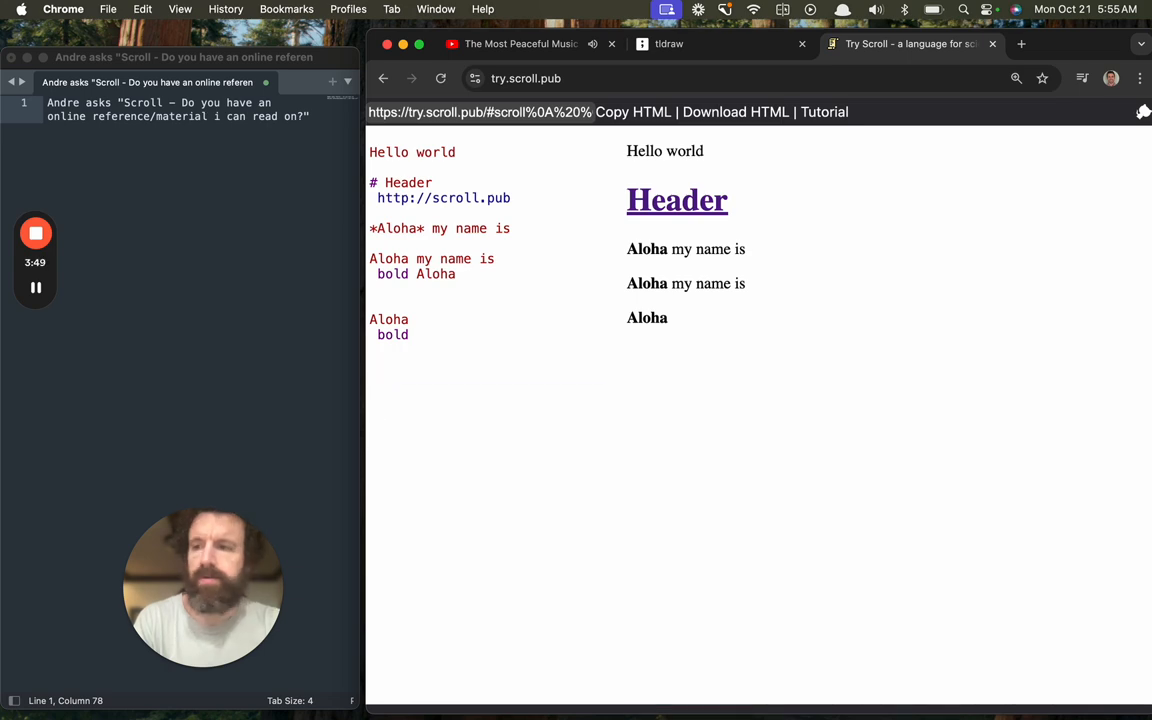
text(tabl)
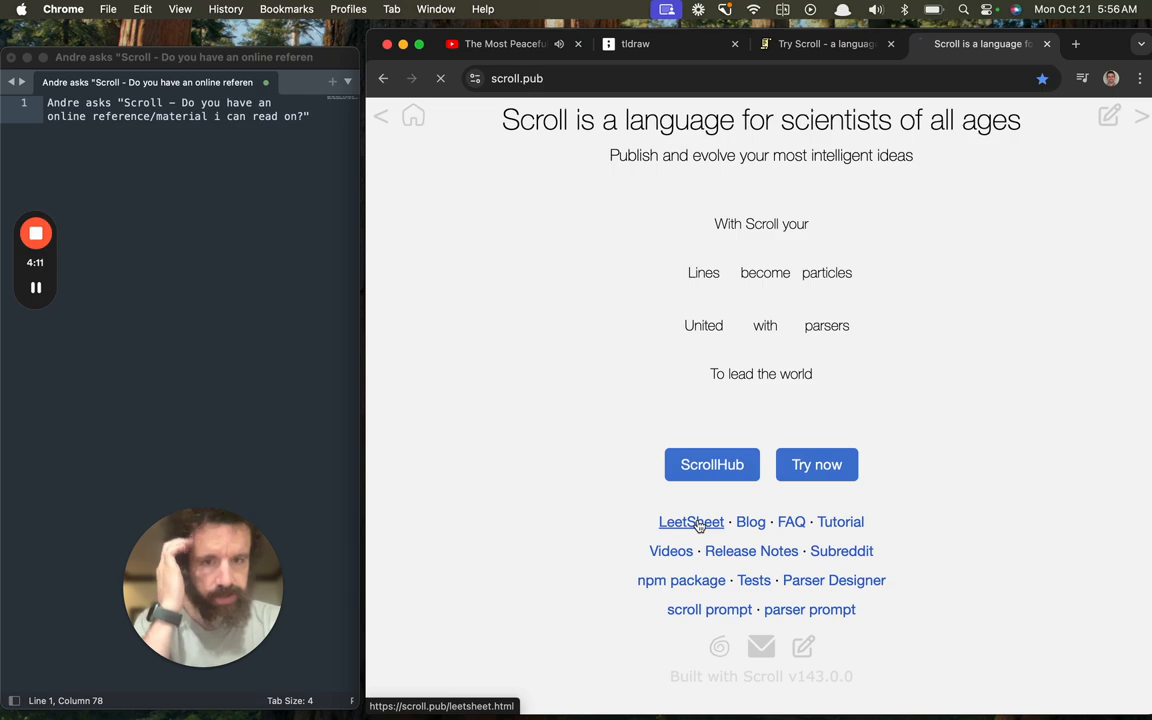
- Browse through the LeetSheet parser cheat sheet
click(692, 520)
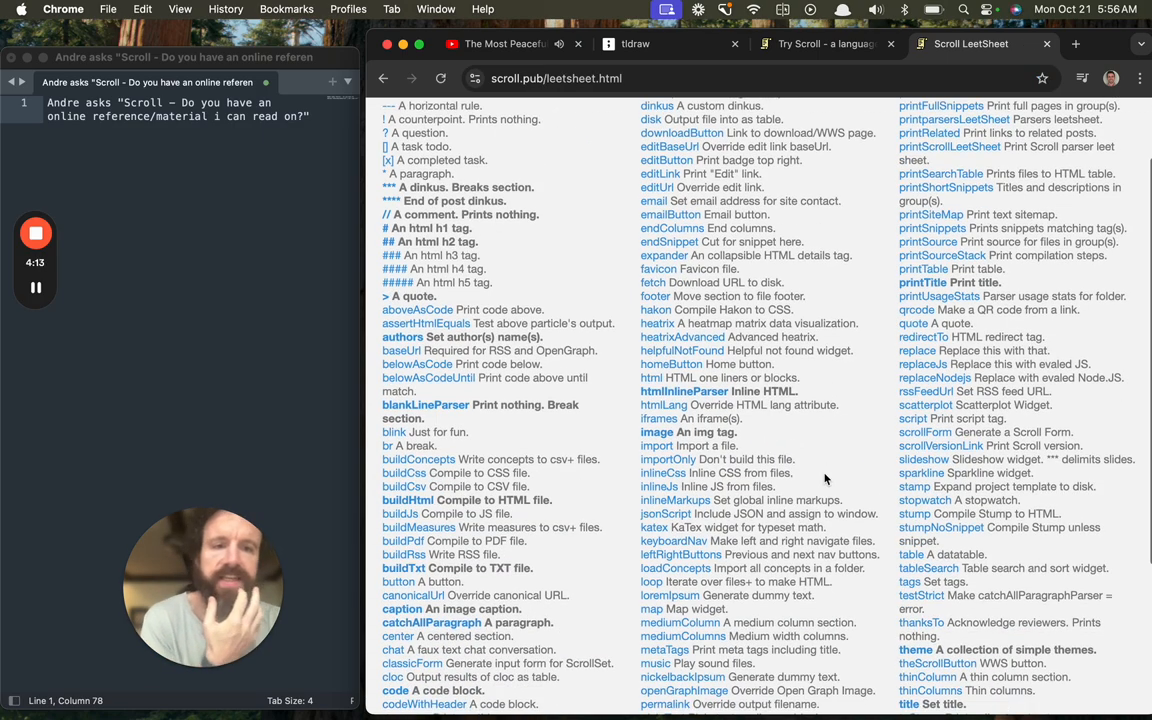
scroll(down, 3)
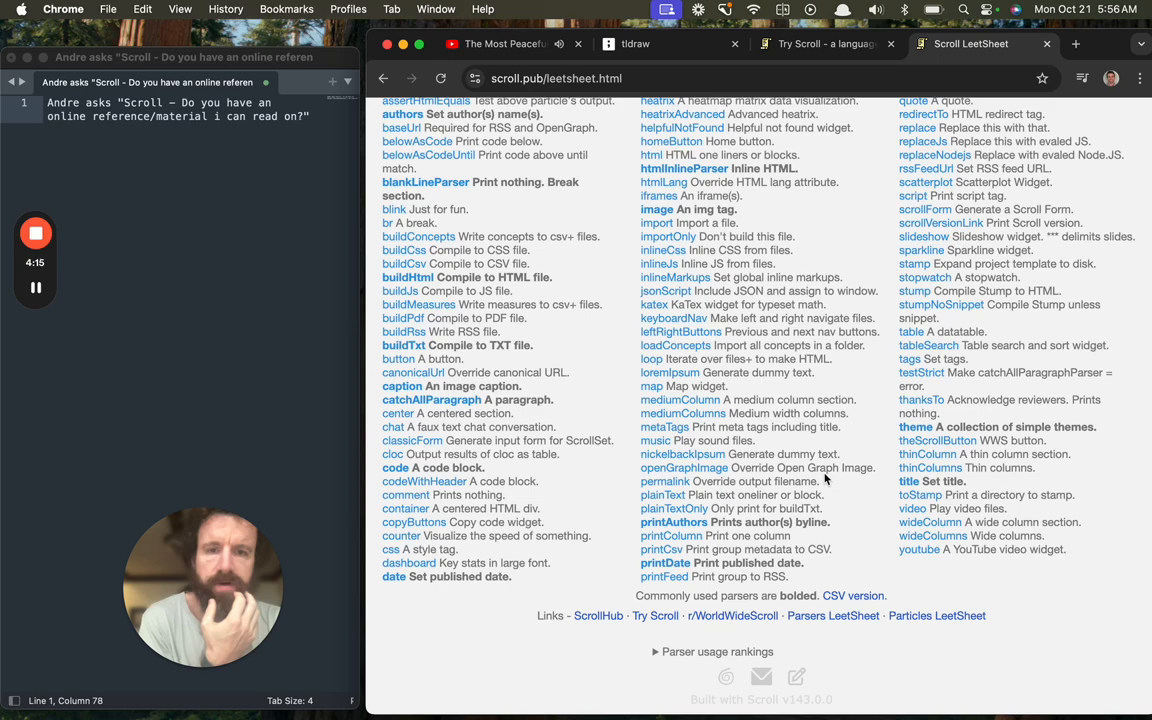
scroll(up, 3)
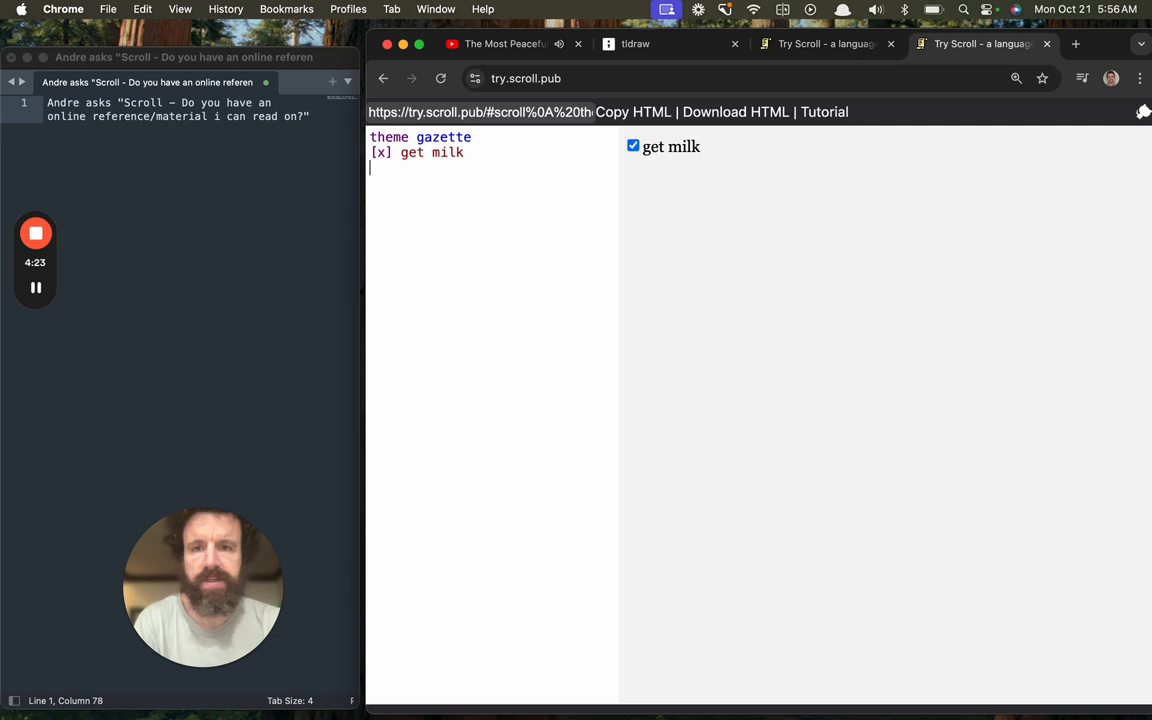
- Write a dark-themed checklist with '[x] get milk' and an indented '[] nested checklists'
text([] nested checklists)
click(492, 136)
text(dark)
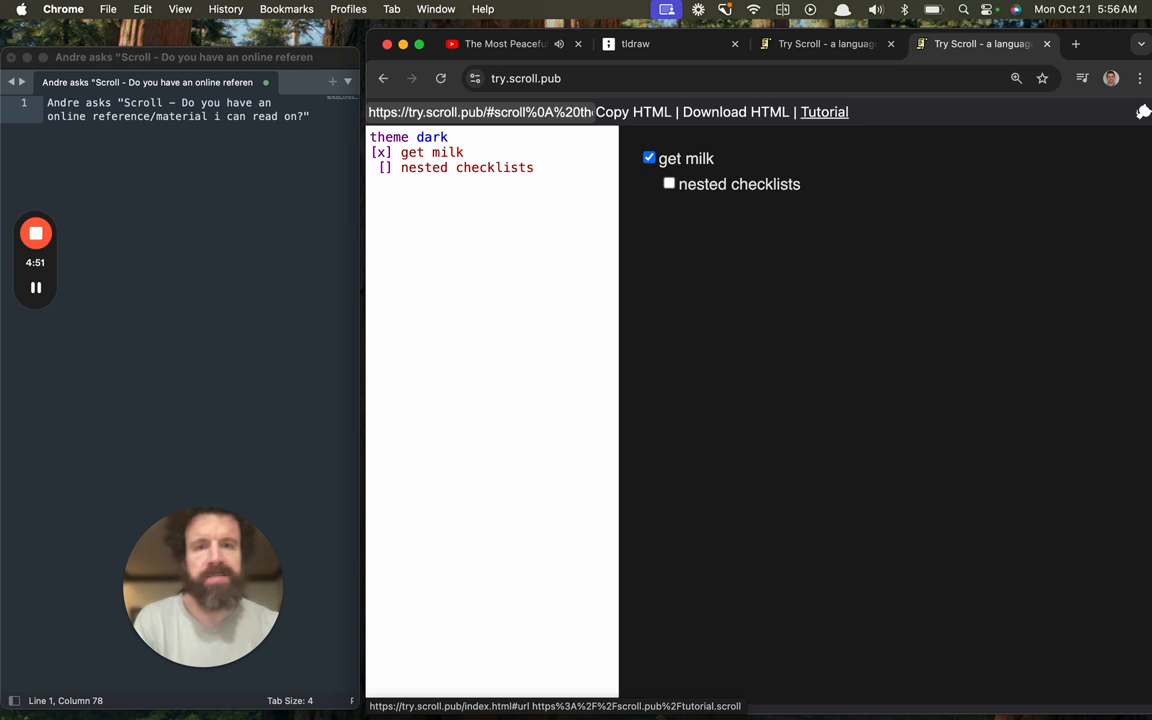
click(824, 44)
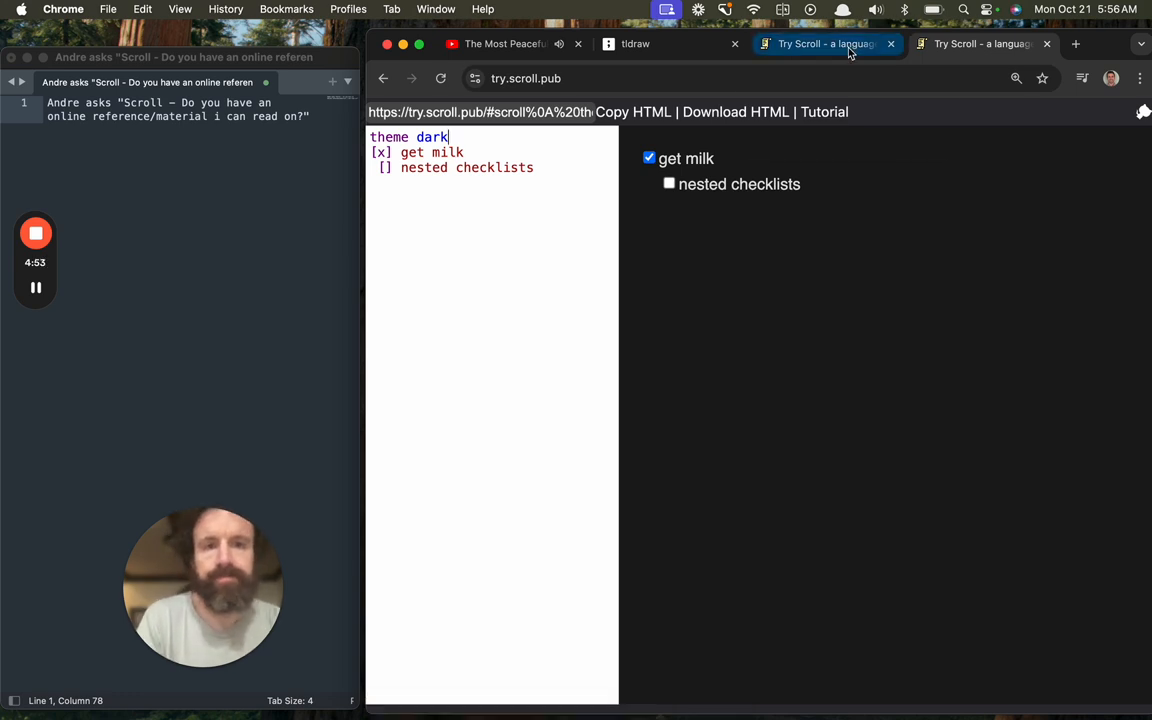
- Handwrite '#2 ScrollHub' on the whiteboard below the first note, scribbling out a miswritten word
click(636, 44)
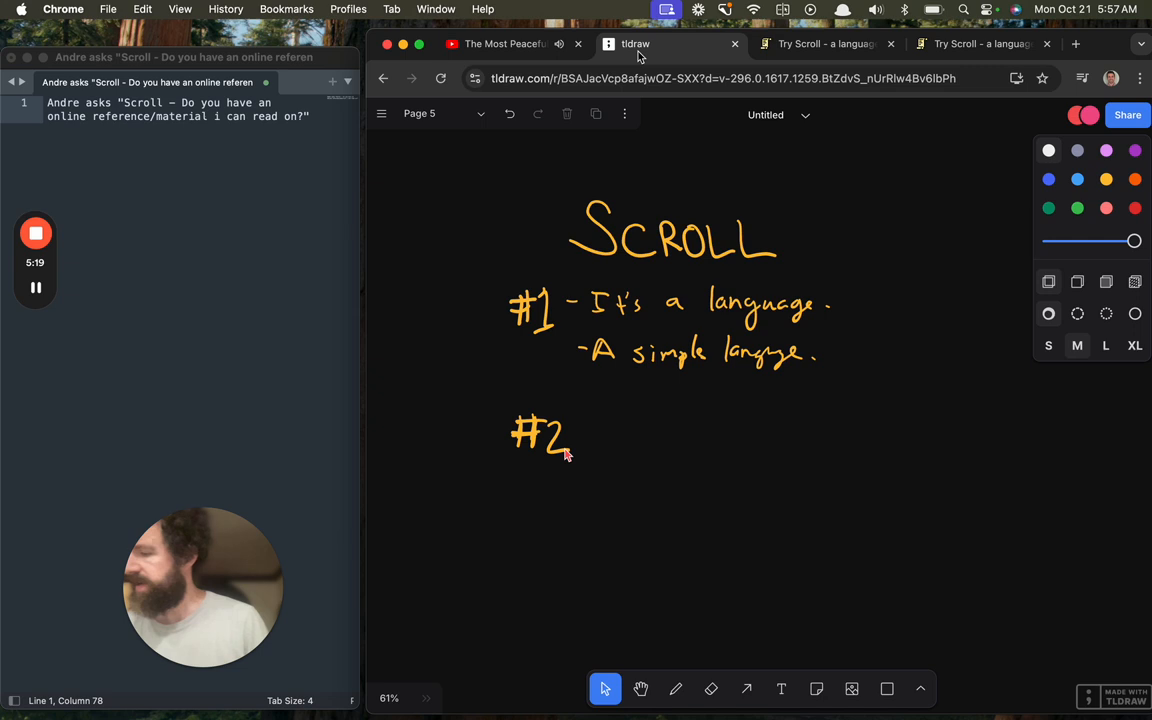
drag(584, 444, 630, 444)
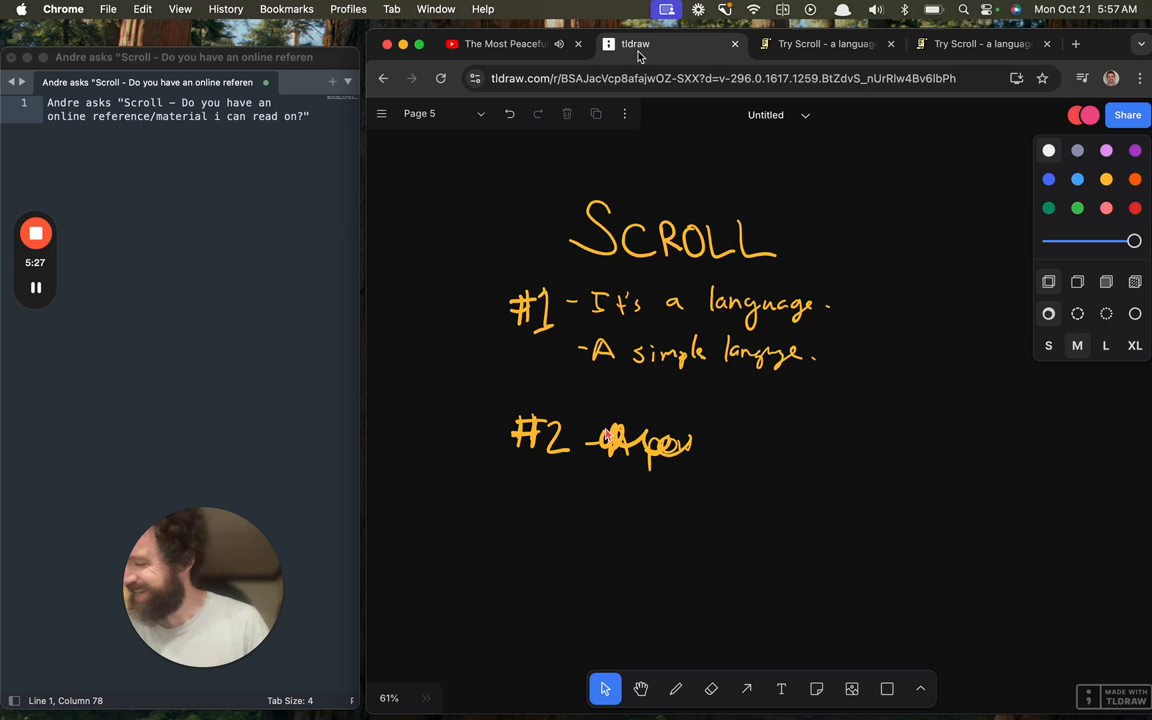
drag(710, 456, 770, 430)
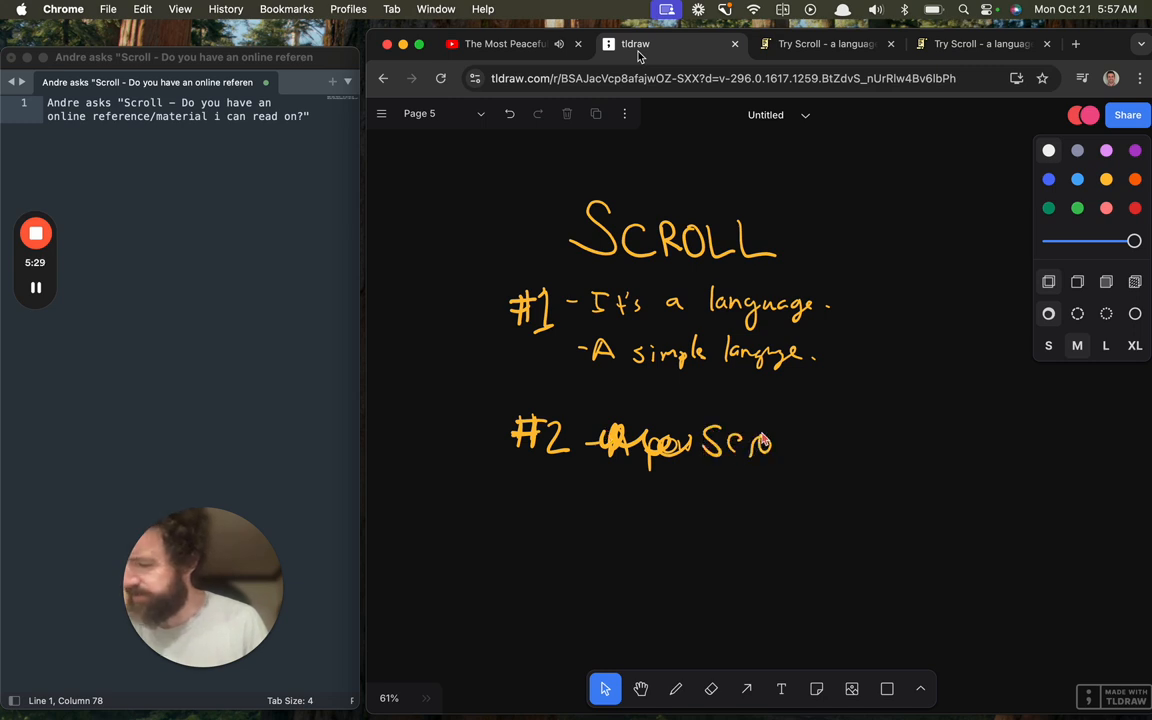
drag(770, 440, 844, 444)
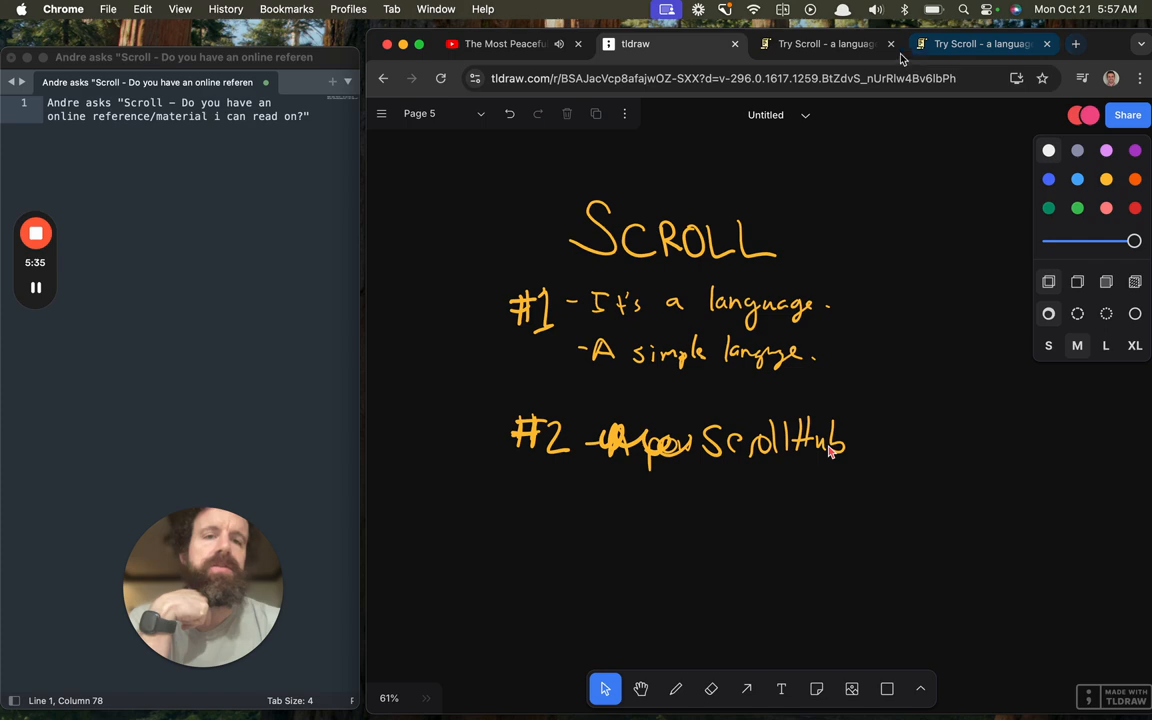
- In ScrollHub's publish field, enter the folder name northwestdairy.scroll.pub
click(1076, 44)
text(scroll.pub)
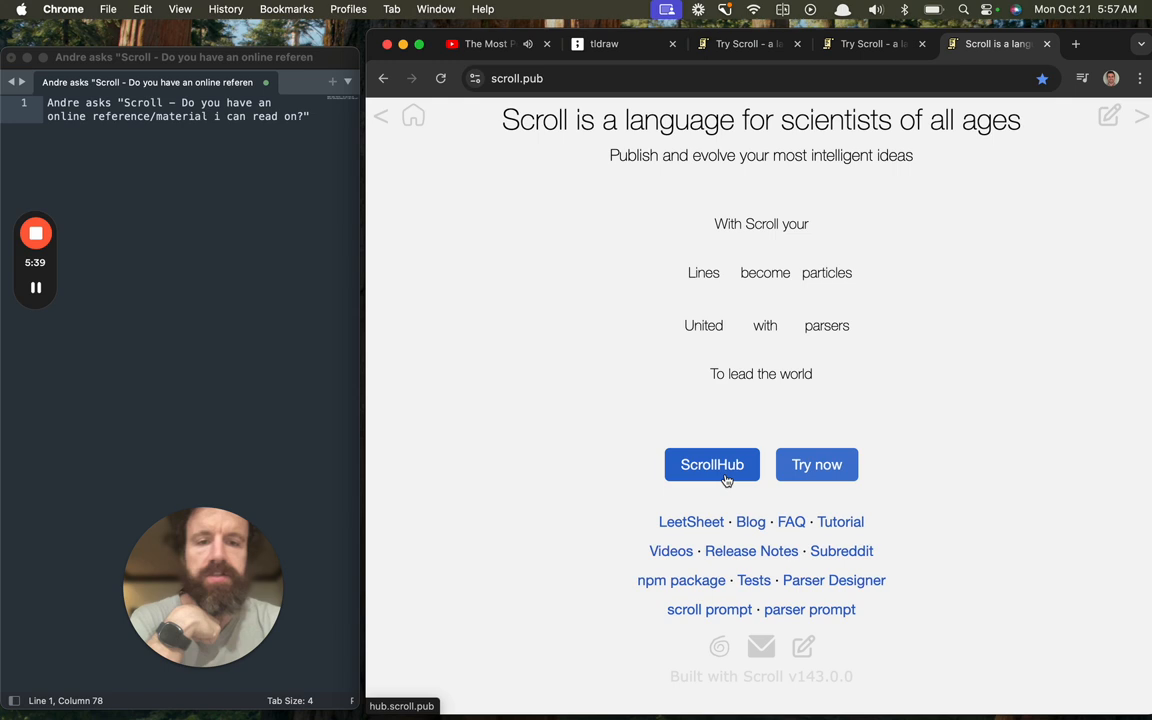
click(712, 464)
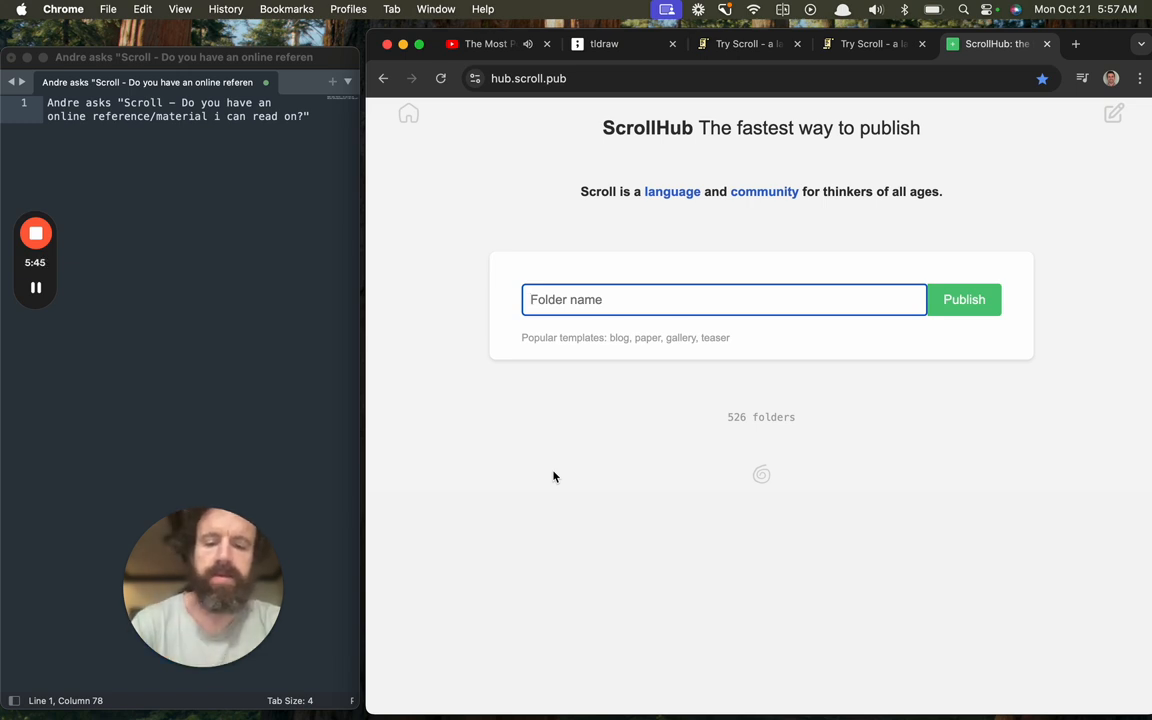
text(a demo)
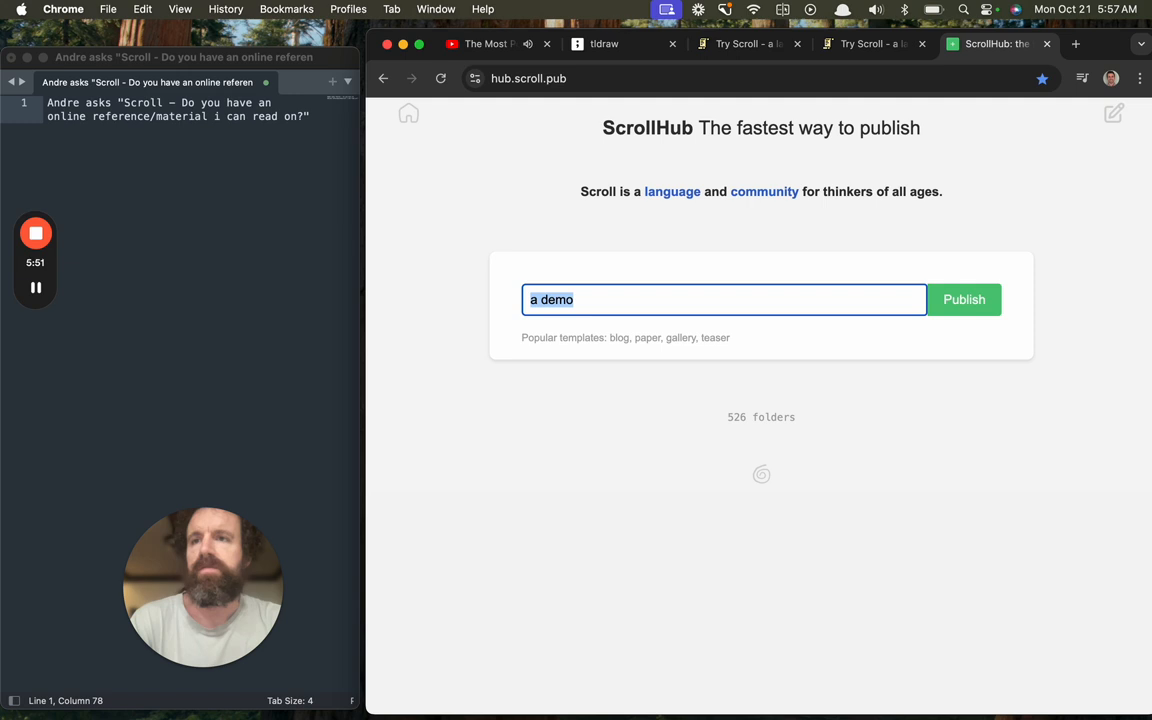
text(northwestdairy.scroll)
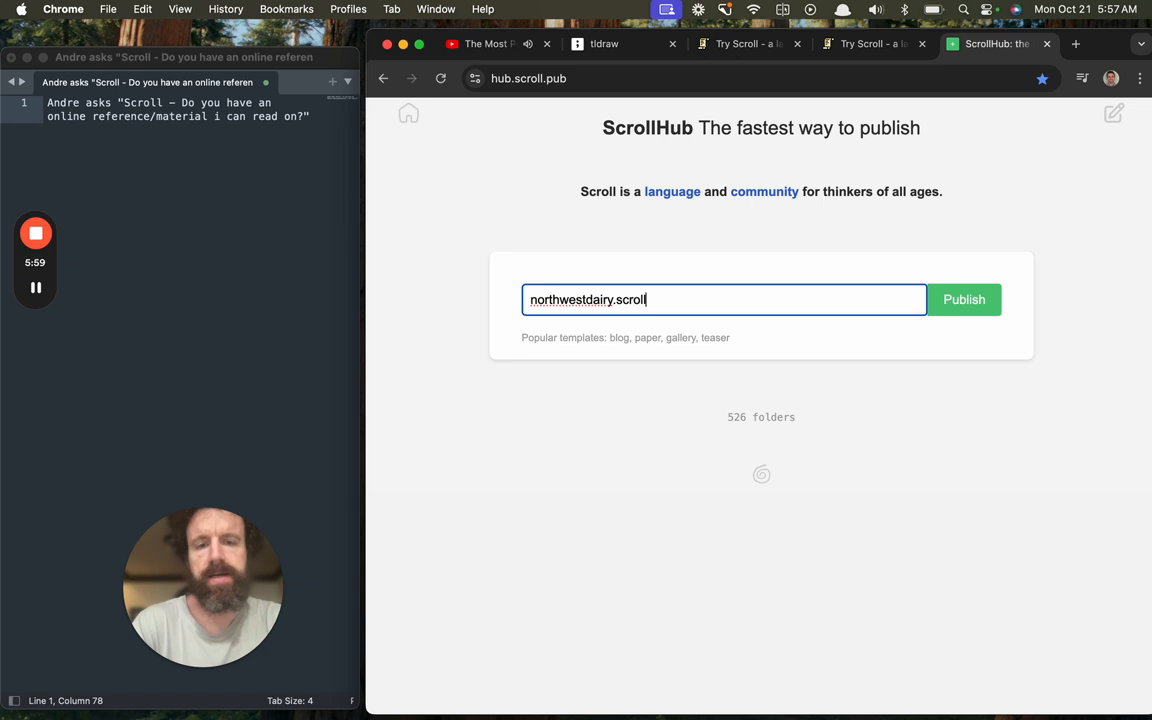
text(.pub)
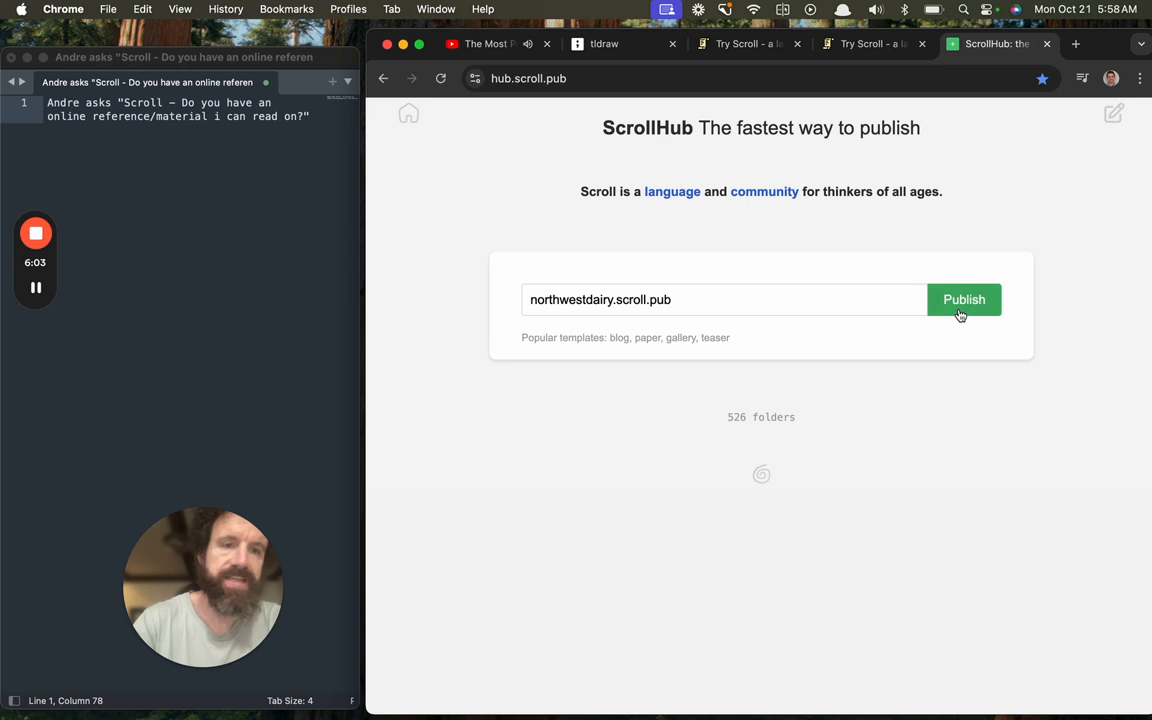
- Publish the site and make index.scroll read 'North West Dairy since 1918 delivers great milk.'
click(964, 300)
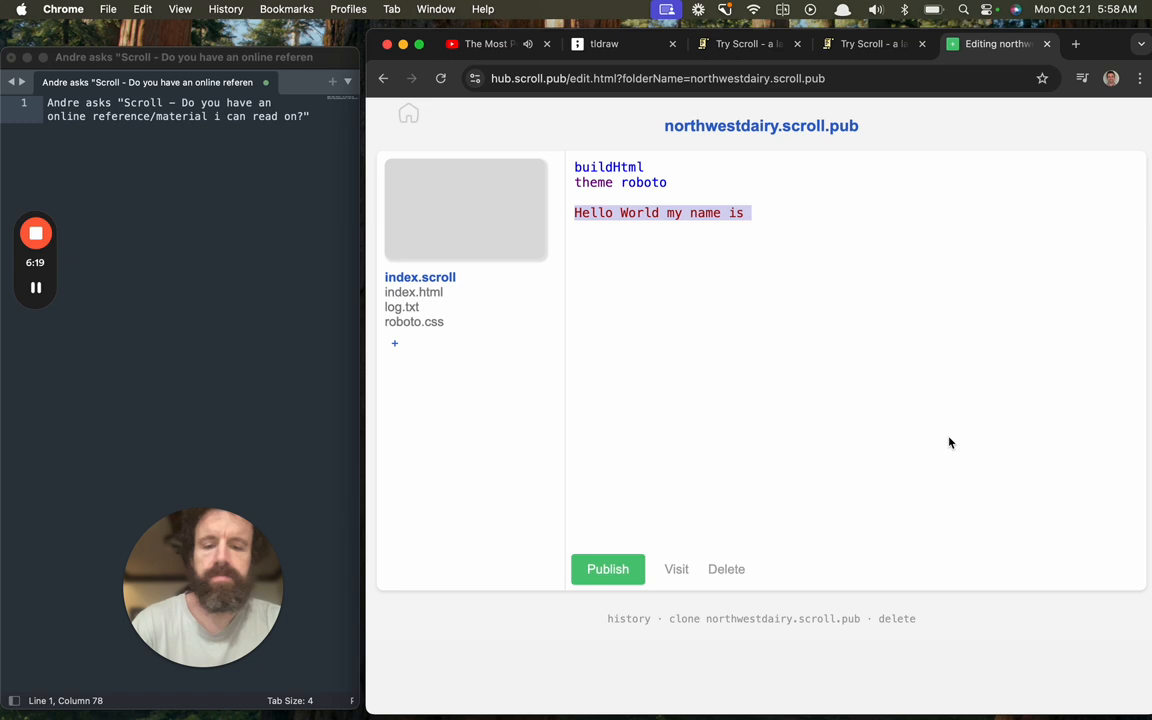
text(North West Dair)
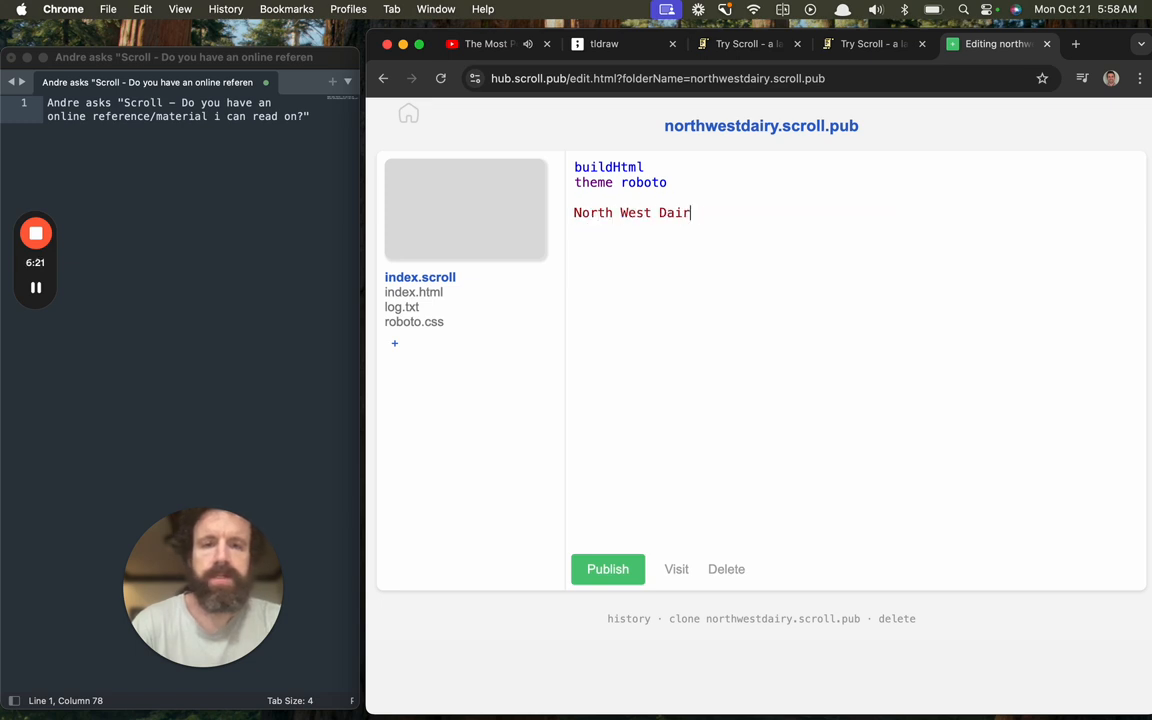
text(y)
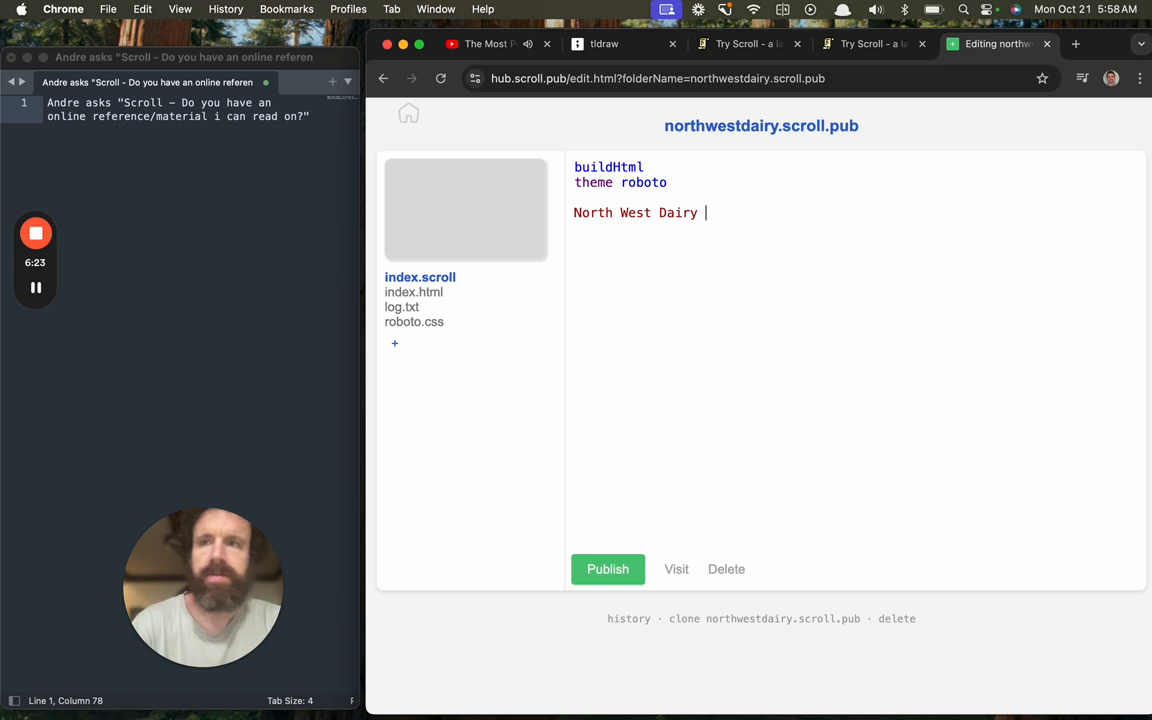
text(since 1918 delivers)
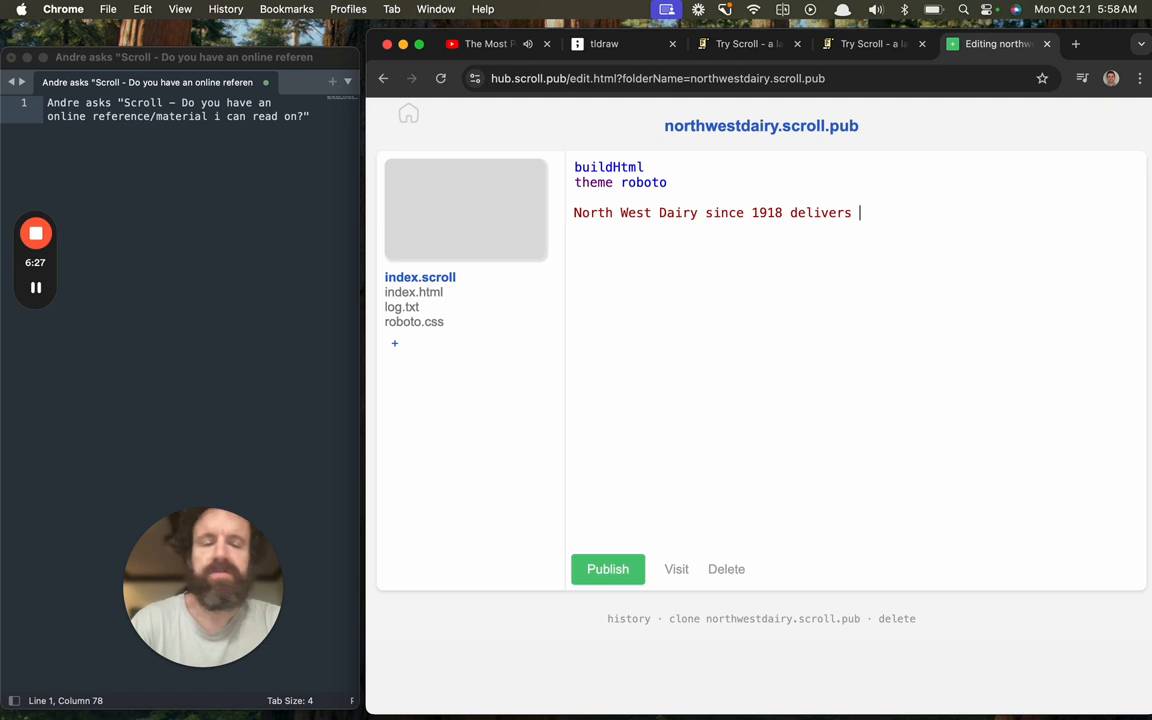
text(great milk.)
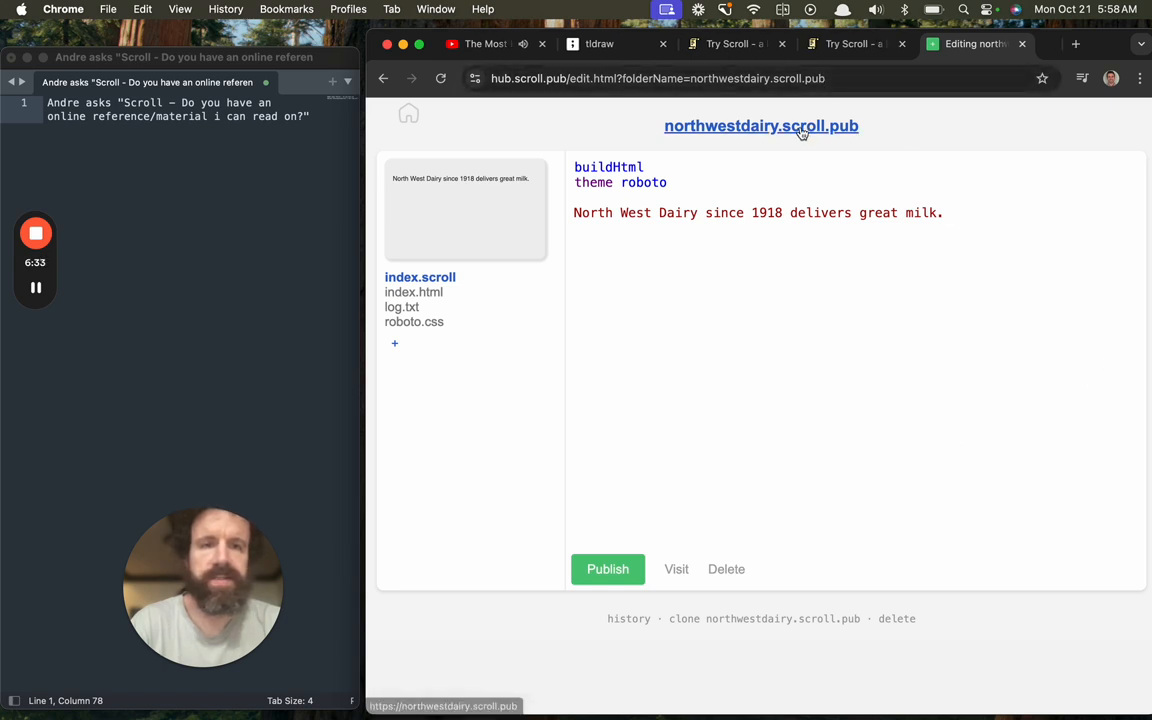
- View the published northwestdairy.scroll.pub page live, then return to editing
click(760, 124)
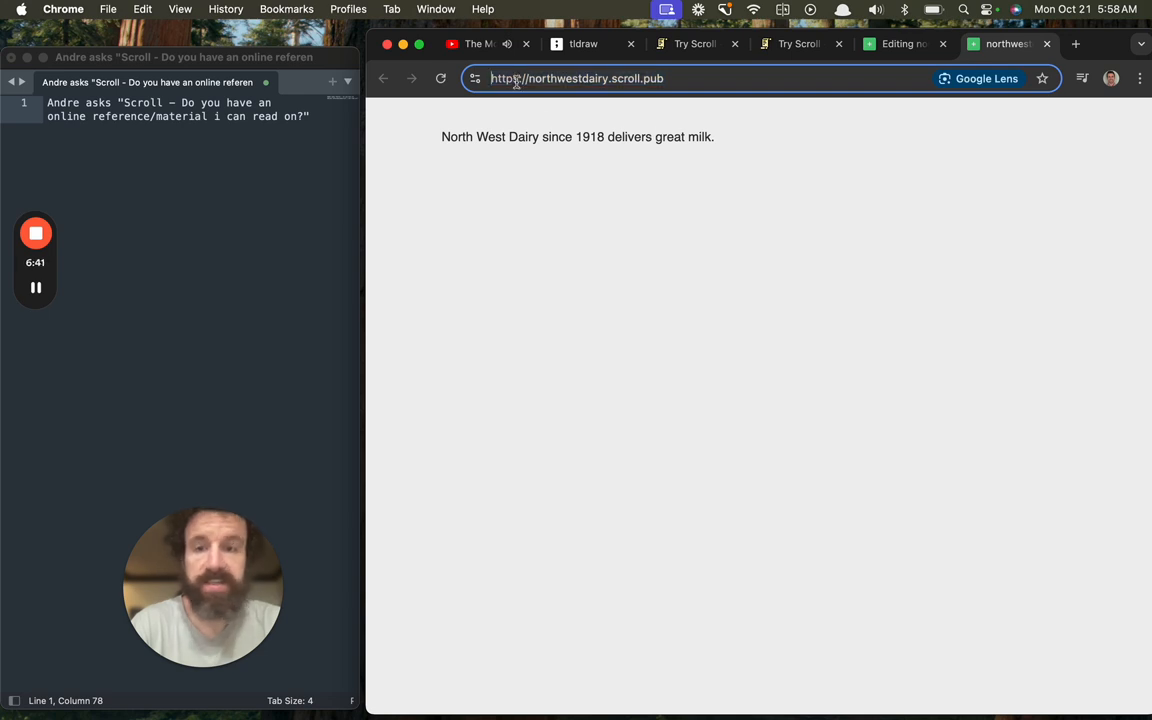
click(900, 44)
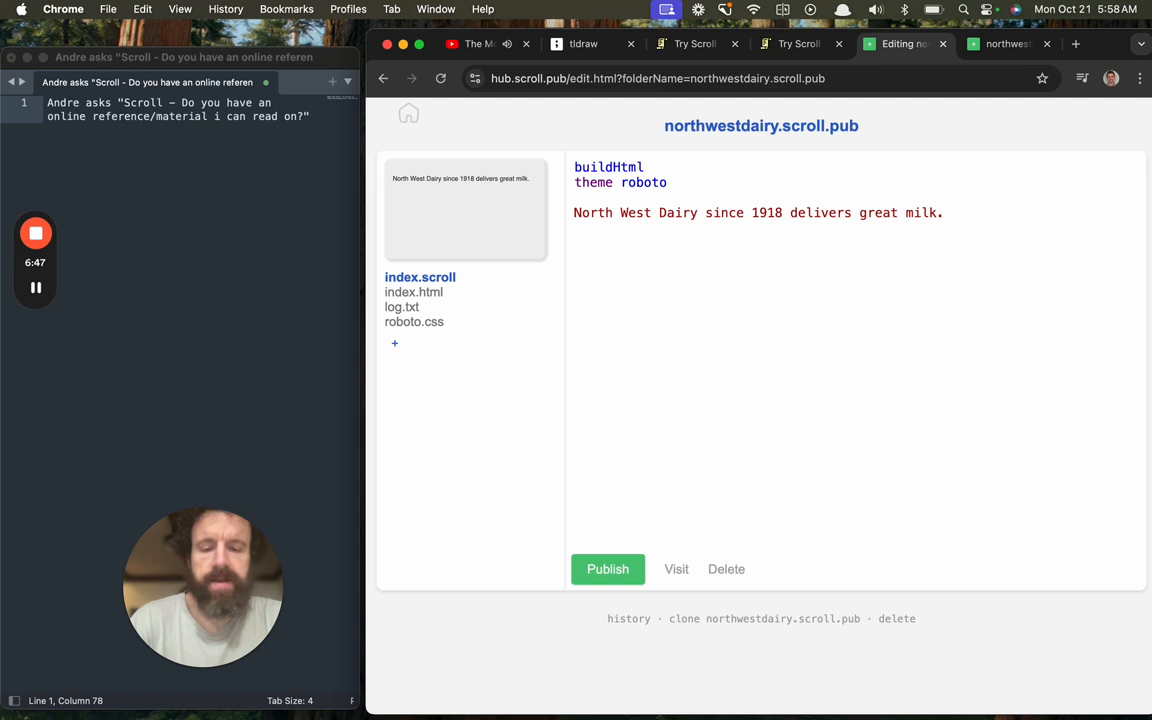
- Add a 'Contact' line to index.scroll and change 'theme roboto' to 'theme dark'
text(Contact)
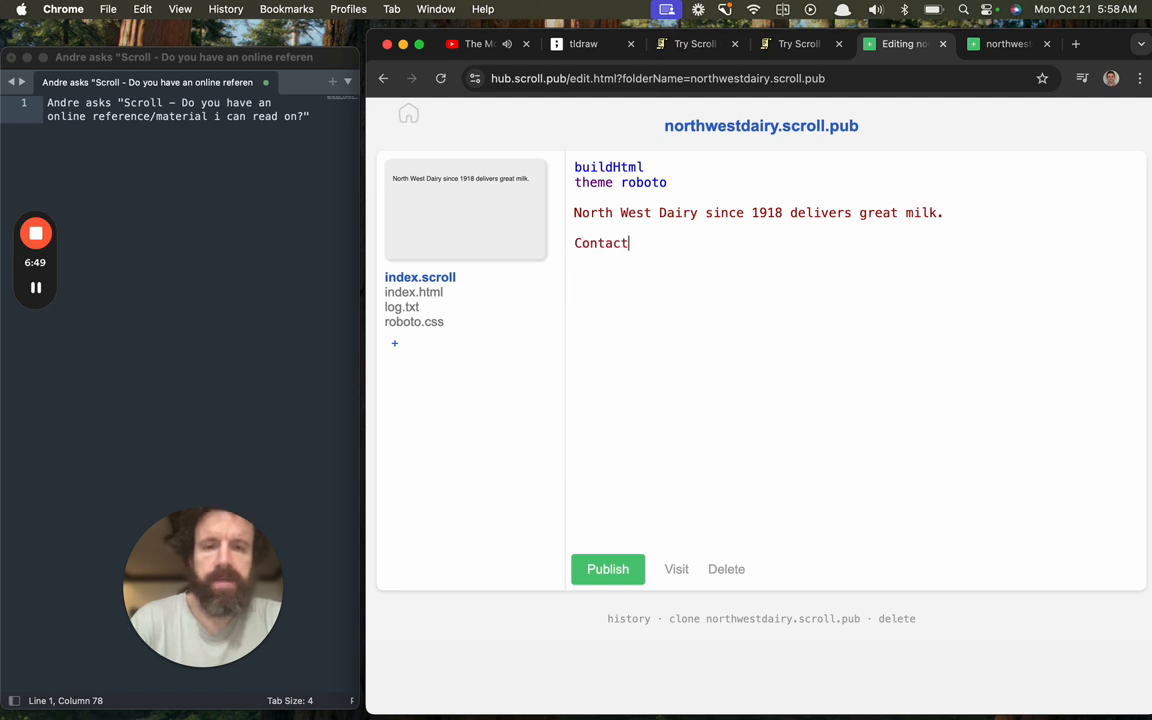
text(" ")
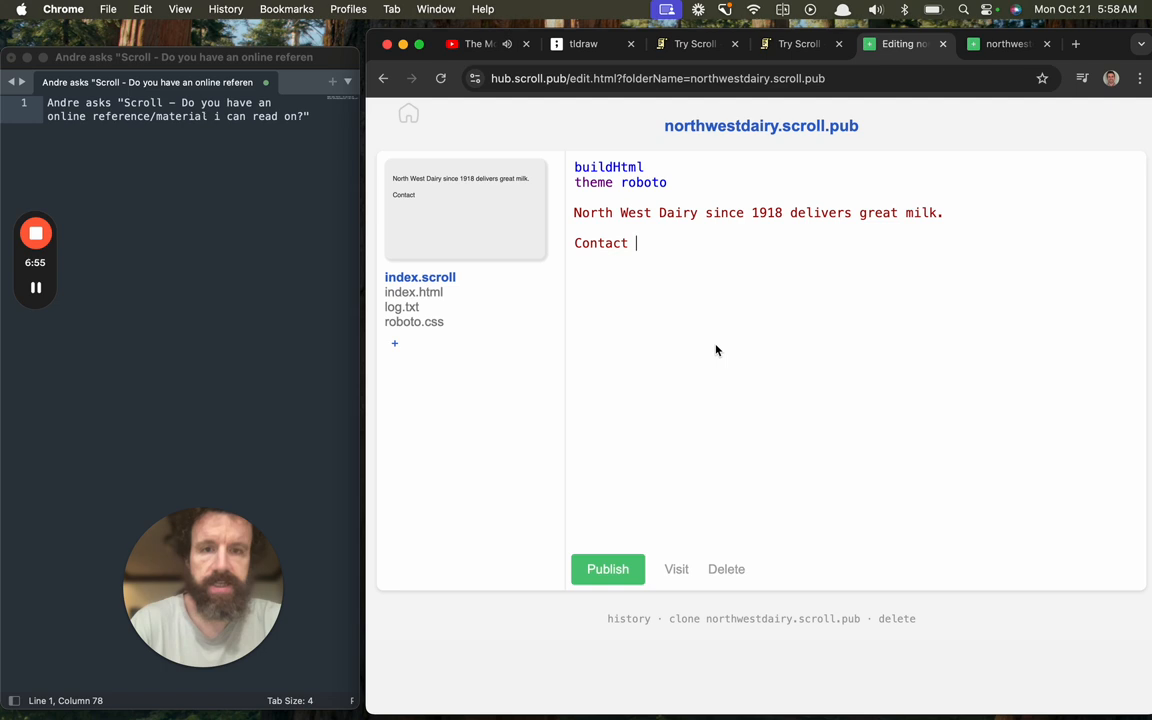
click(1008, 44)
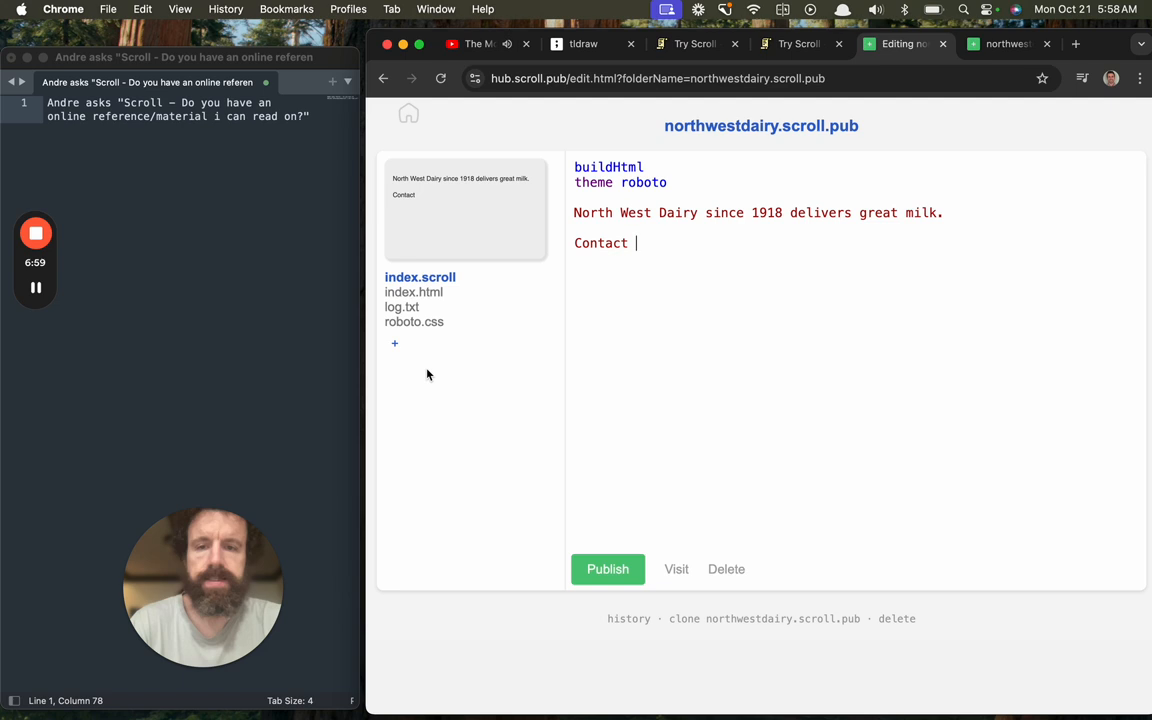
mouse_move(404, 360)
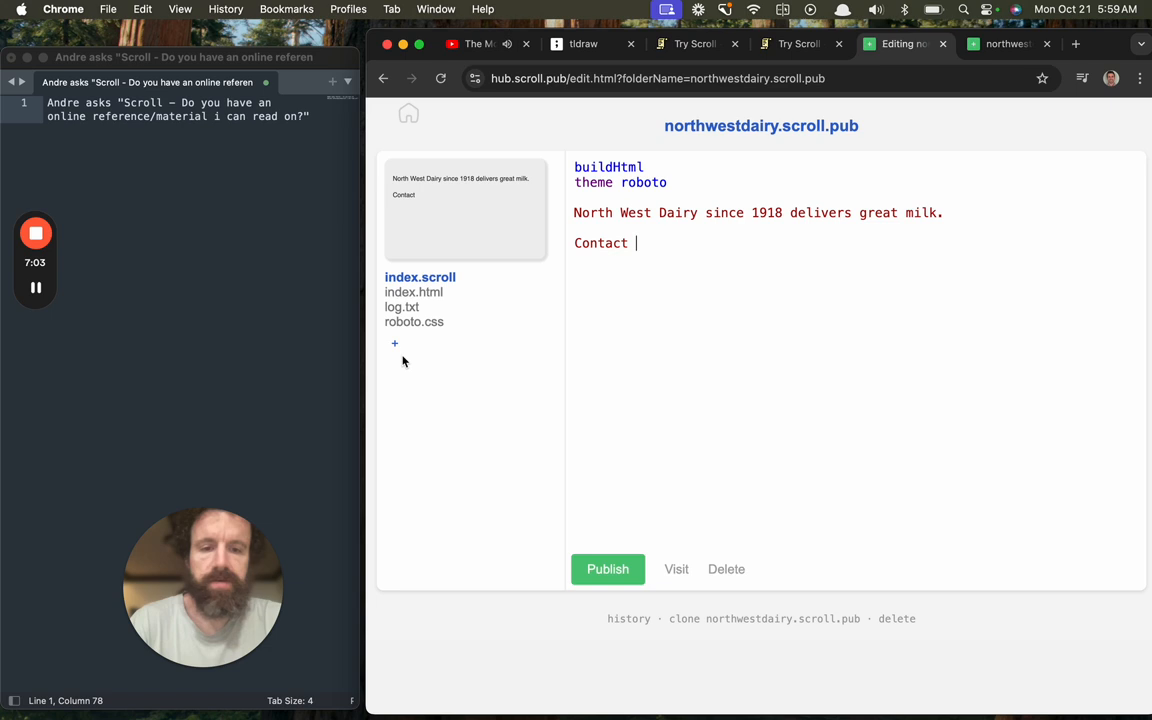
mouse_move(672, 450)
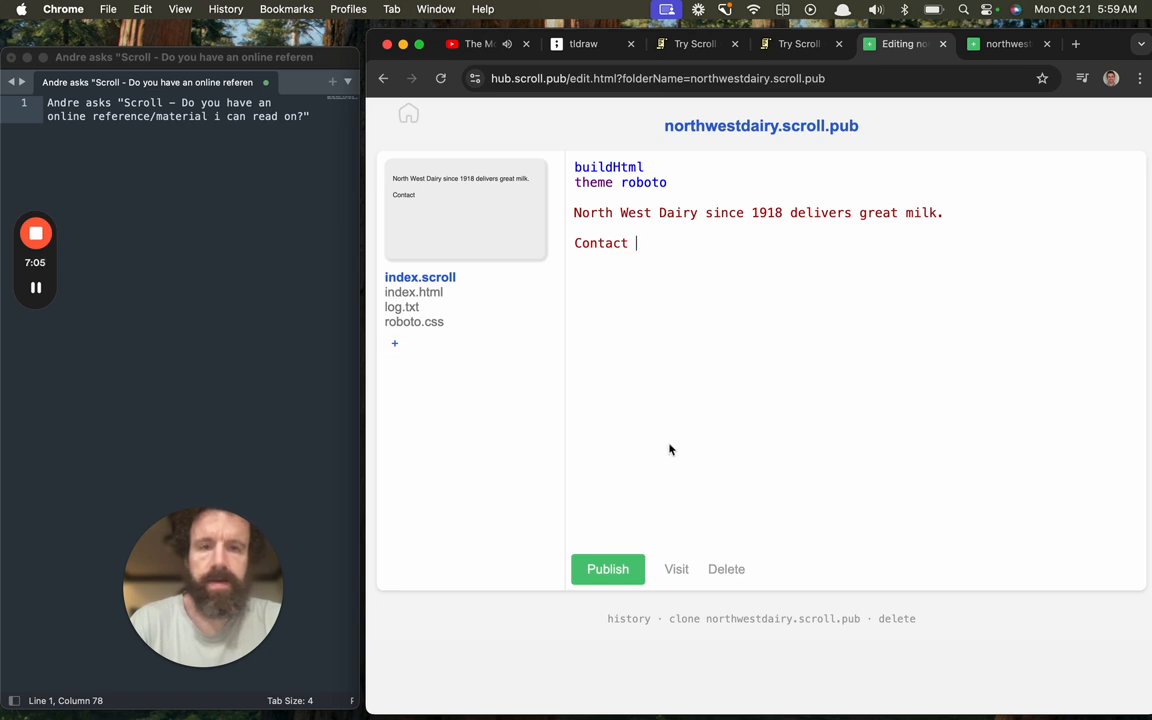
text(dark)
text(sf)
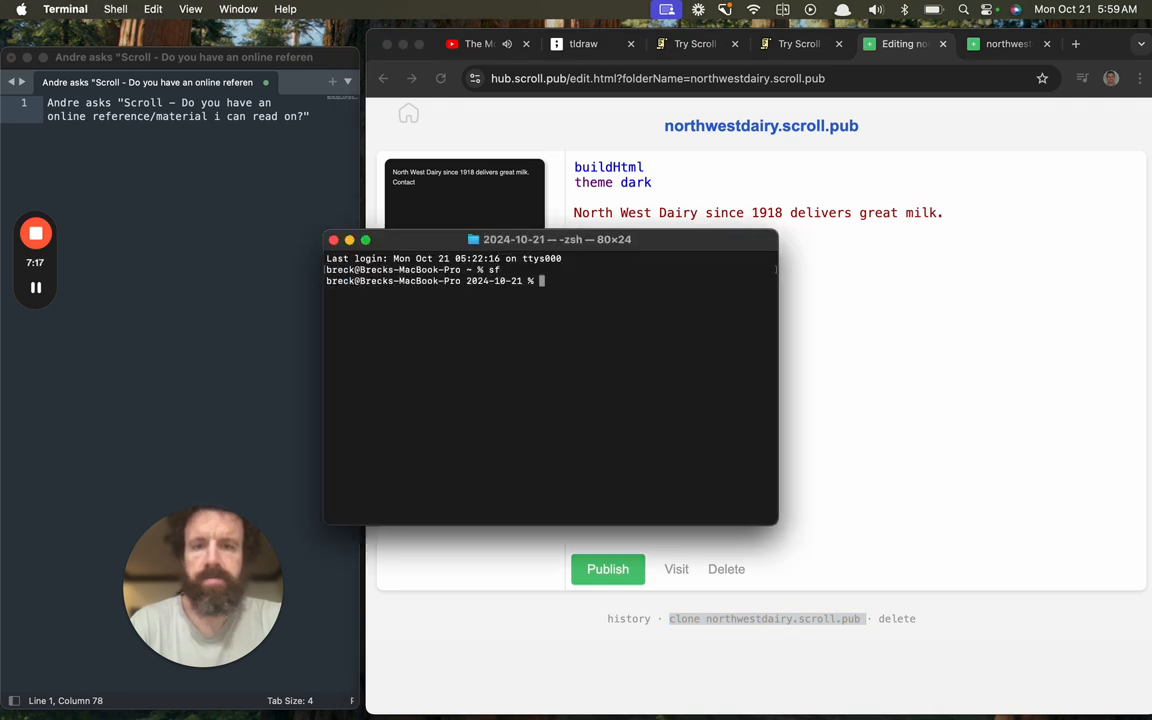
- Run the clone command in Terminal and cd into northwestdairy.scroll.pub
text(clone northwestdairy.scroll.pub)
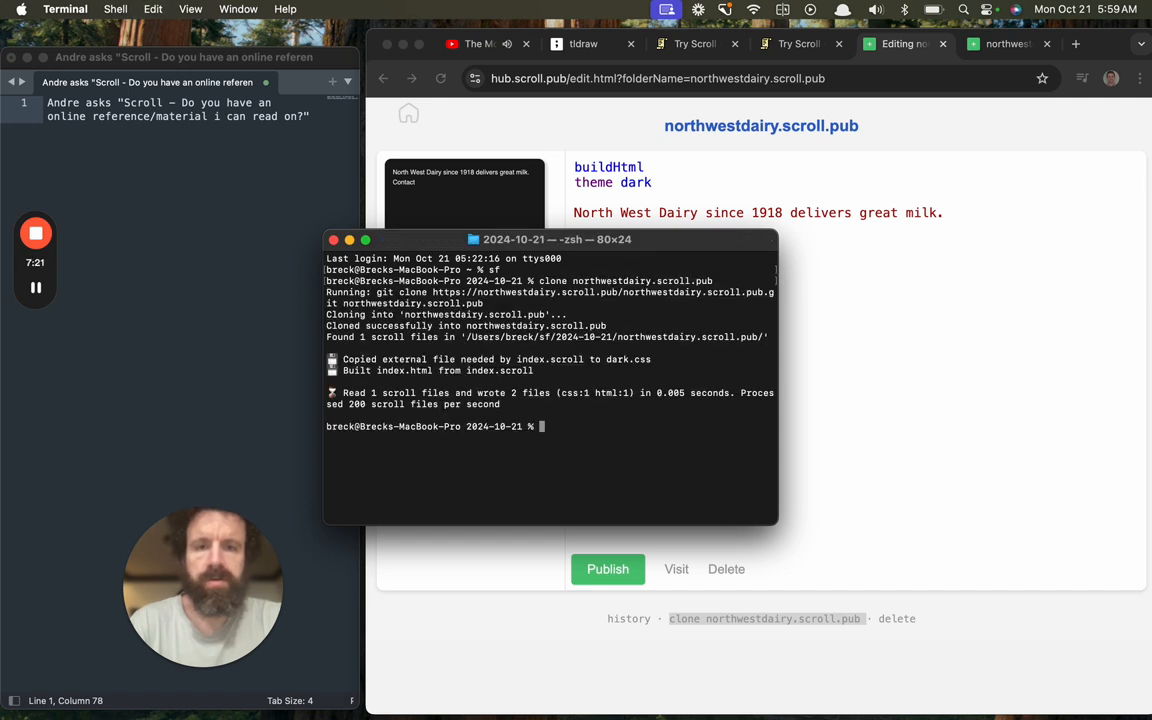
text(cd northwestdairy.scroll.pub)
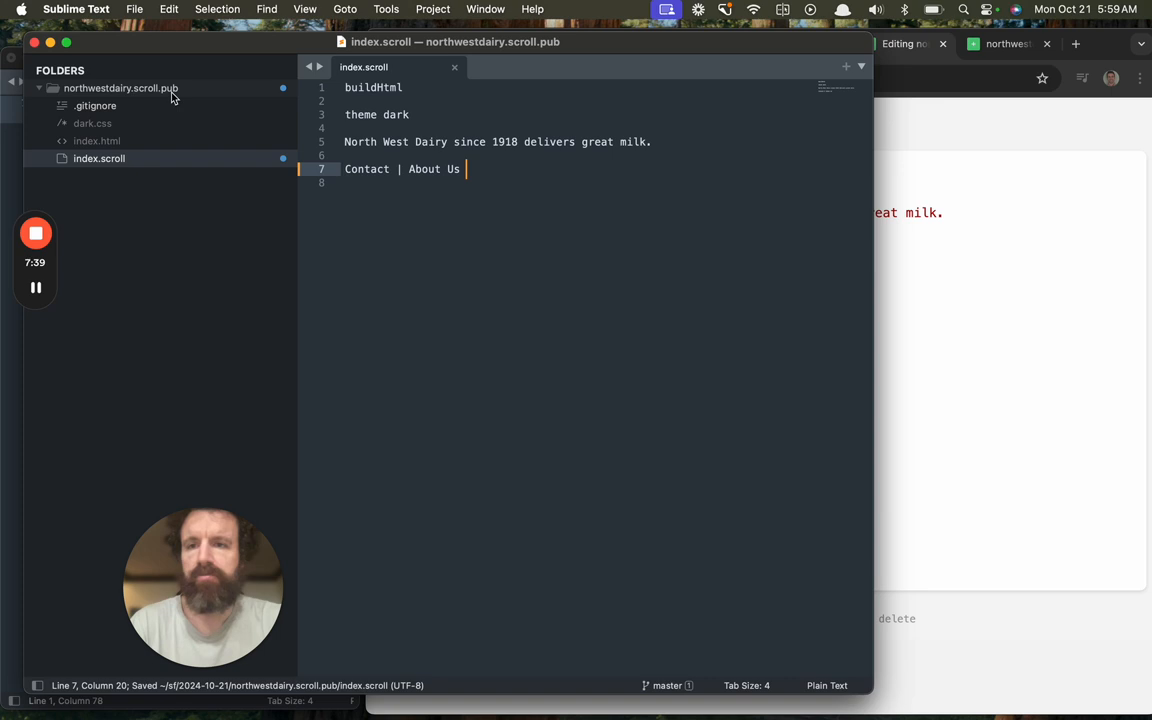
- Create about.scroll with 'touch' and write 'About us' in it in Sublime Text
key(cmd+n)
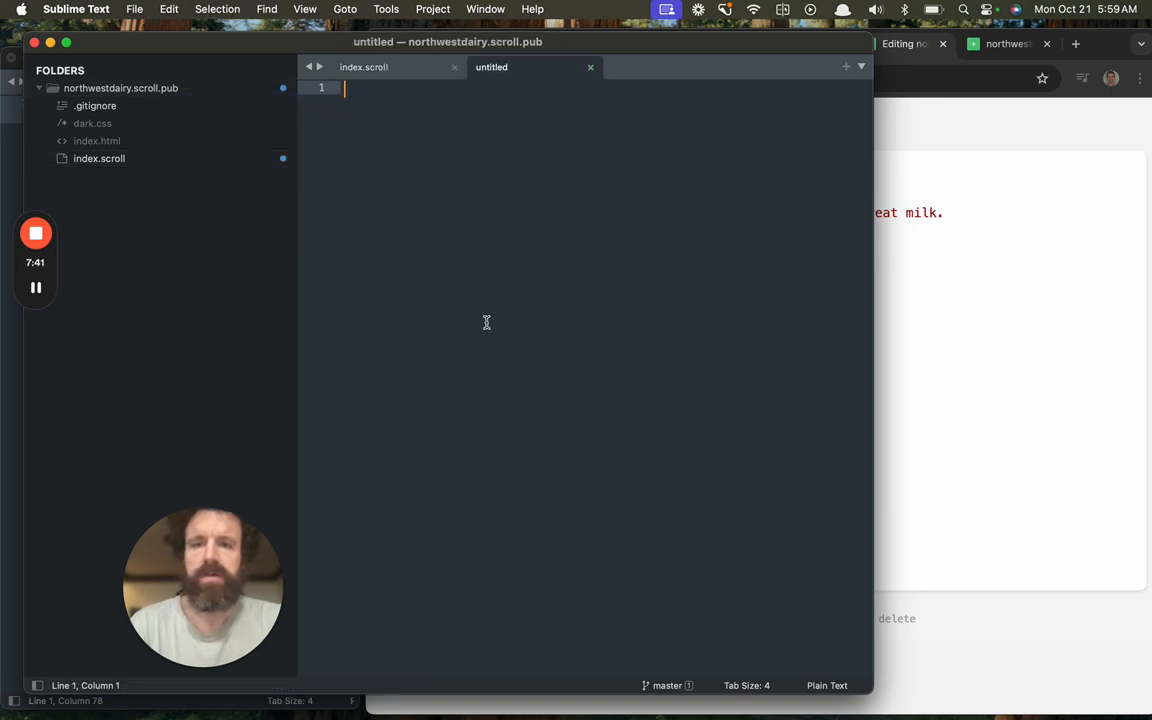
mouse_move(408, 248)
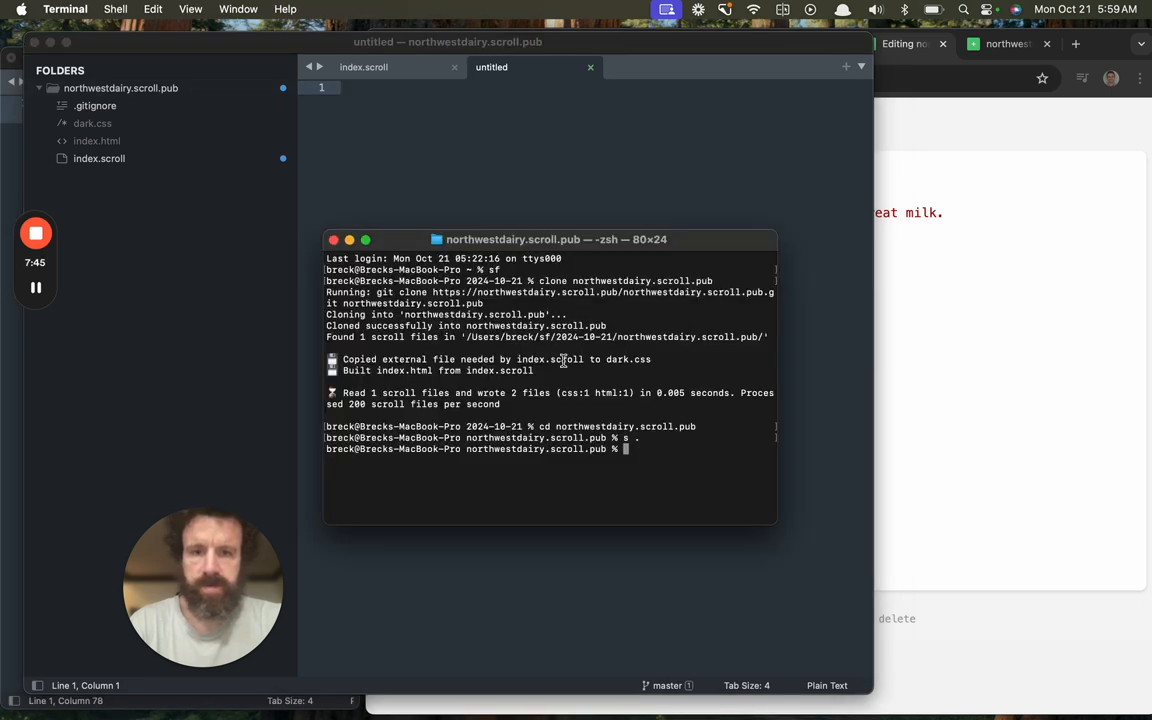
text(touch about.scroll)
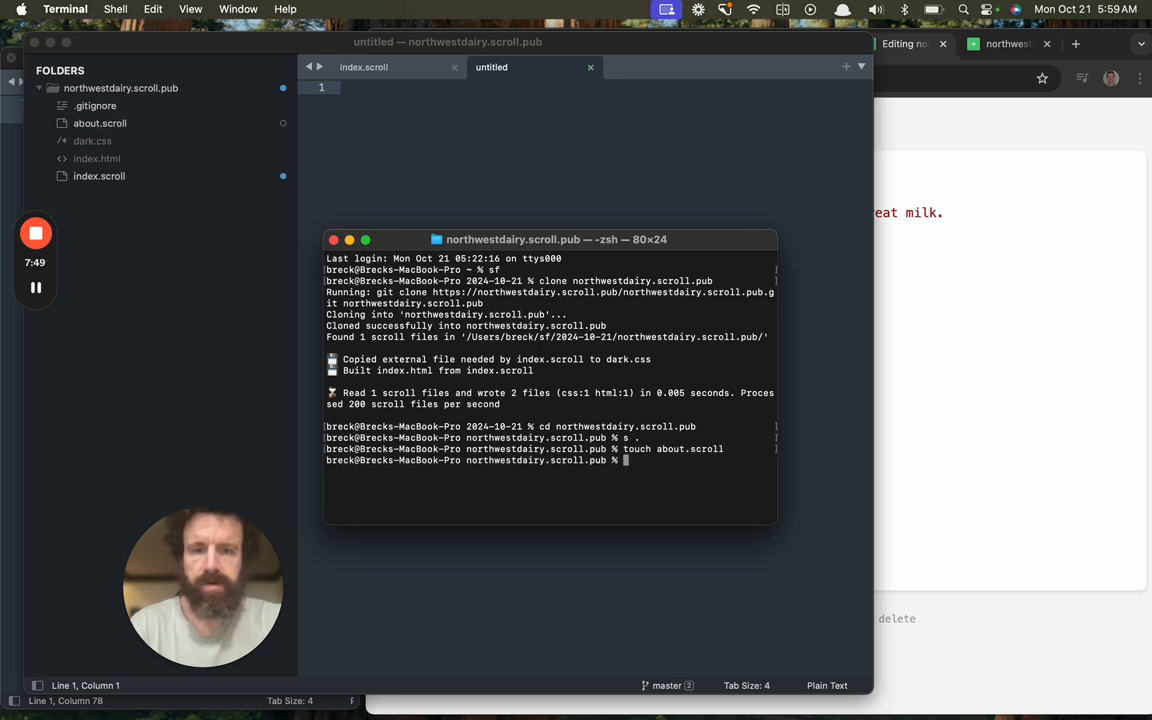
click(100, 124)
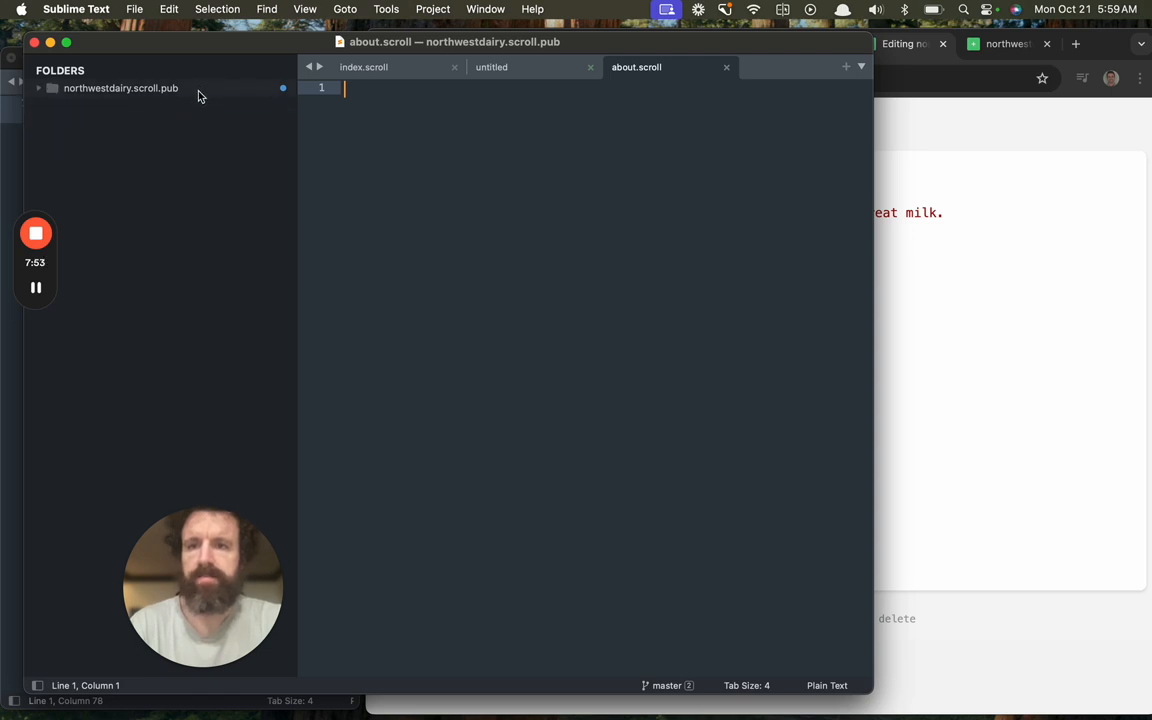
text(About us)
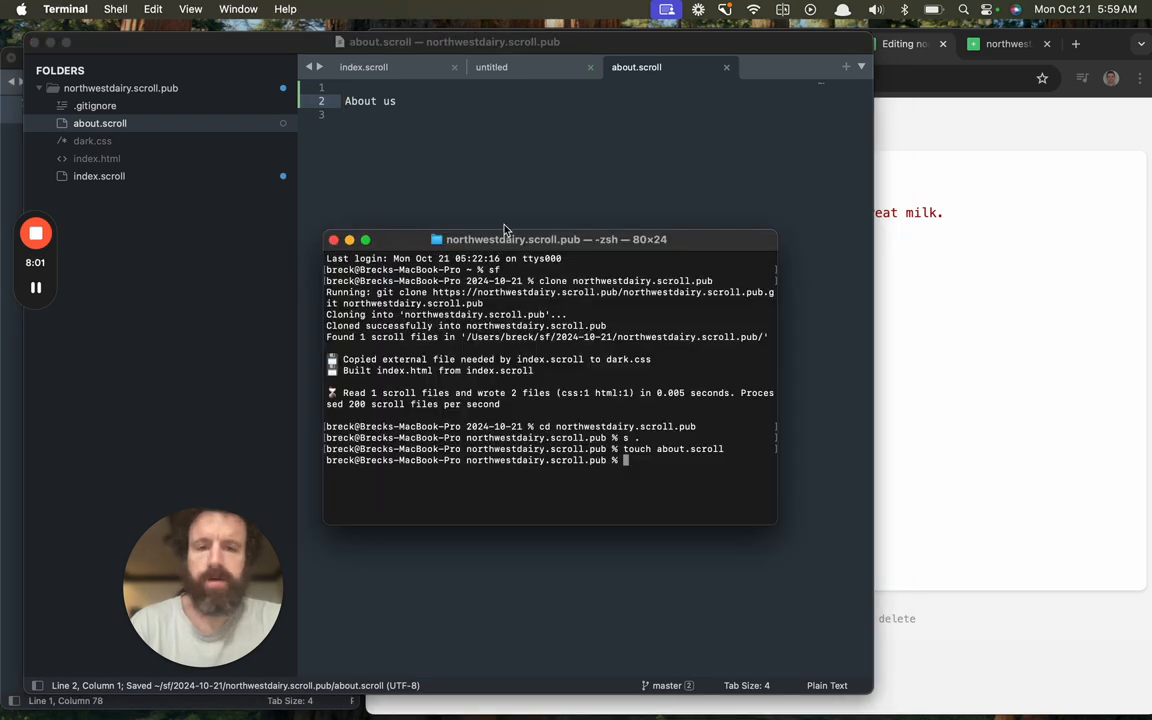
- Git add, commit and push the new page to the ScrollHub site
text(ga)
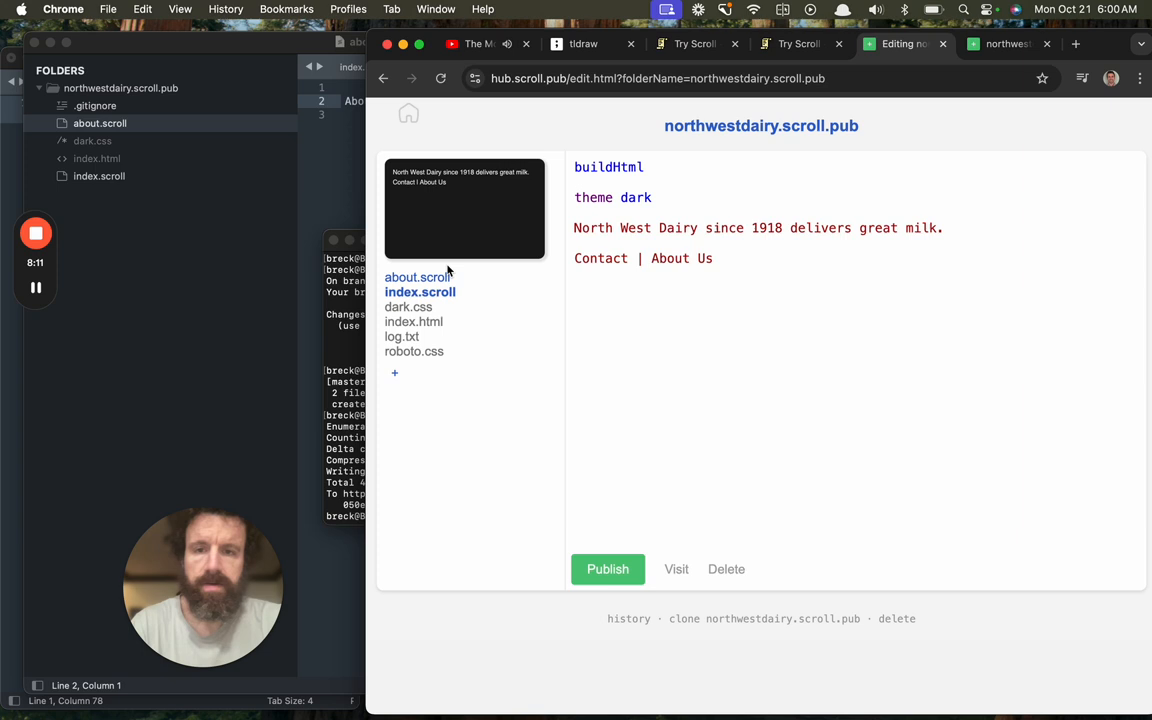
mouse_move(418, 276)
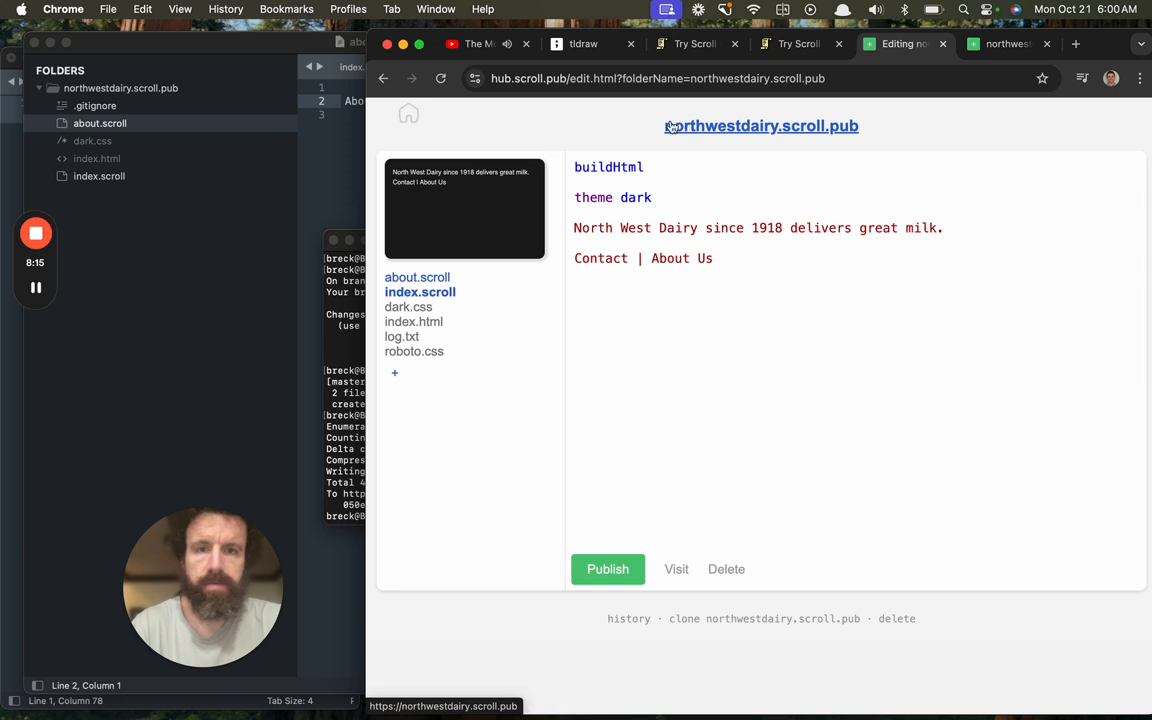
- Create header.scroll and write importOnly, buildHtml and theme dark lines in it
click(394, 372)
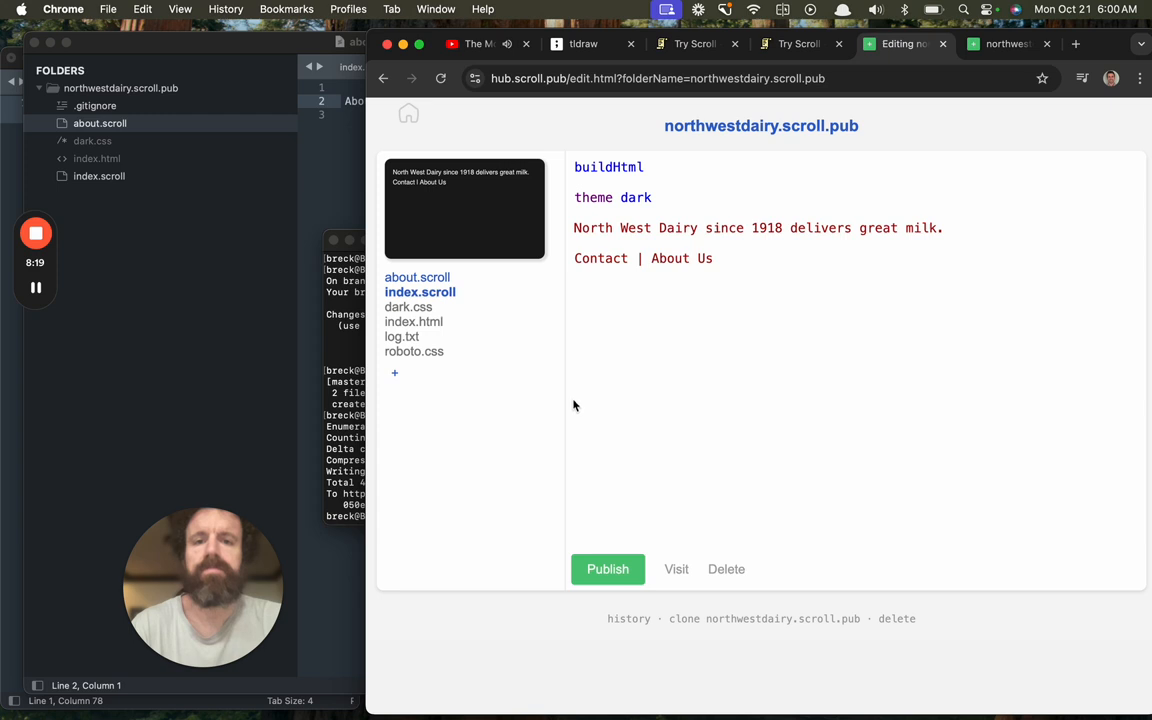
click(394, 388)
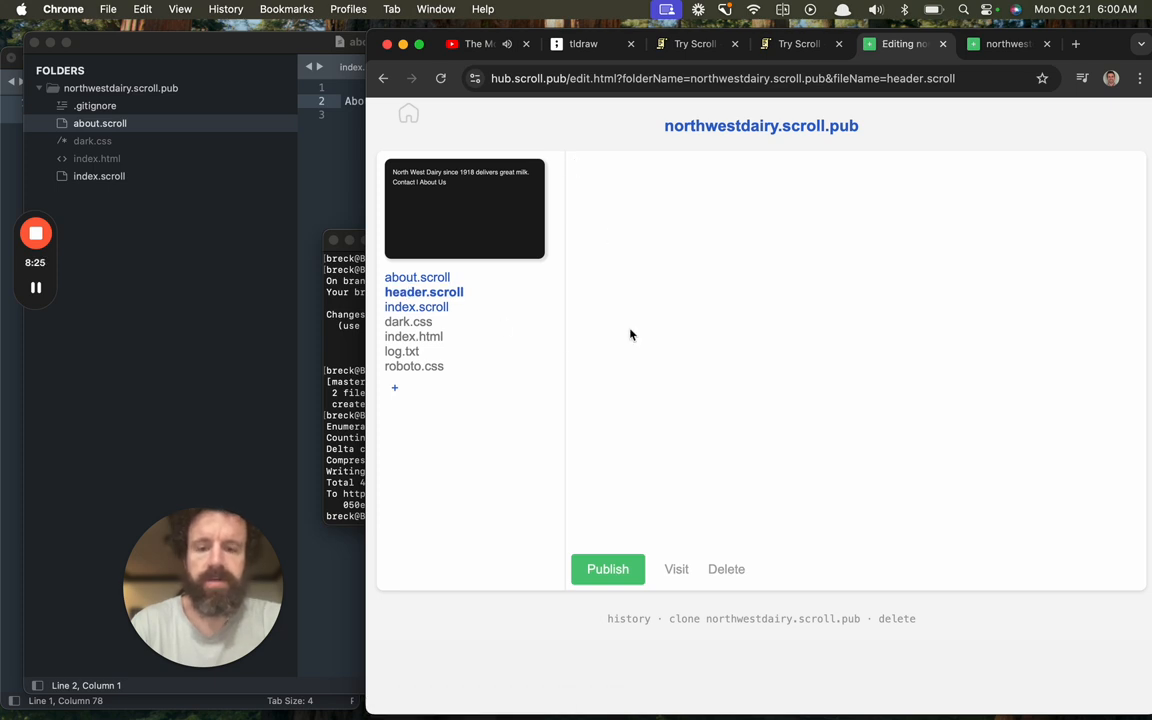
text(importOnly)
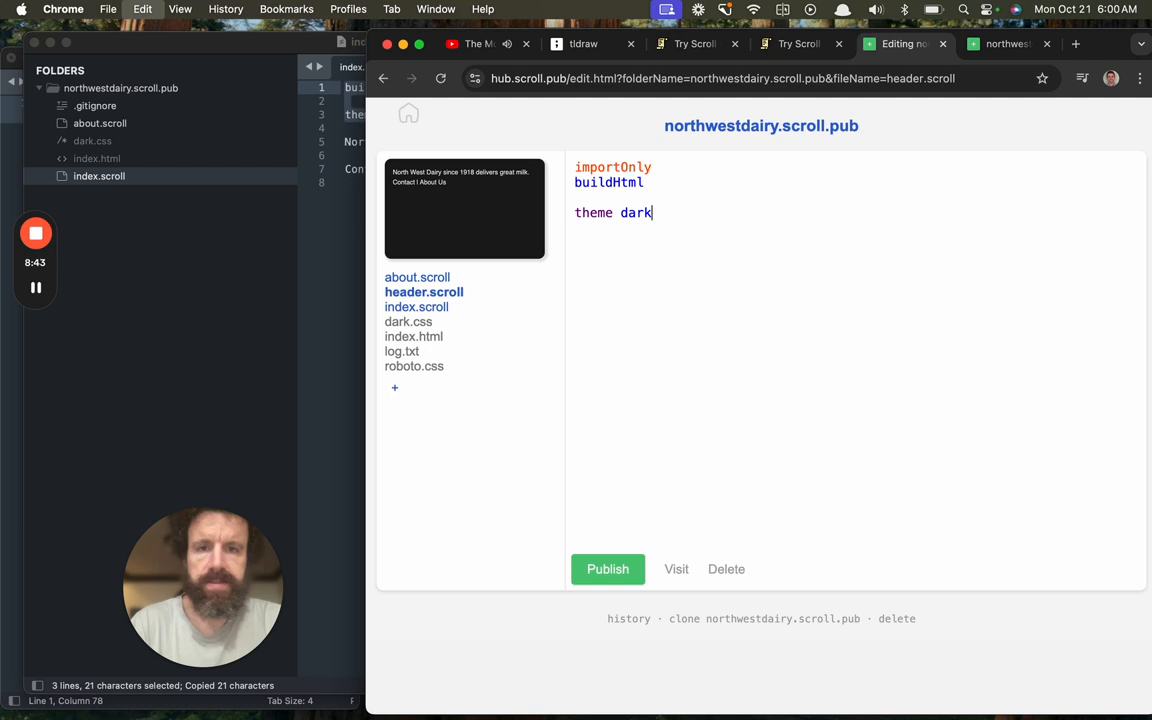
mouse_move(728, 288)
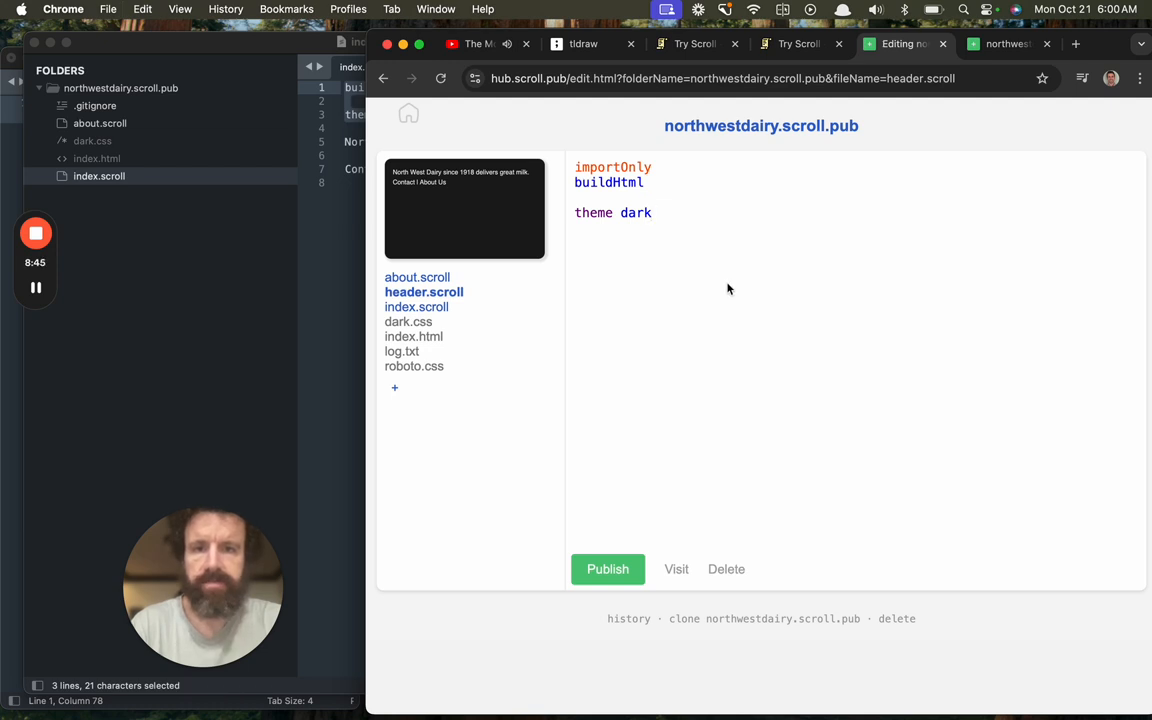
mouse_move(416, 276)
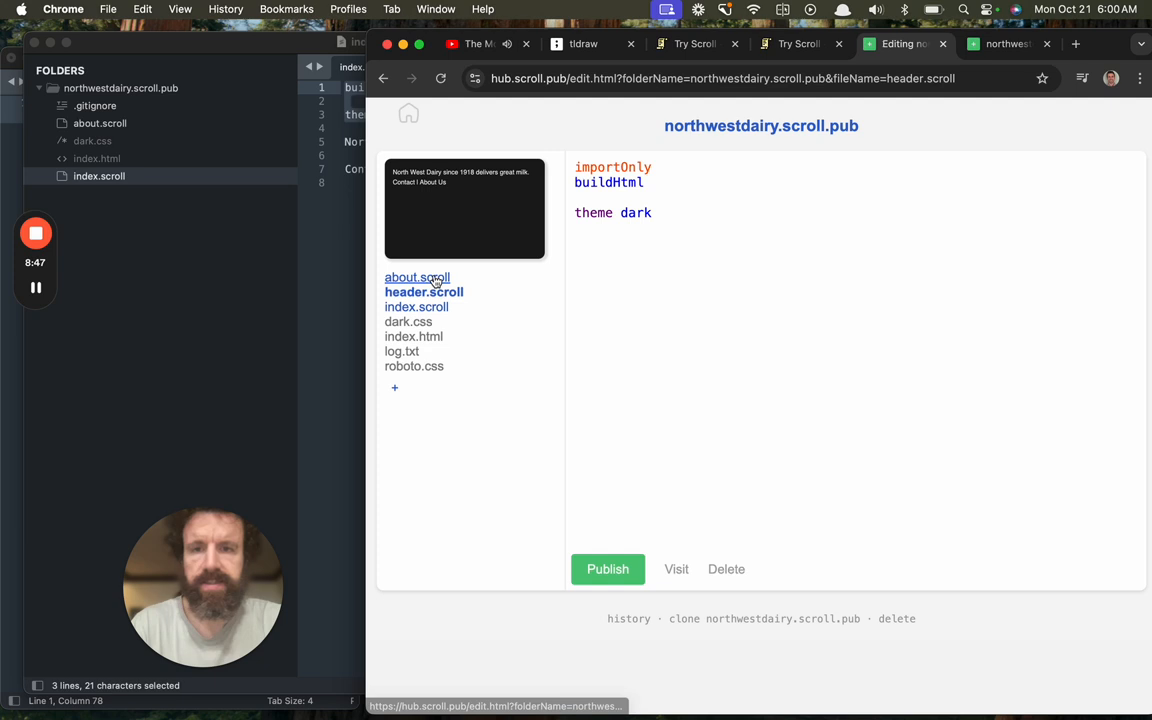
- Add header.scroll as the first line of about.scroll
click(416, 276)
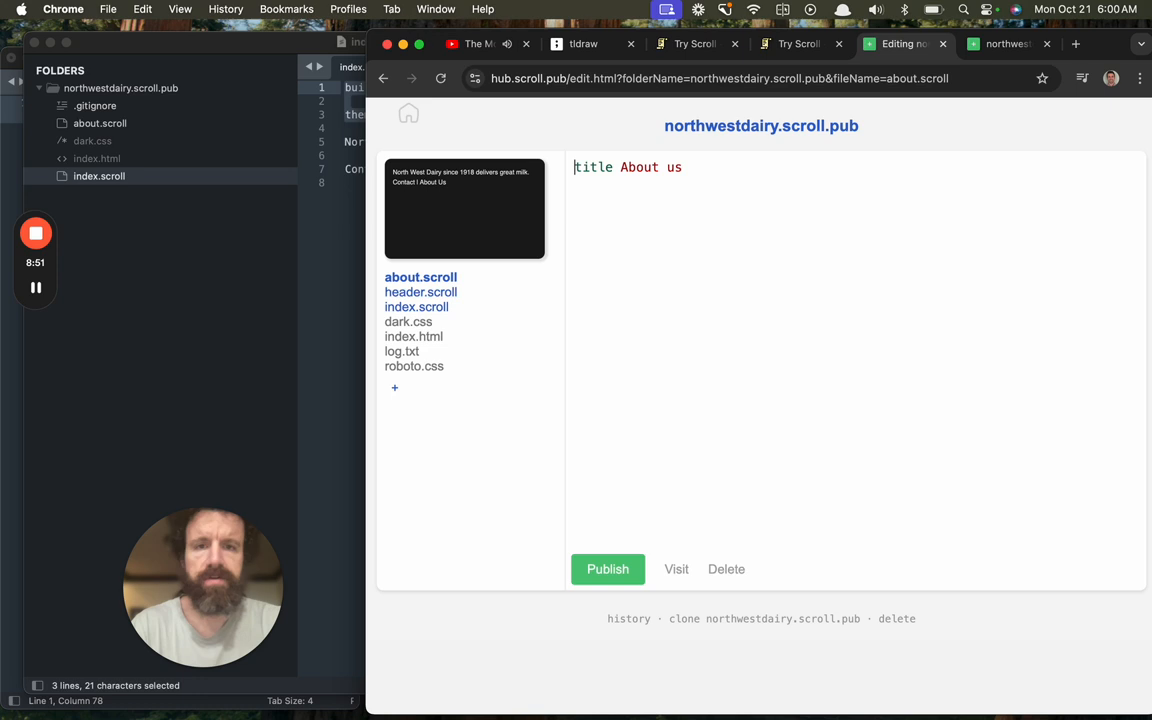
text(header.s)
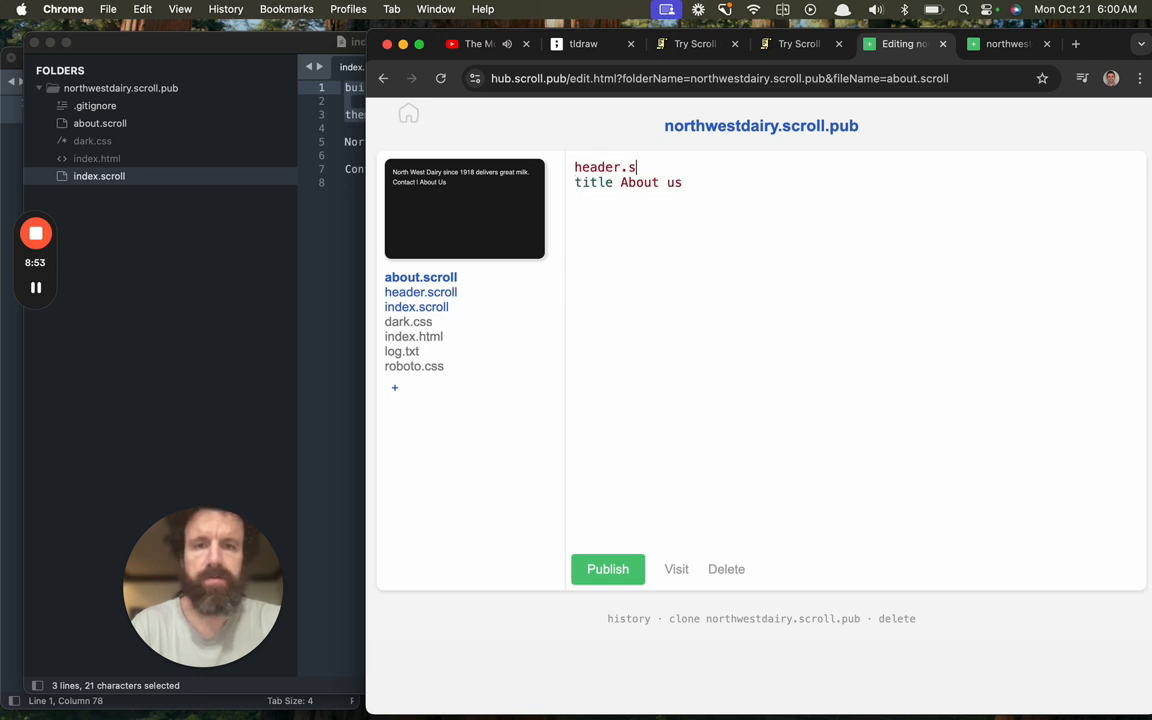
text(croll)
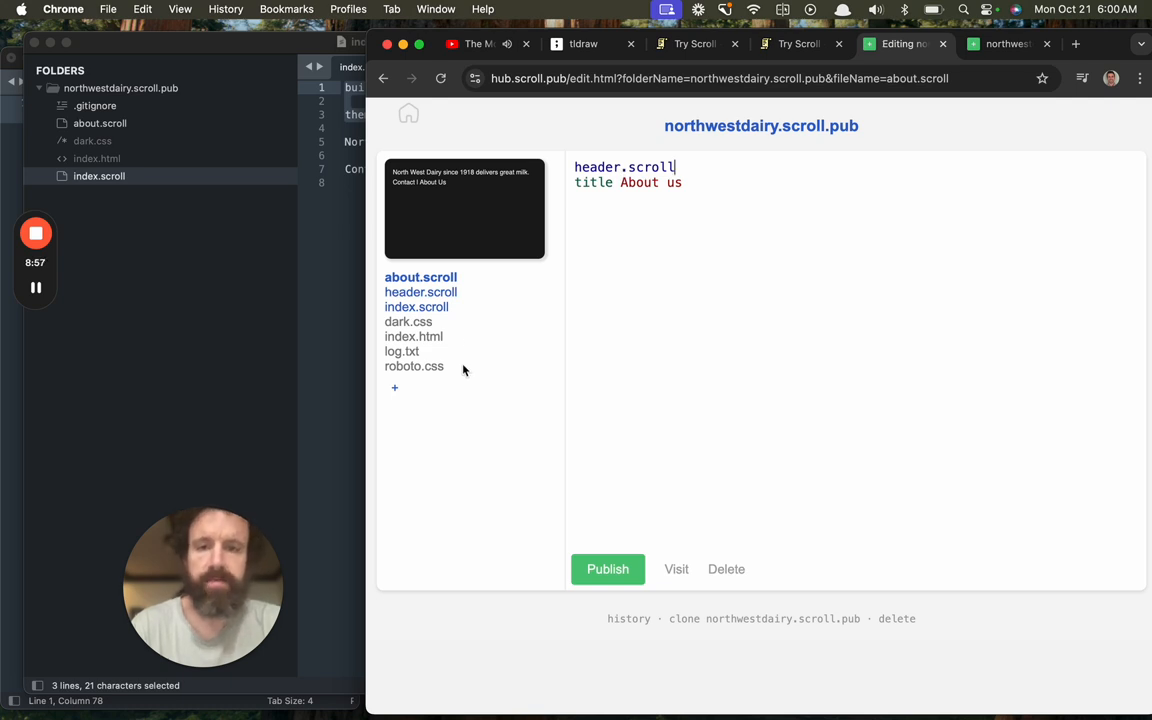
- Add header.scroll as the first line of index.scroll
click(416, 306)
text(header.)
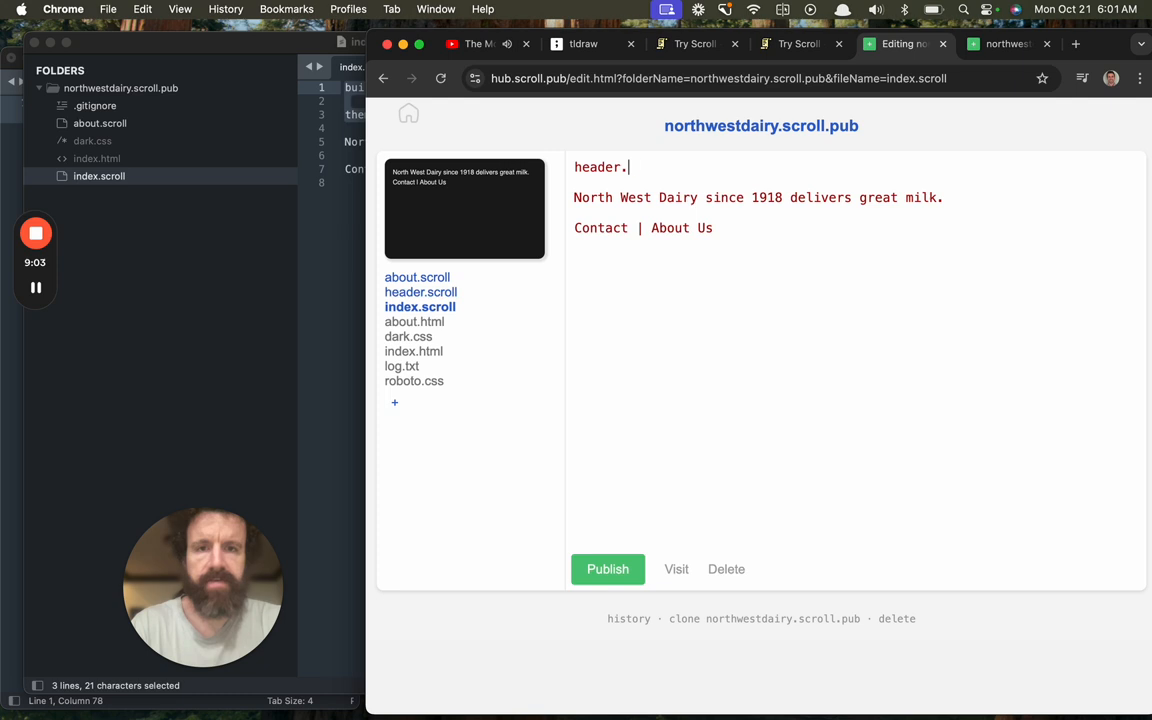
text(scroll)
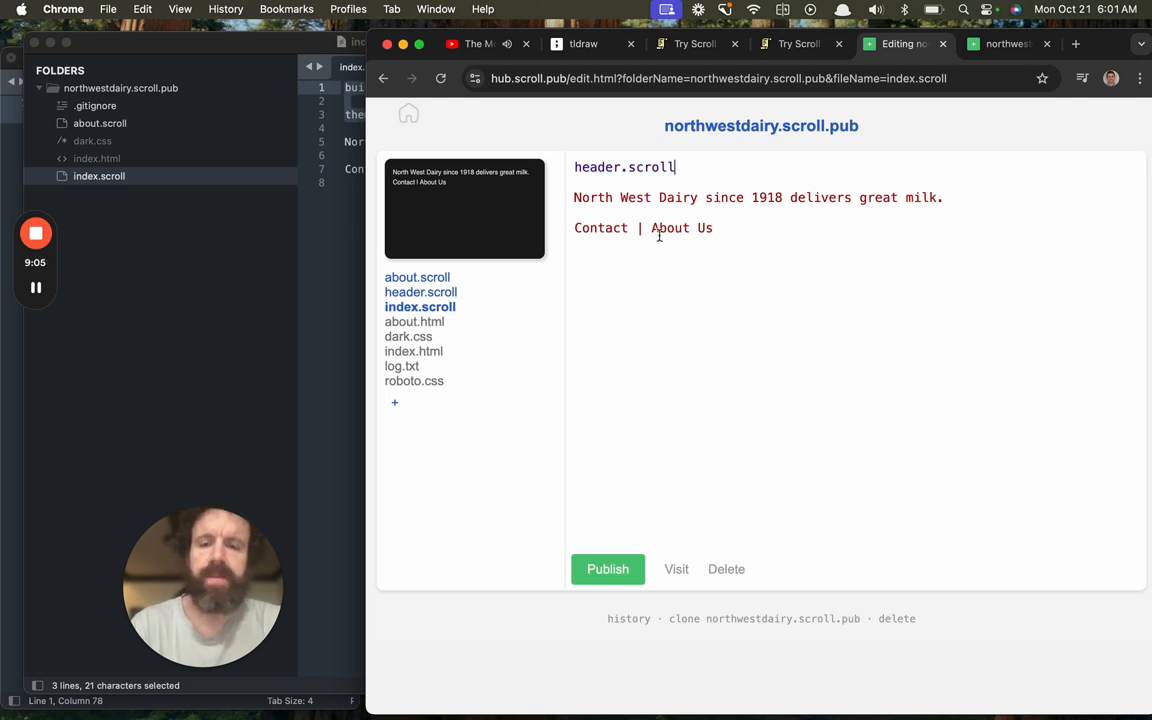
click(420, 292)
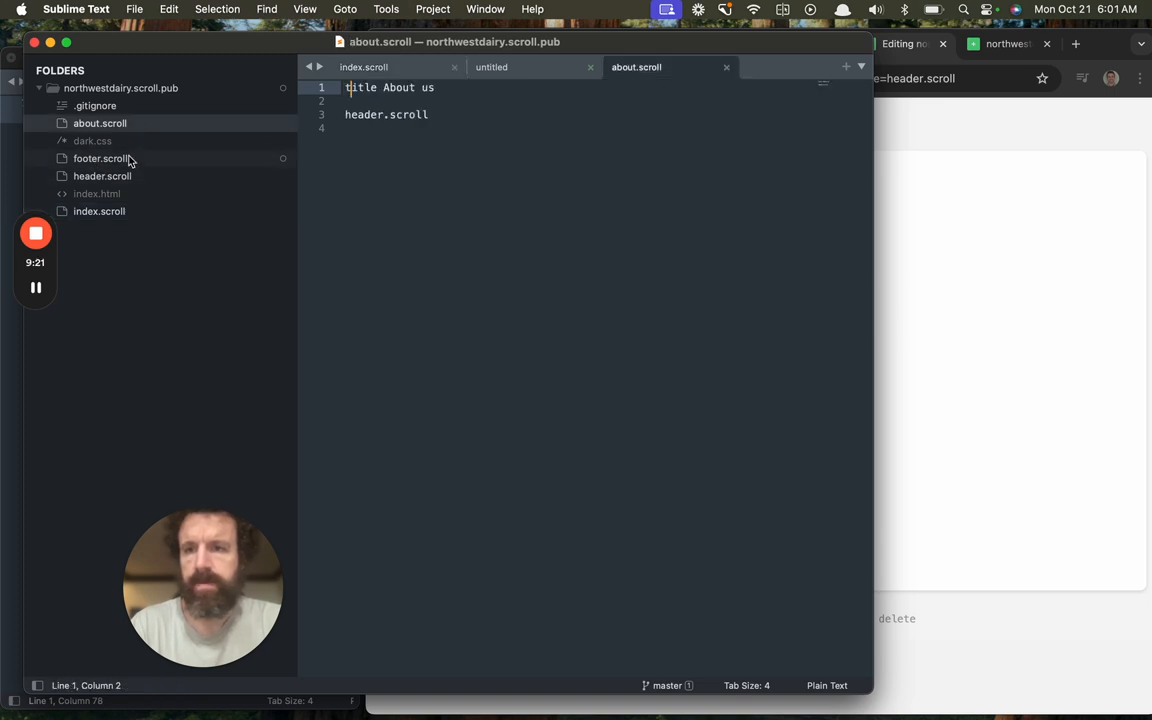
- Write Home | Contact | About Us in footer.scroll with links to index.html and about.html
click(364, 68)
text(Contact | About Us)
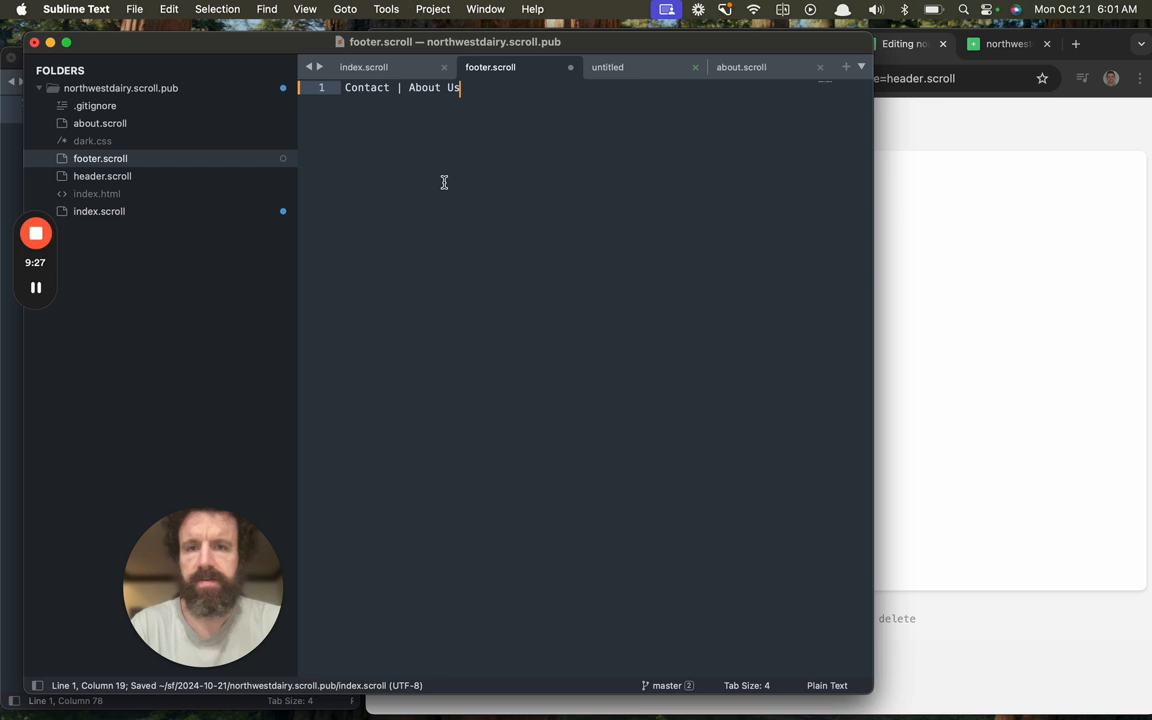
key(enter)
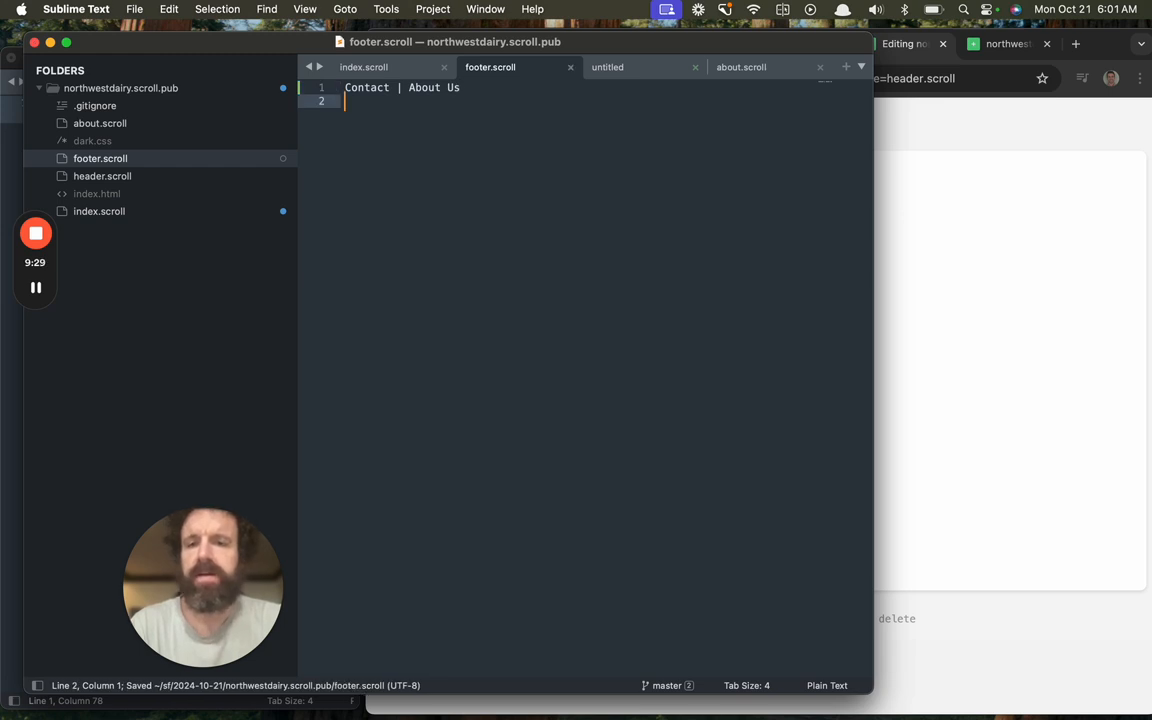
text(Home |)
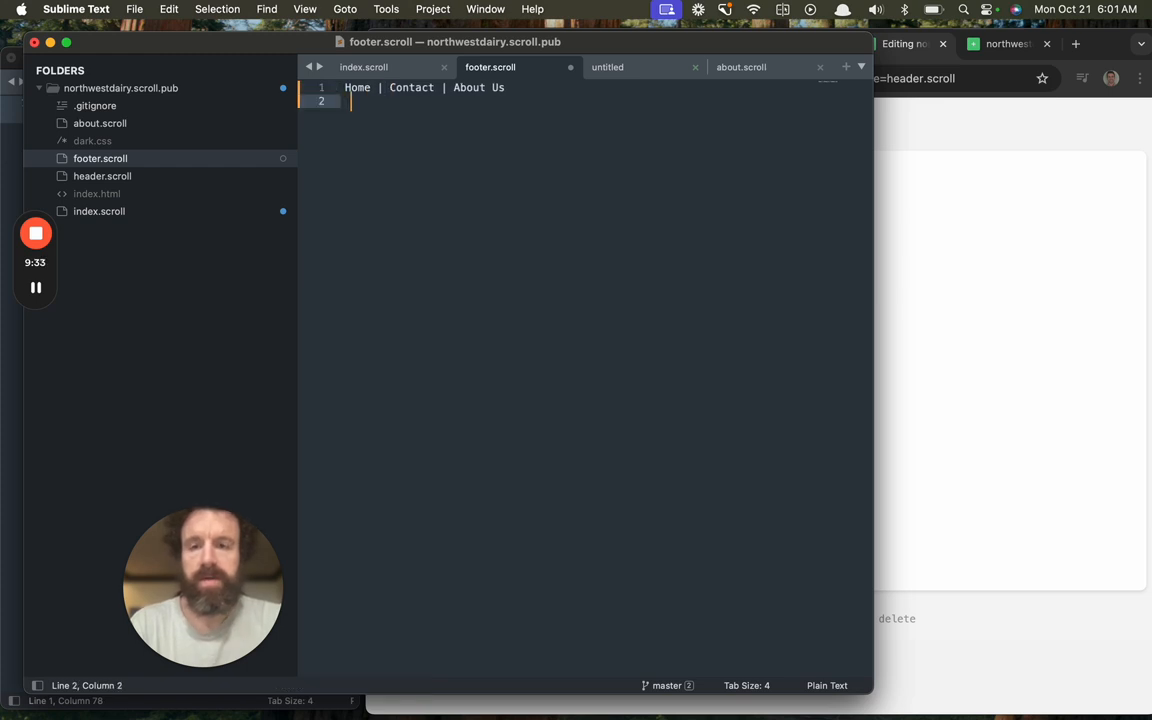
text(index.html Home)
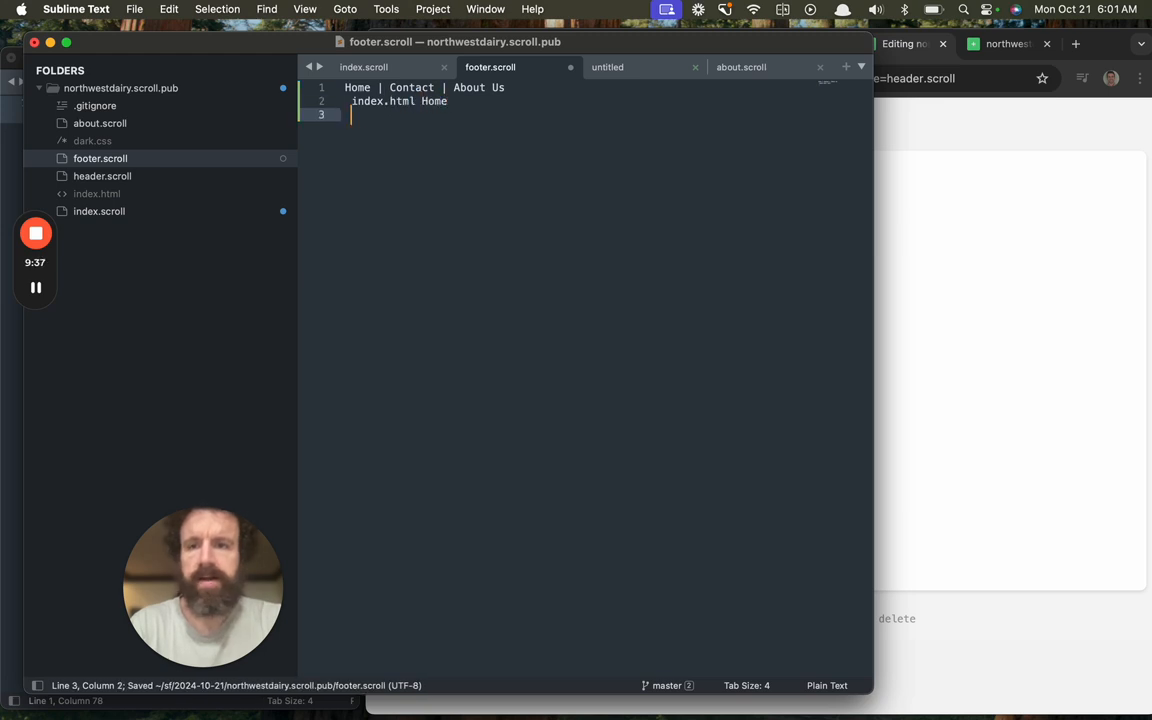
text(about.html About)
text(footer)
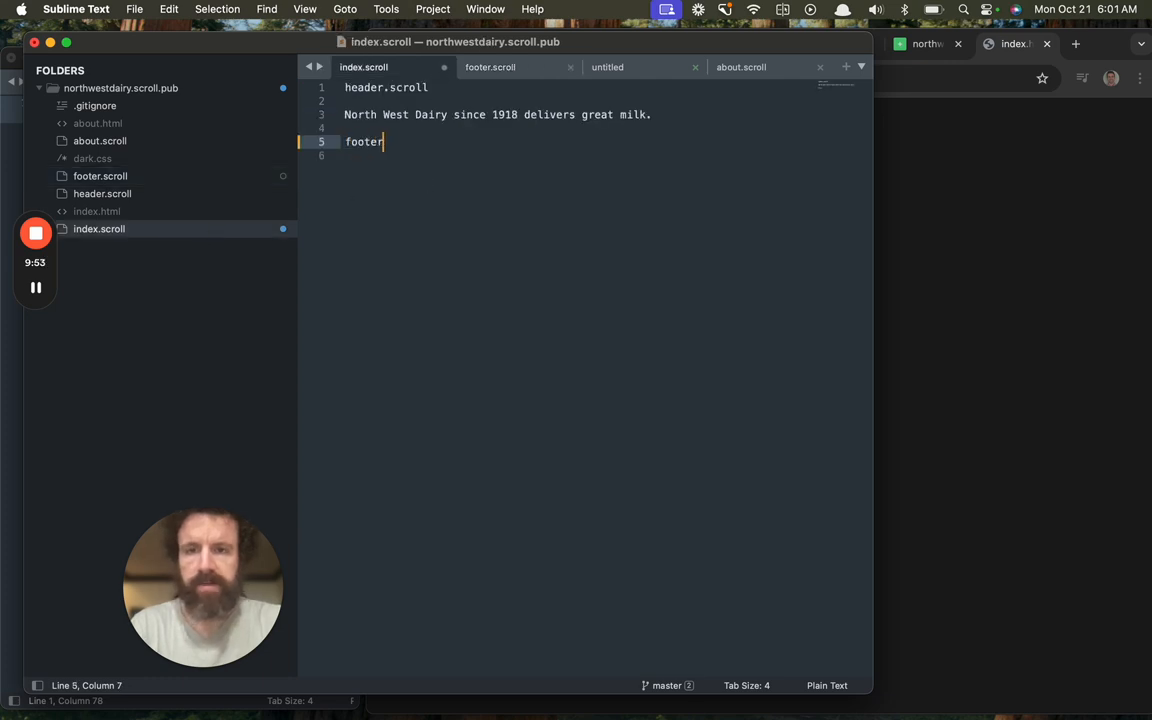
- Import footer.scroll in index.scroll and about.scroll
text(.scroll)
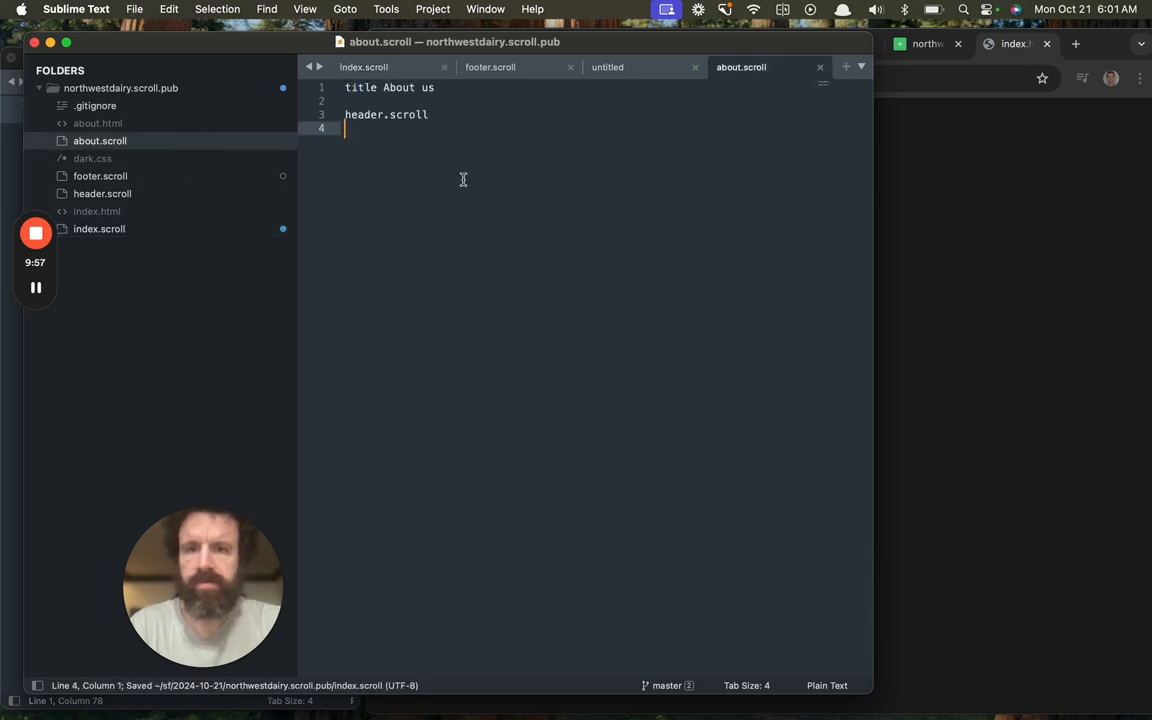
text(footer.scroll)
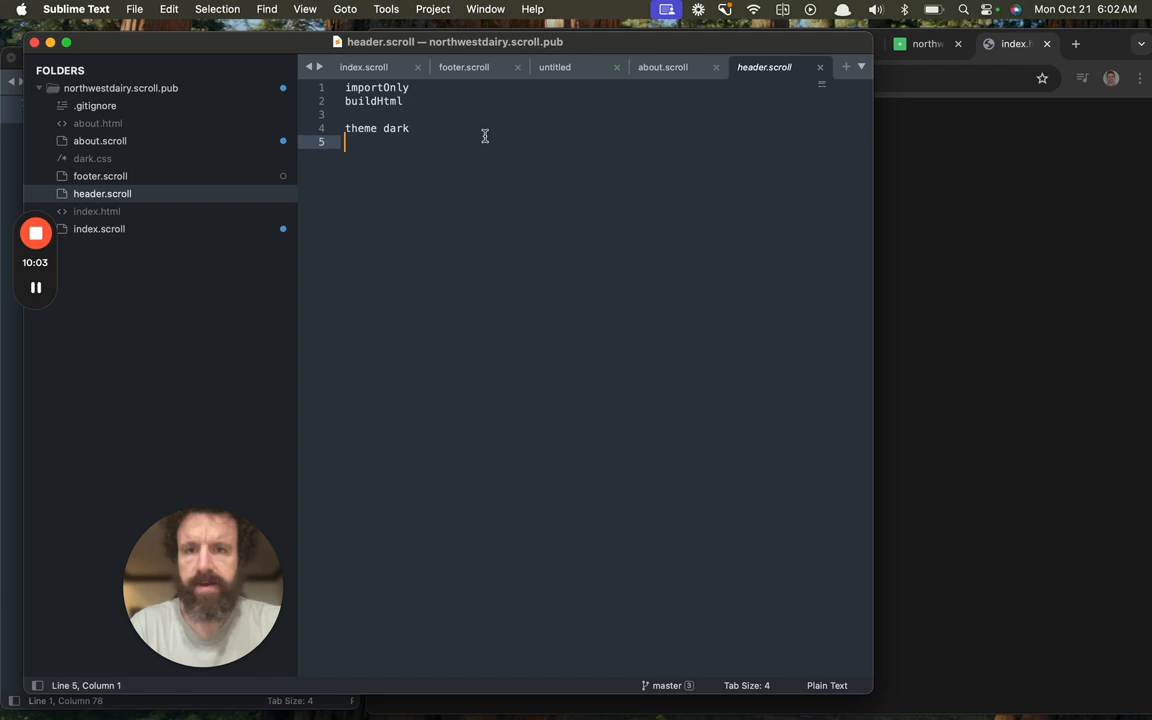
- Add printTitle to header.scroll, title the home page North West Dairy, and rebuild locally
text(printTitle)
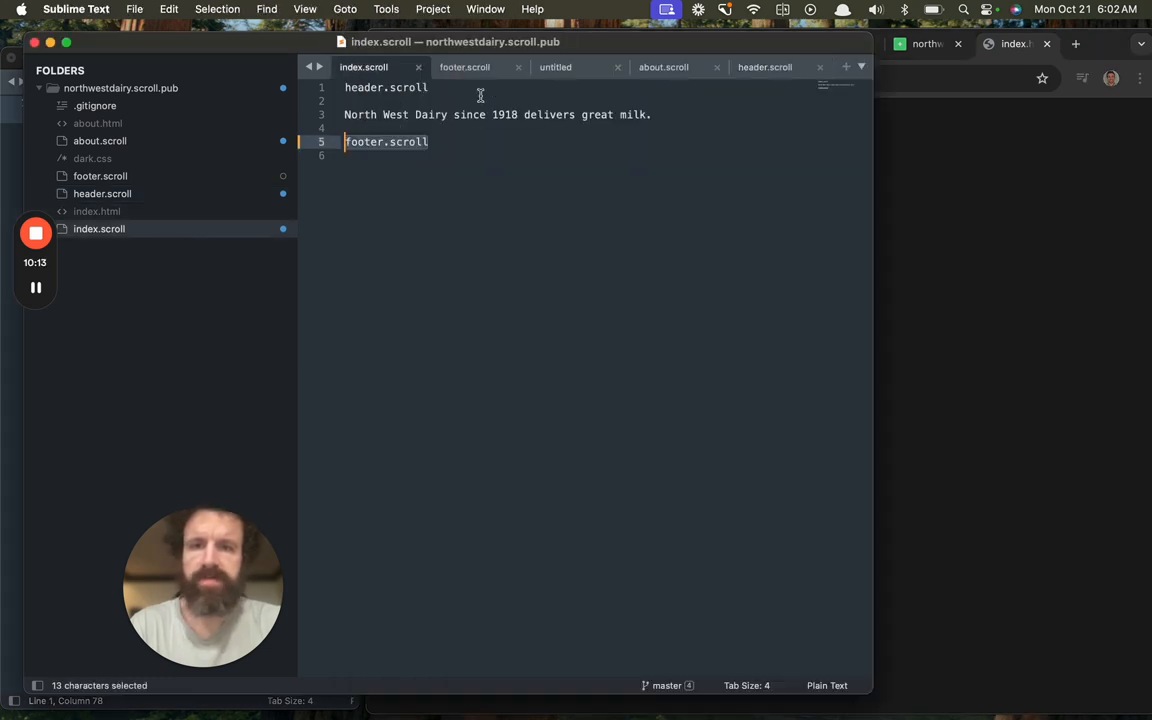
text(title No)
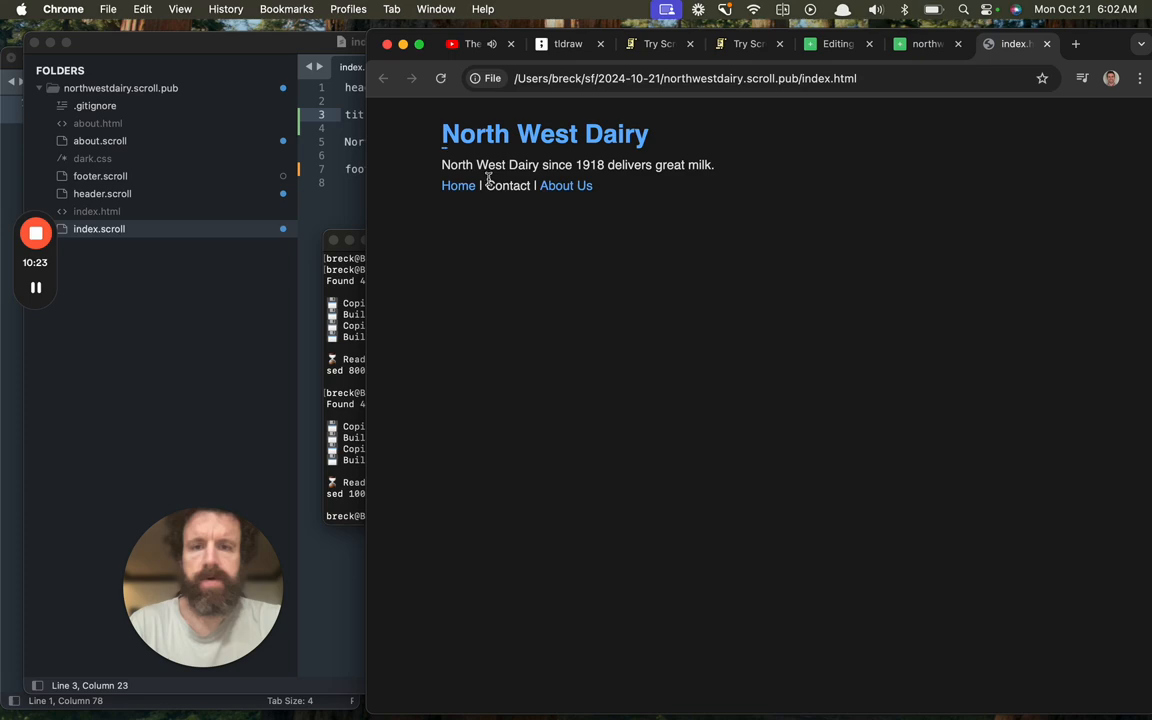
click(566, 184)
text(gs)
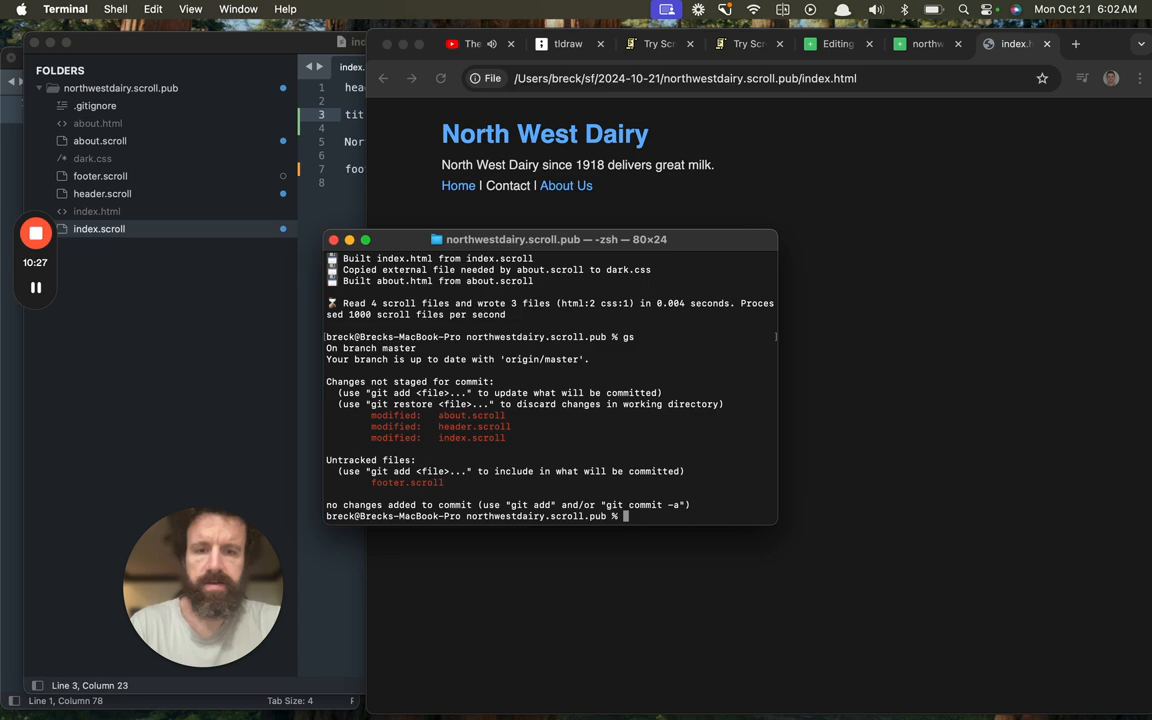
- Git push the changes and add printTitle to header.scroll in the ScrollHub editor
text(git pu)
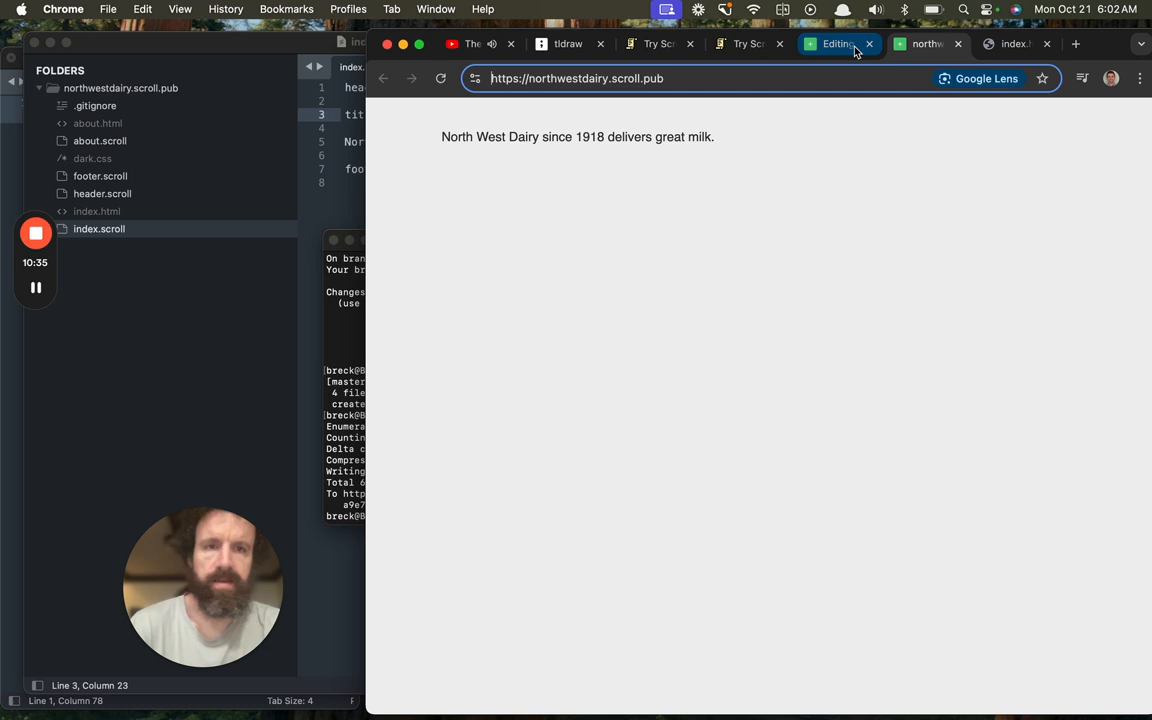
click(836, 44)
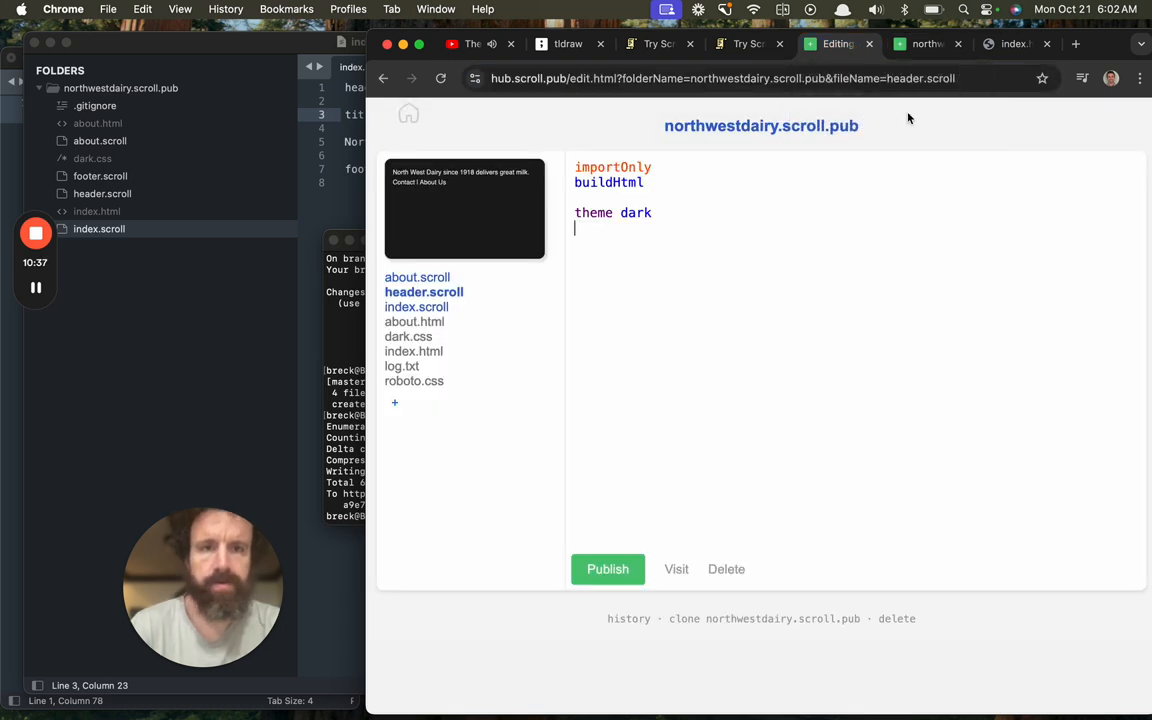
text(printTitle)
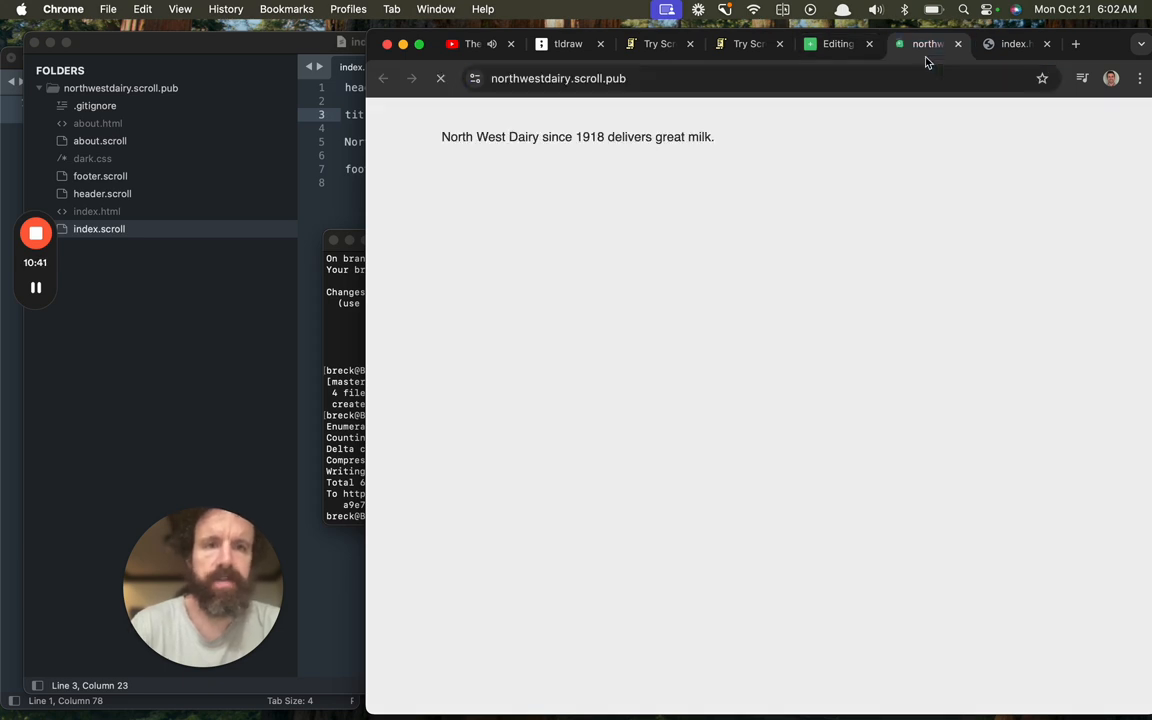
- View the live northwestdairy.scroll.pub page with its new title and footer links
click(440, 78)
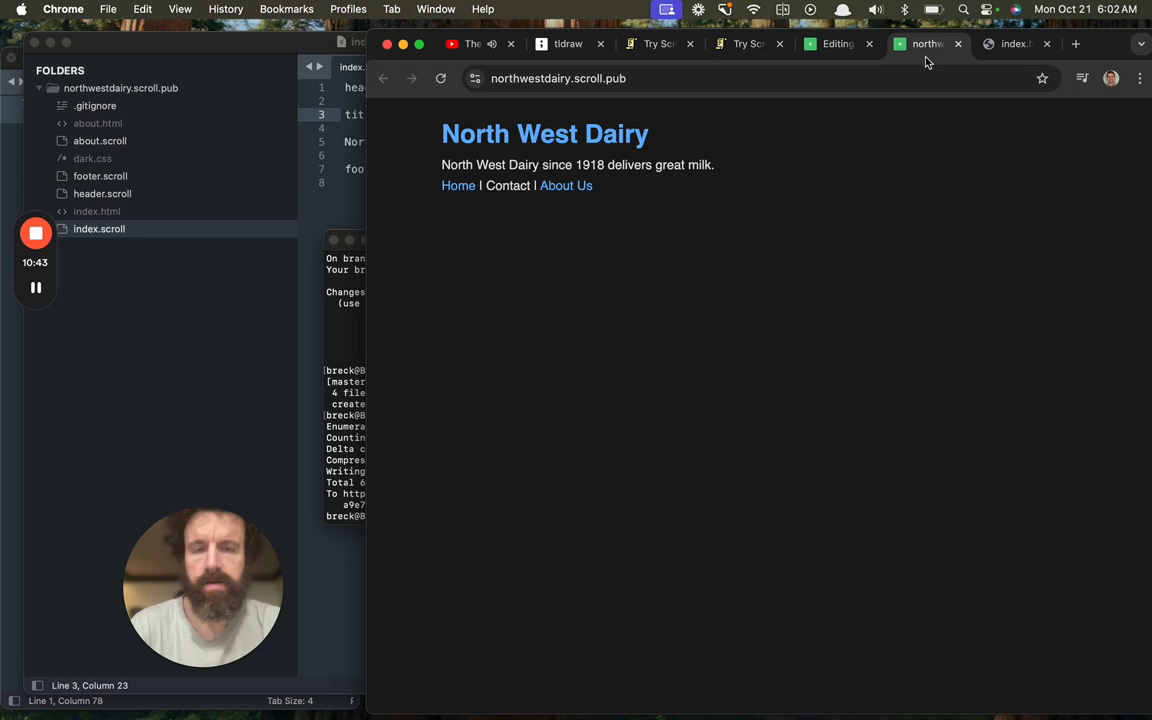
mouse_move(558, 156)
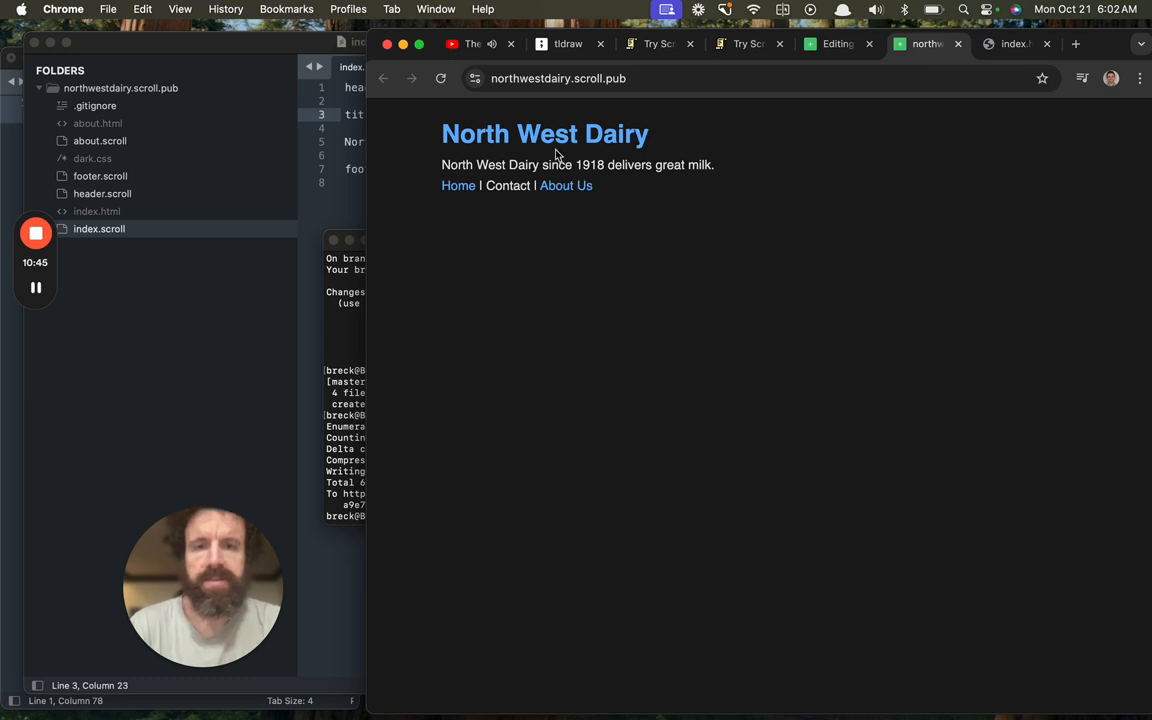
click(838, 44)
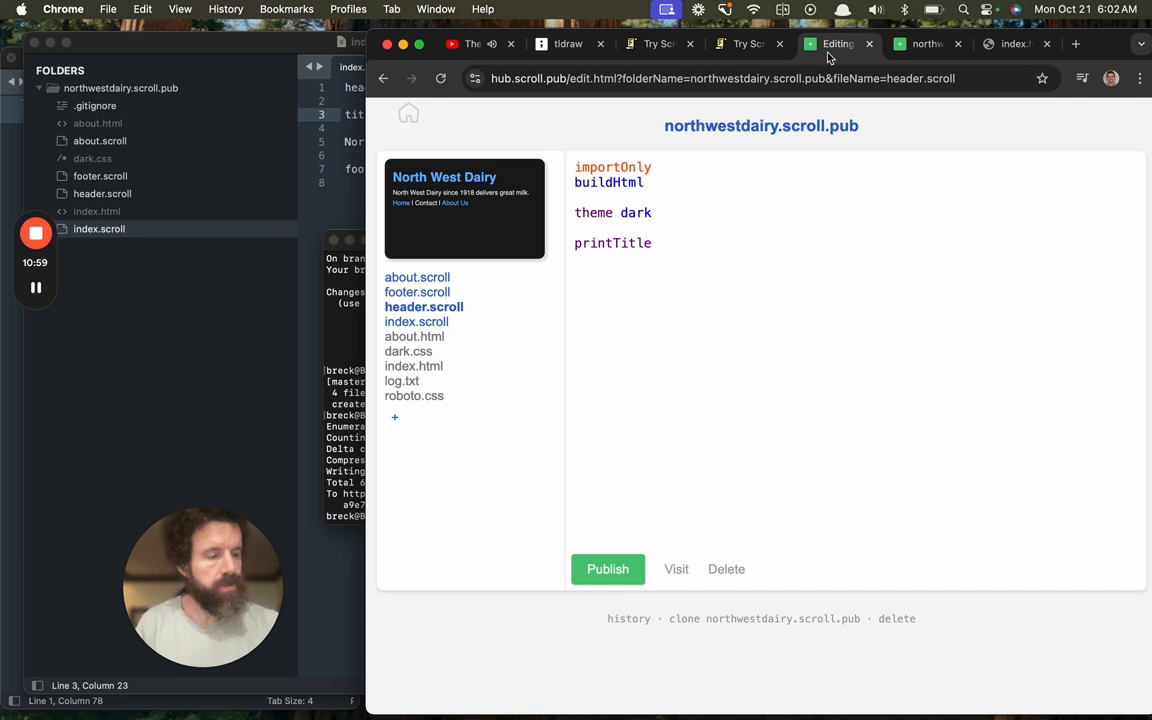
click(744, 44)
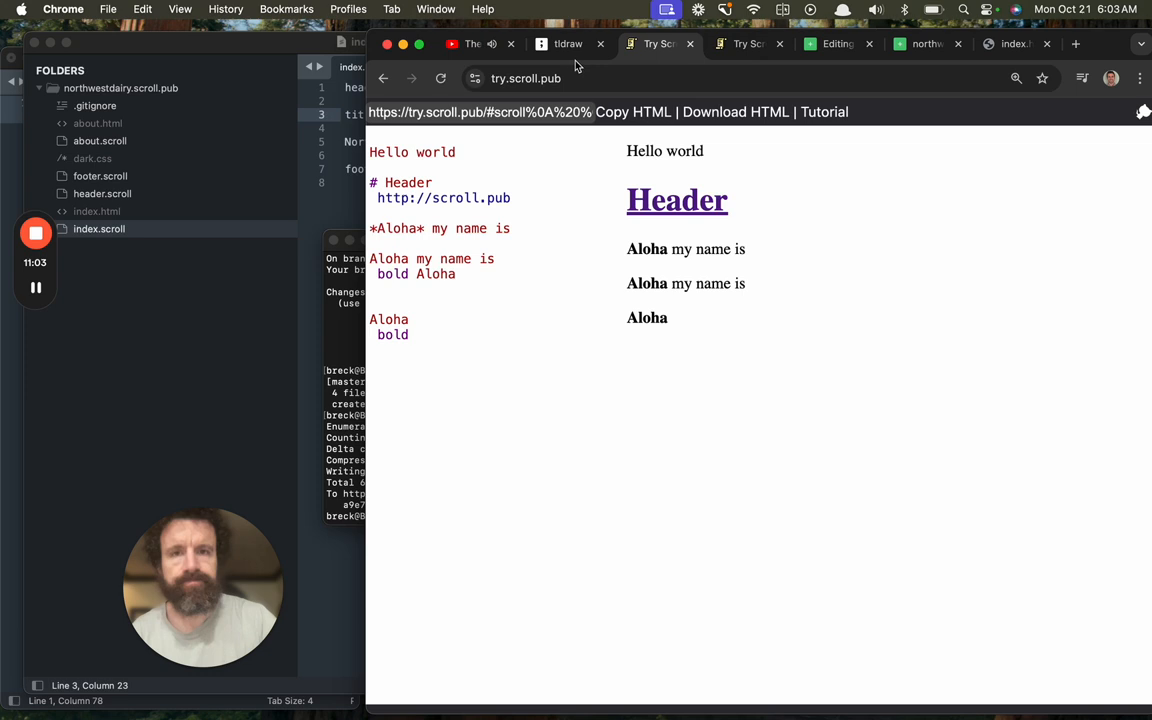
- Handwrite #3 Databases under #2 ScrollHub on the tldraw summary board
click(568, 44)
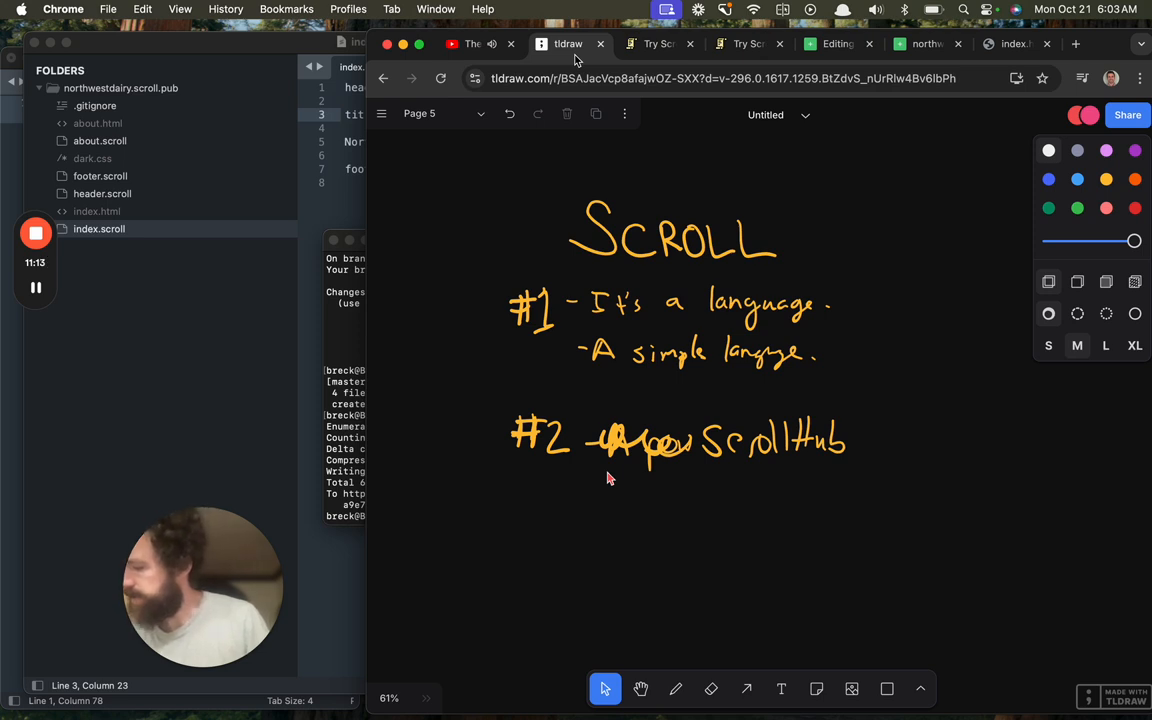
drag(510, 516, 508, 548)
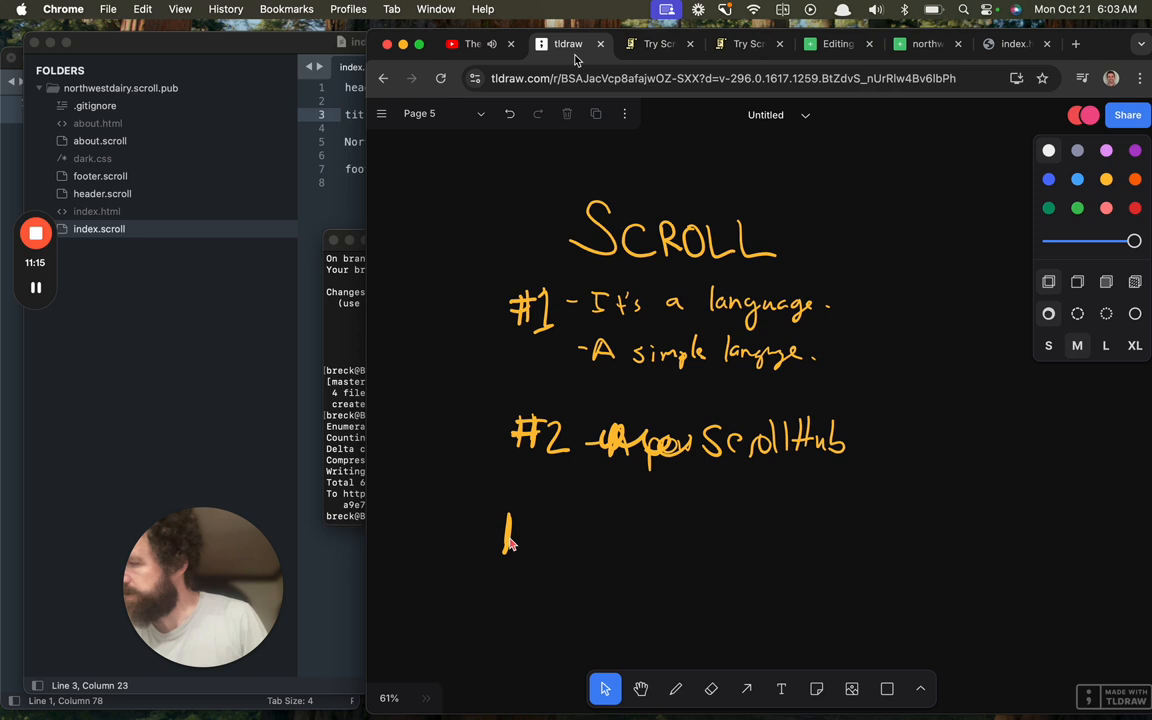
drag(504, 524, 524, 550)
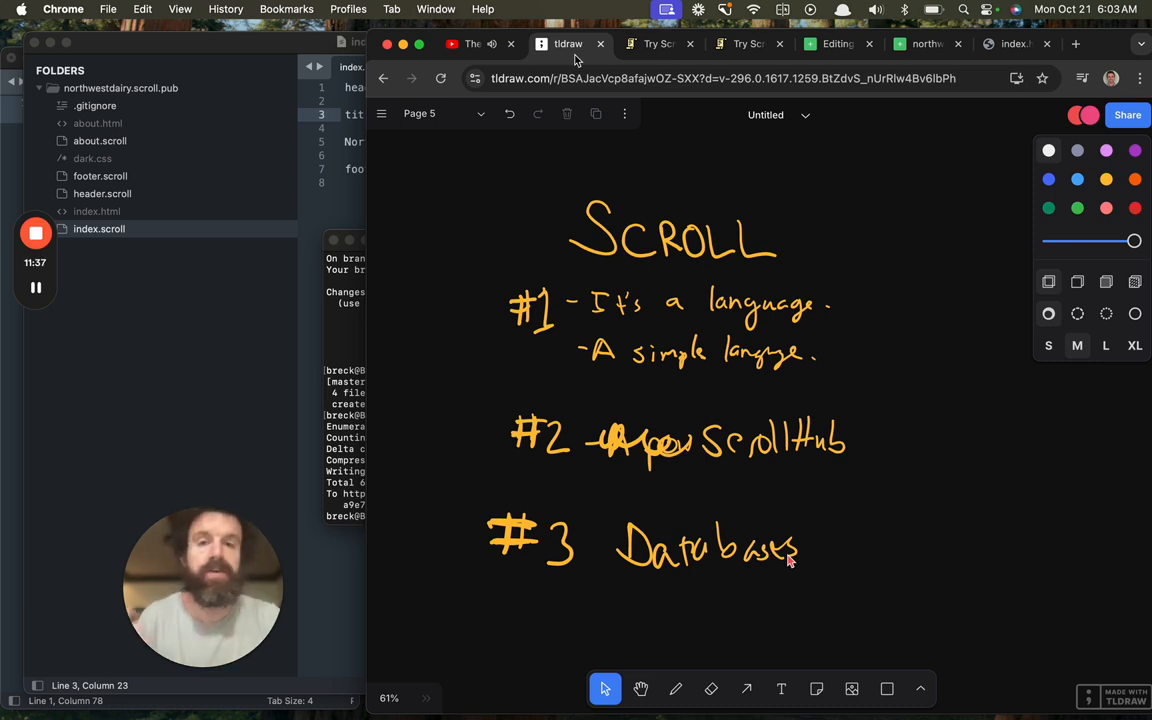
click(748, 44)
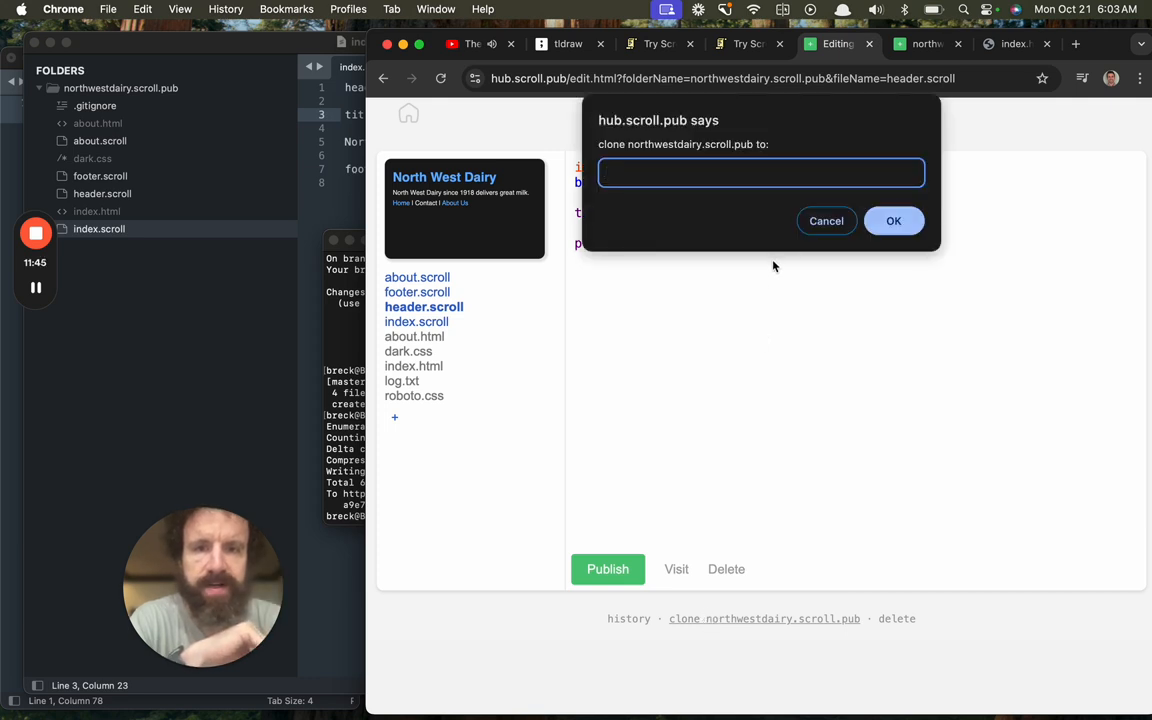
mouse_move(774, 304)
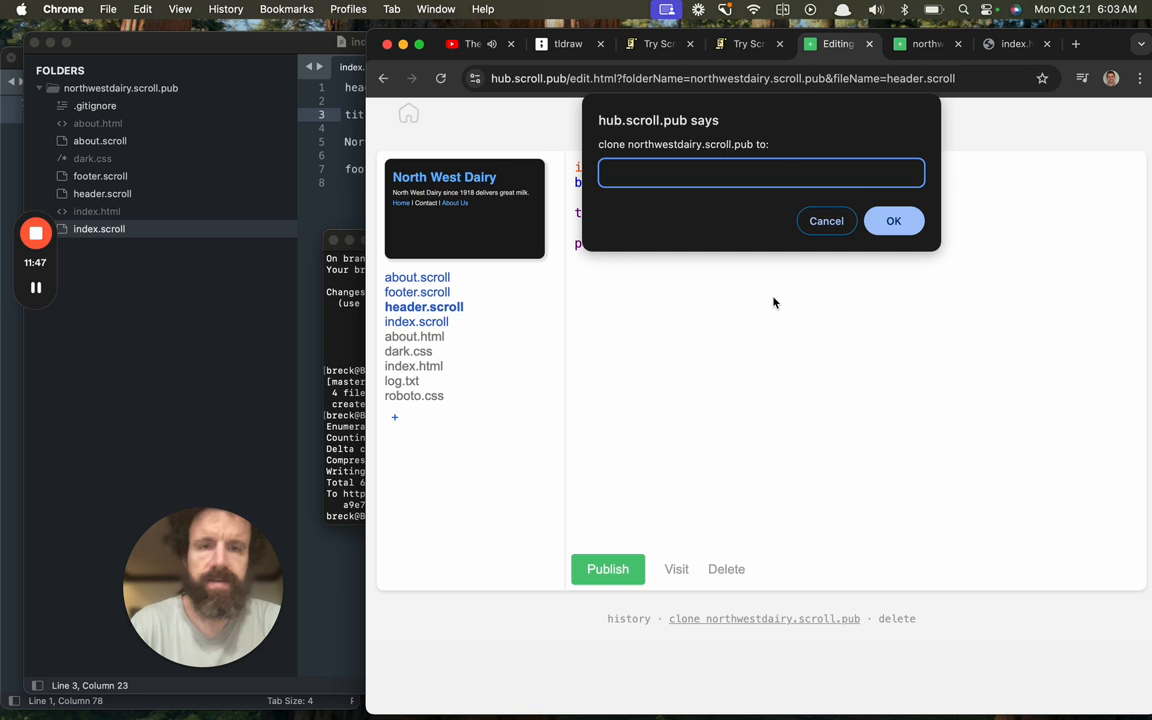
- Clone northwestdairy.scroll.pub into a new site named foobar234
text(foobar)
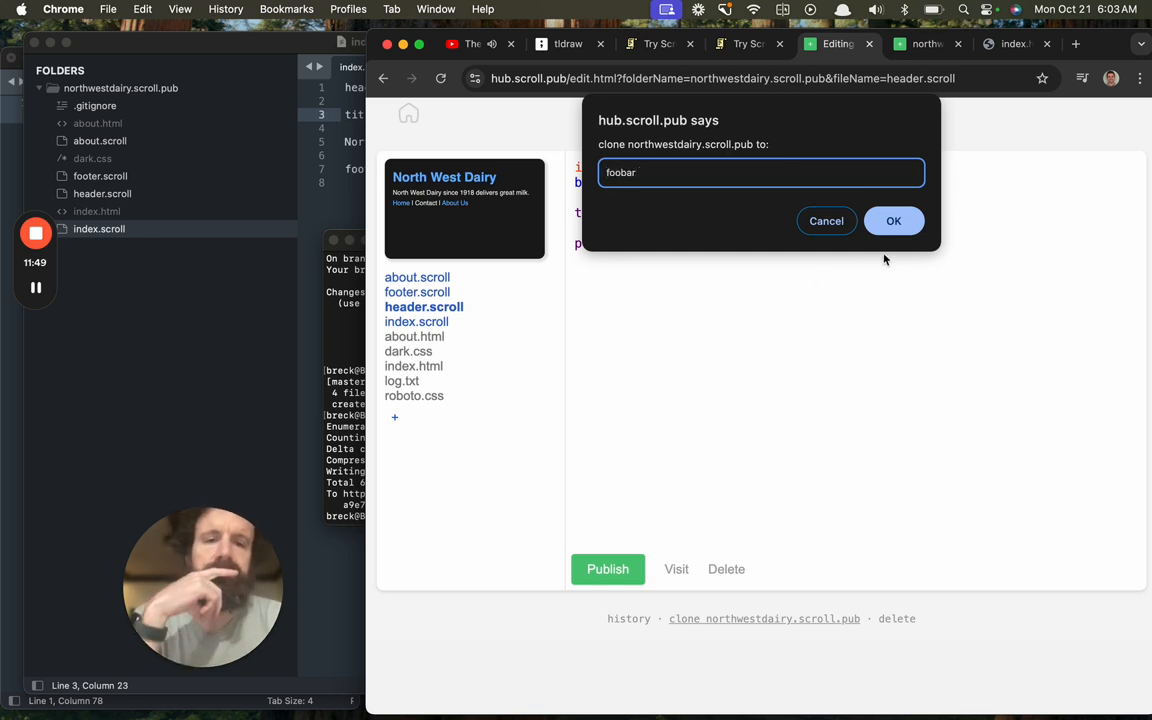
text(234)
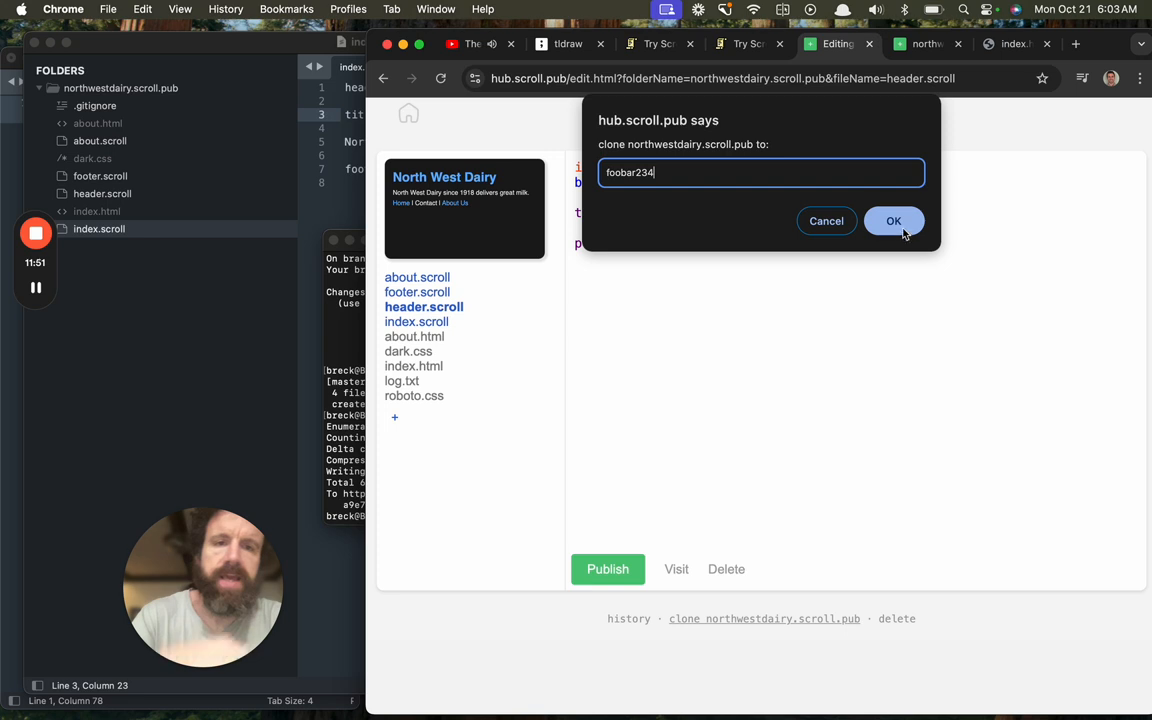
click(892, 220)
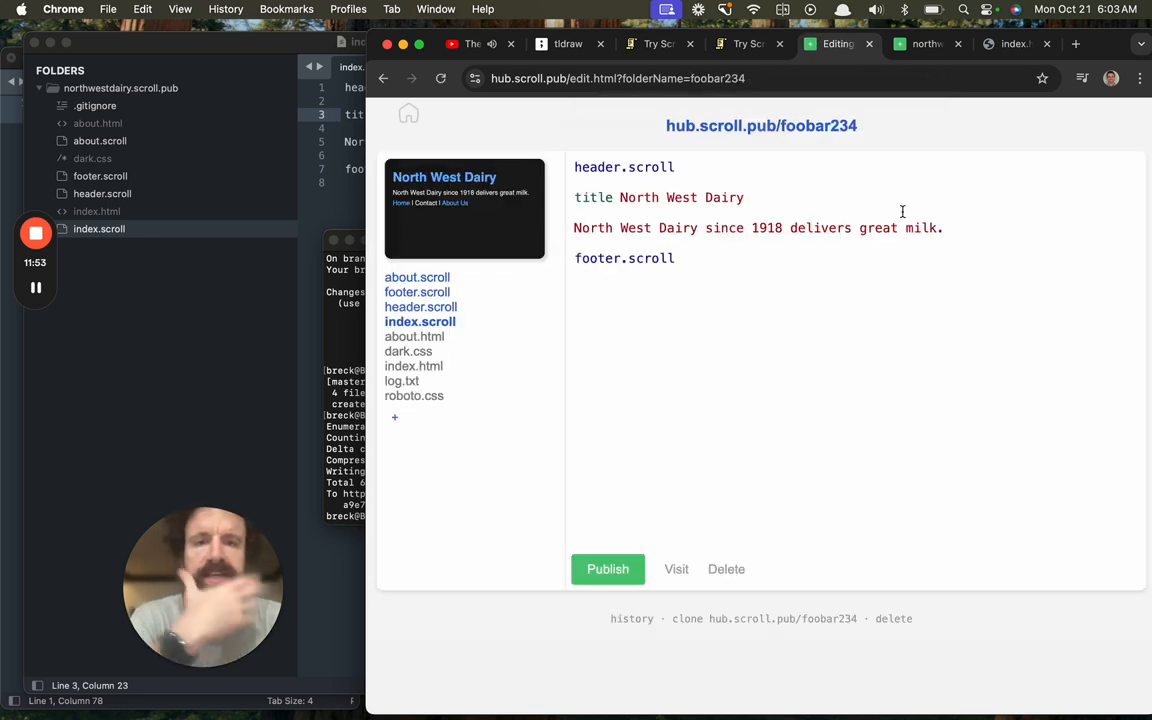
- Open the hub.scroll.pub/foobar234 link in a new browser tab
right_click(760, 124)
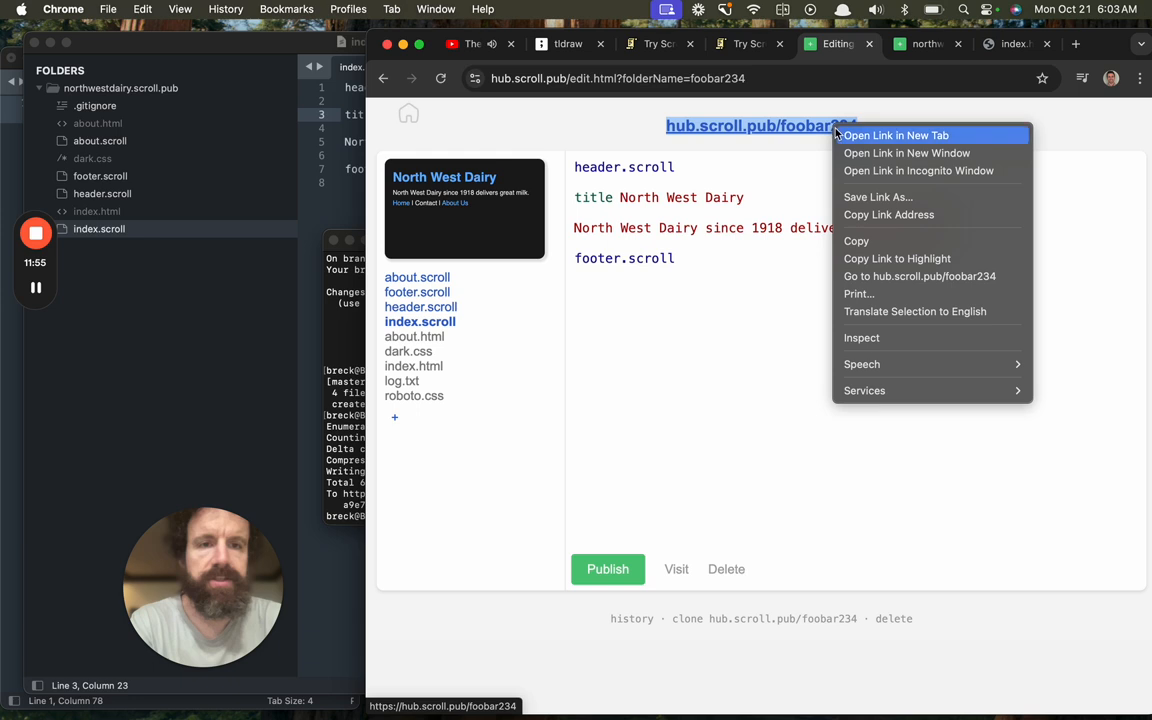
click(896, 136)
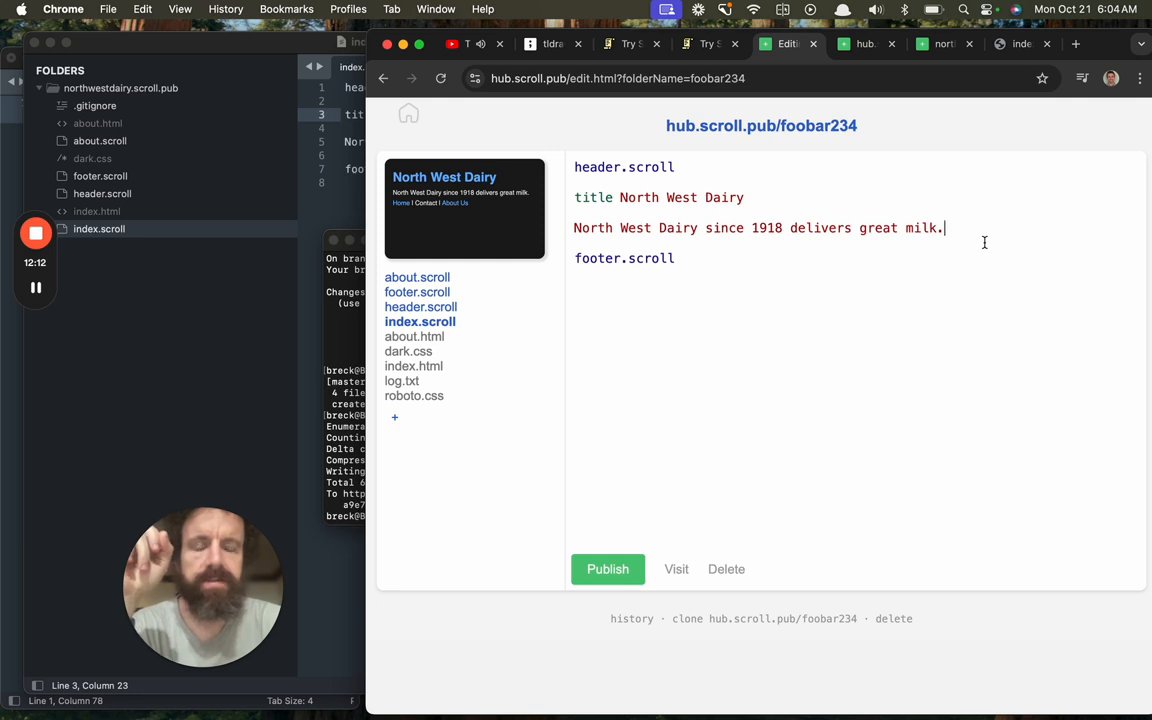
- Change the clone's title to South West Dairy in index.scroll
click(864, 44)
text(S)
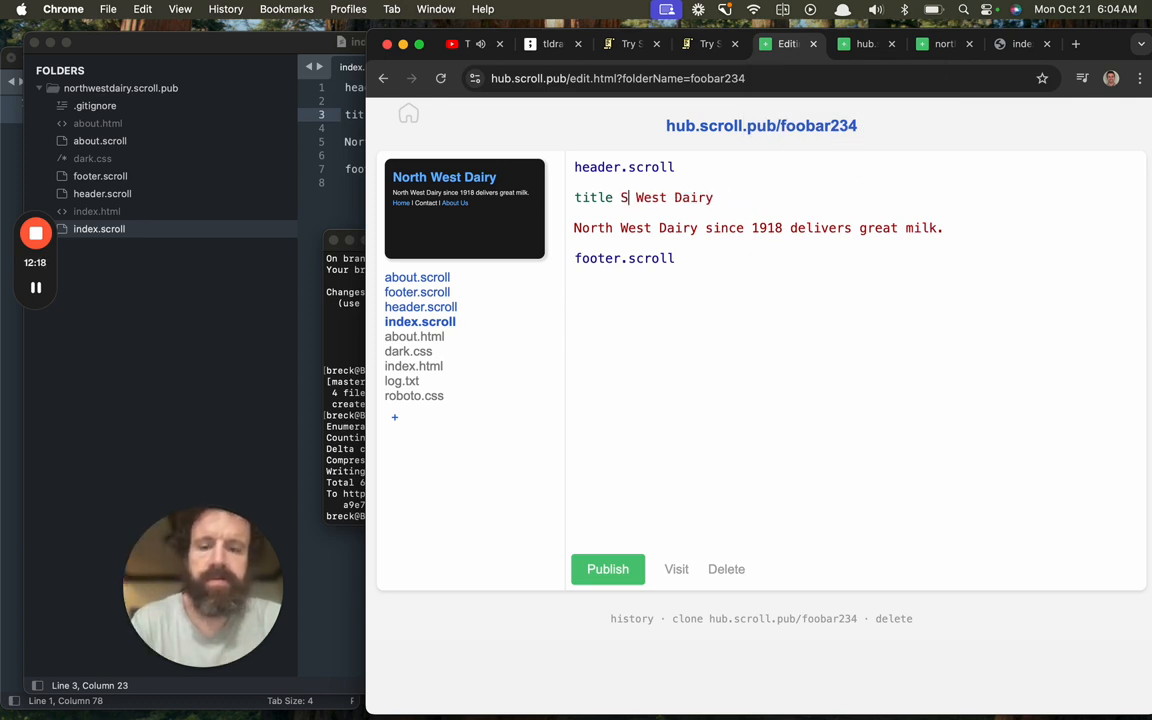
text(outh)
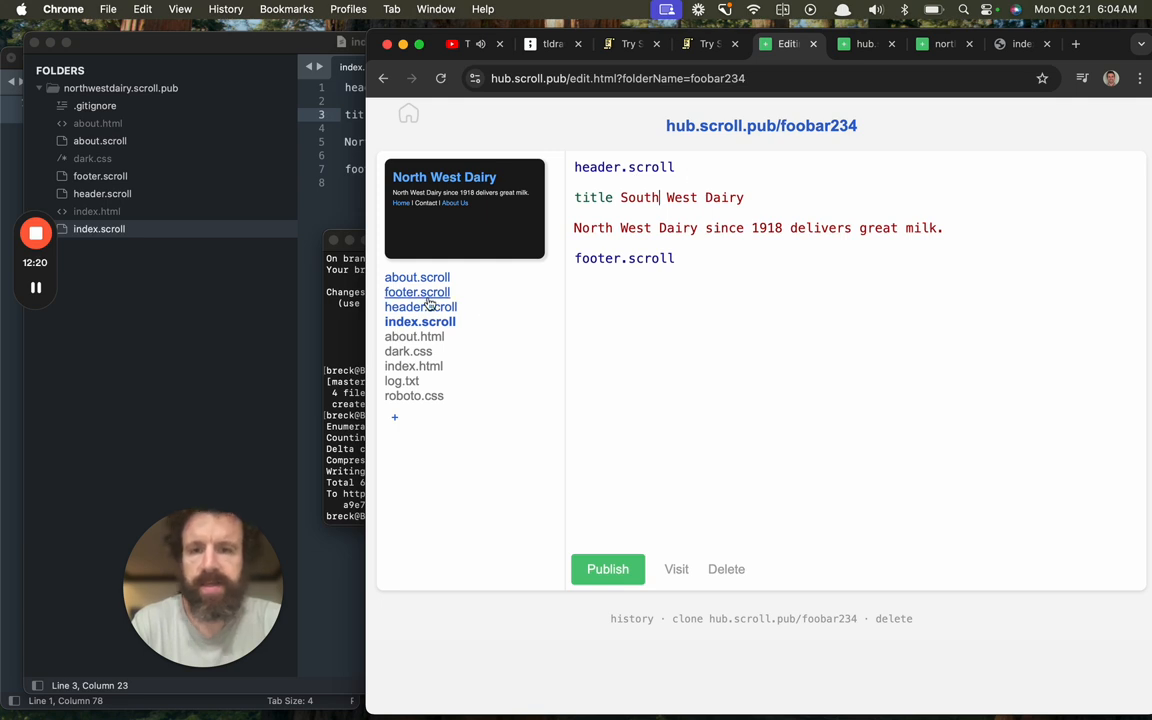
- Replace theme dark with theme roboto in the clone's header.scroll
click(420, 306)
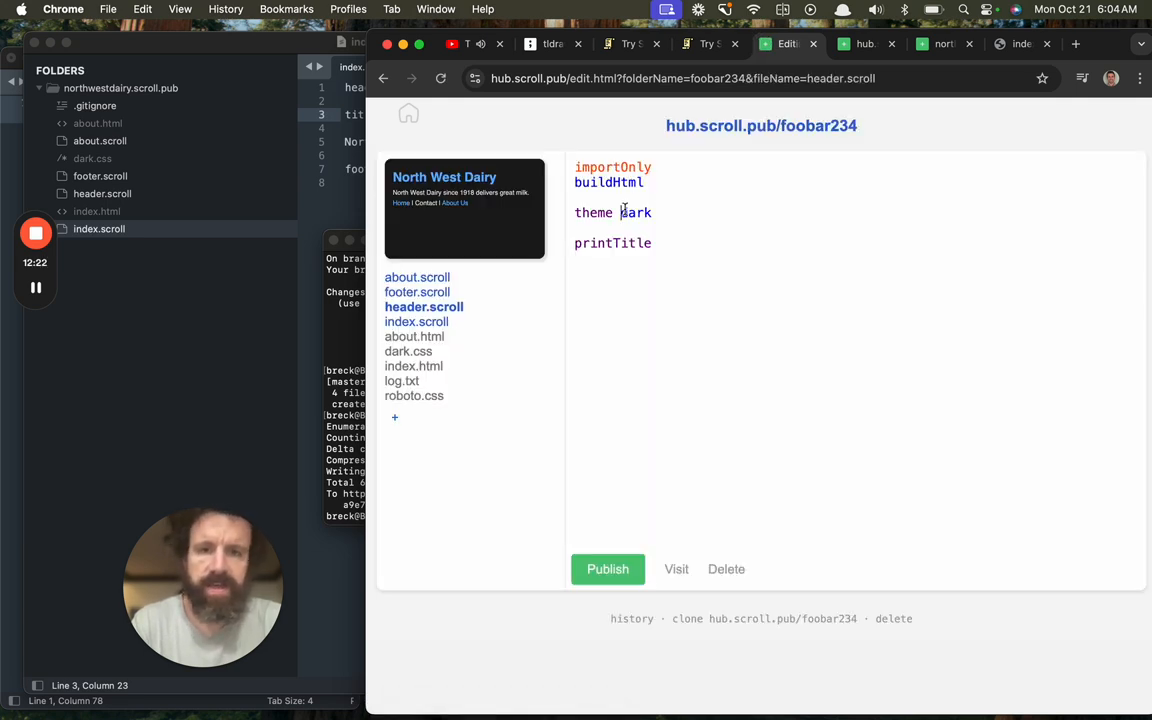
key(Backspace)
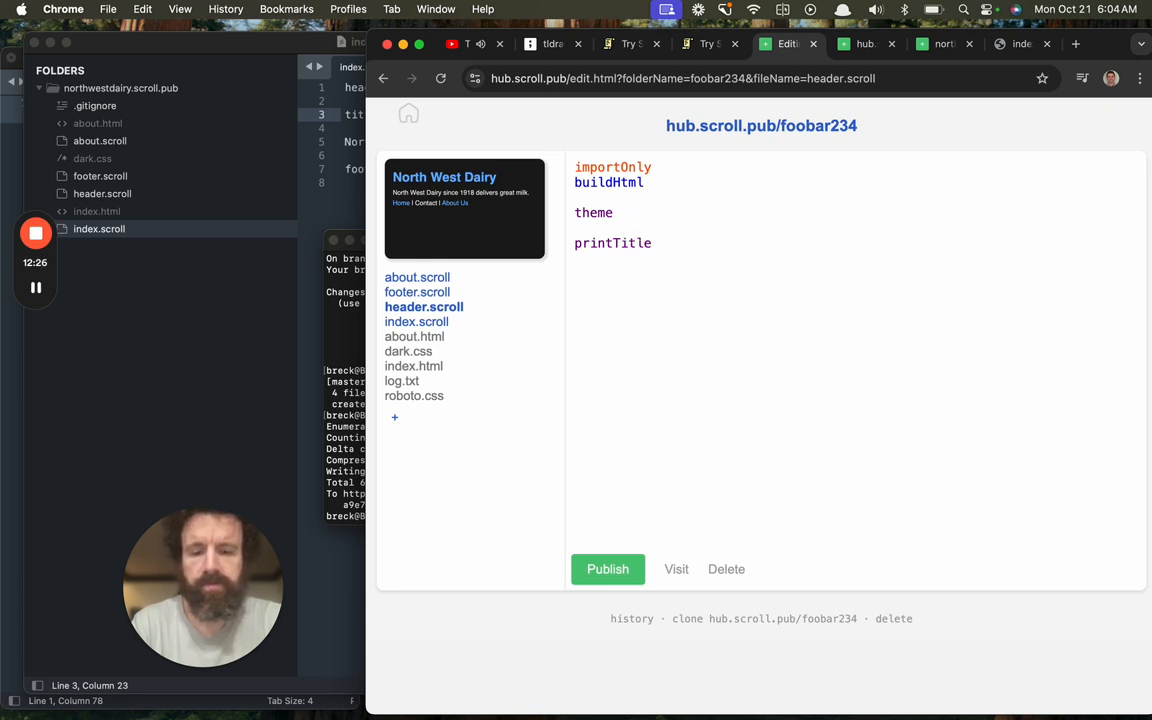
text(roboto)
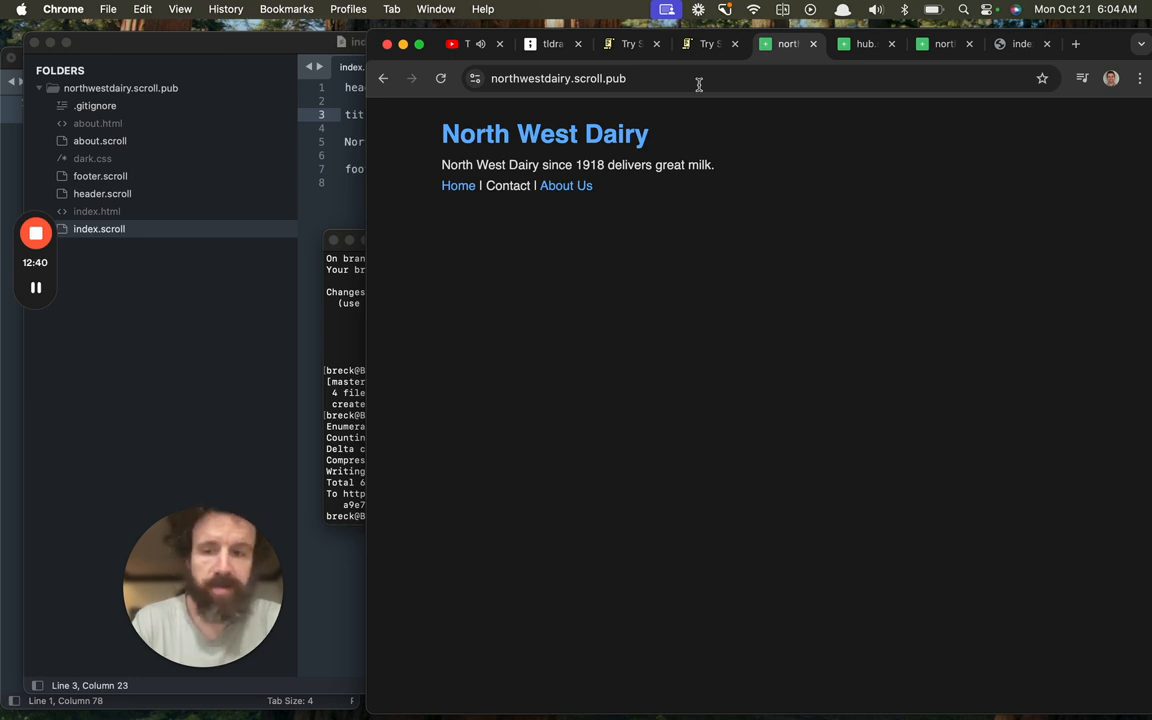
- Show the tldraw Scroll summary board, then move to the ScrollSet Examples page
click(708, 44)
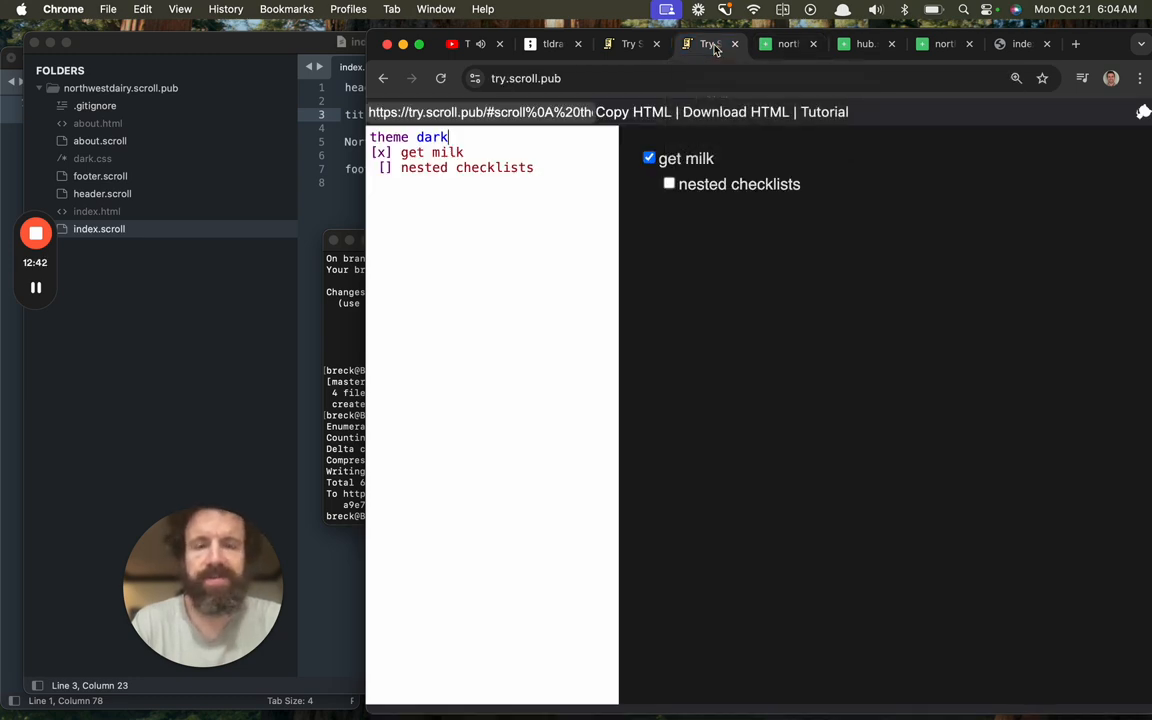
click(552, 44)
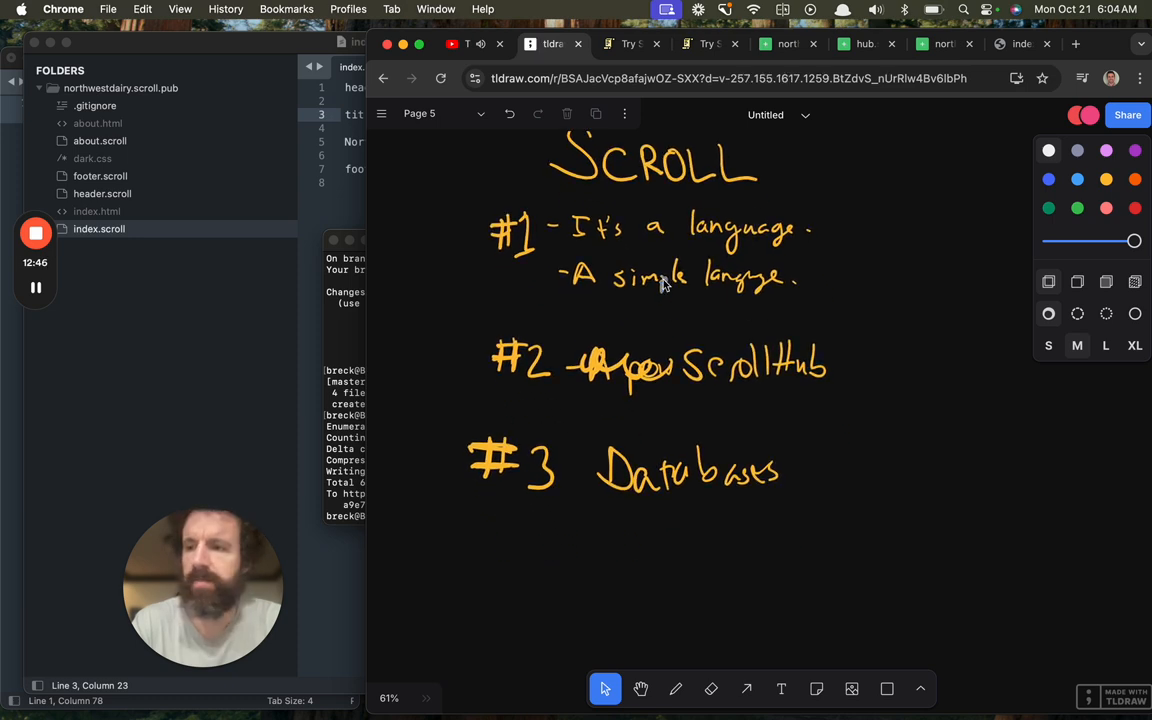
scroll(down, 3)
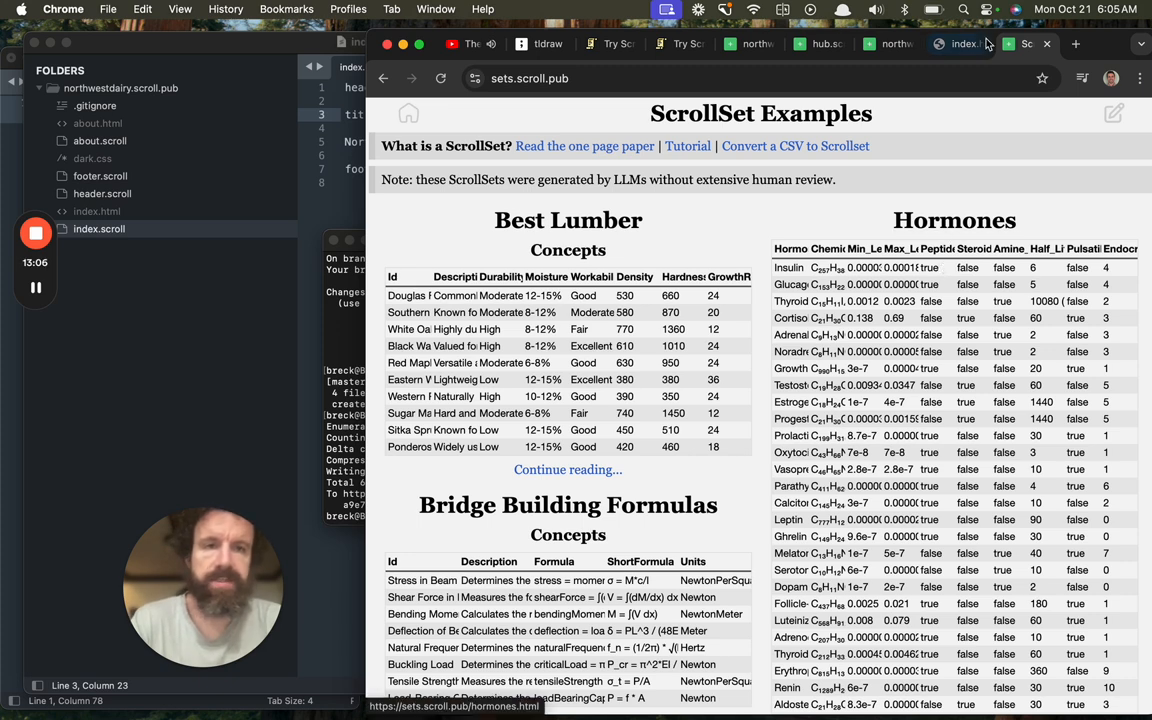
- View the local North West Dairy index.html, then bring up the WiFinder site
click(956, 44)
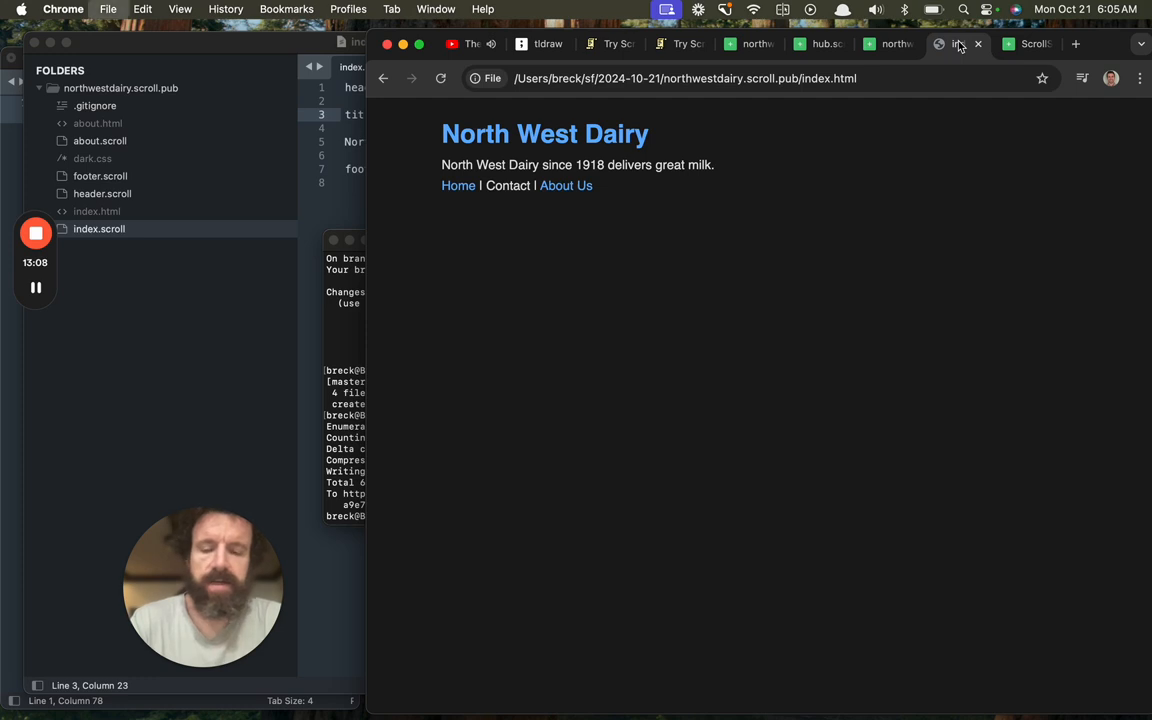
click(968, 44)
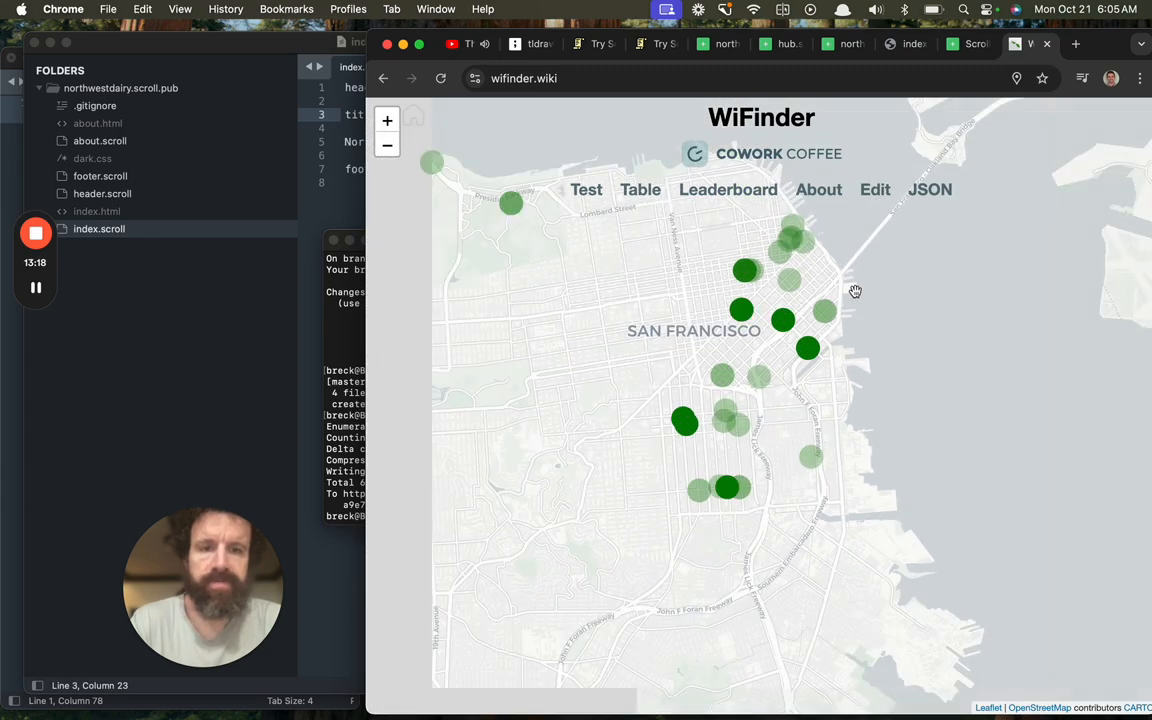
- Show Honolulu's map popups for the Hiking Hawaii Cafe, Starbucks and McDonald's tests
click(808, 348)
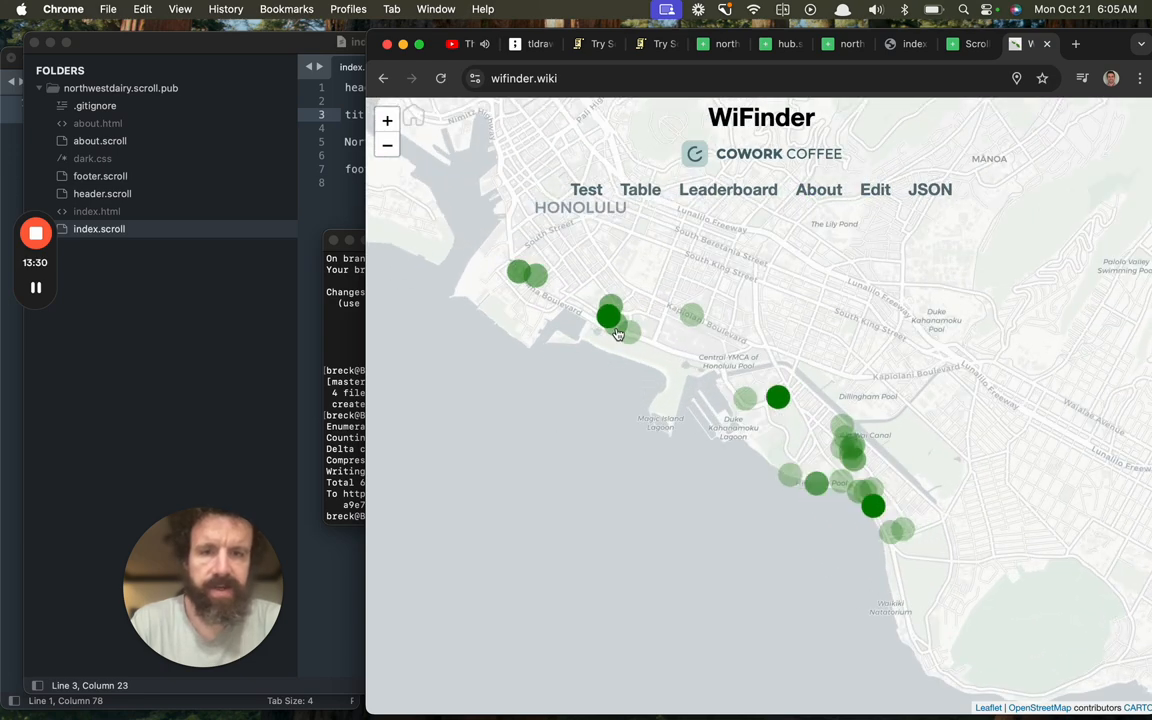
click(778, 396)
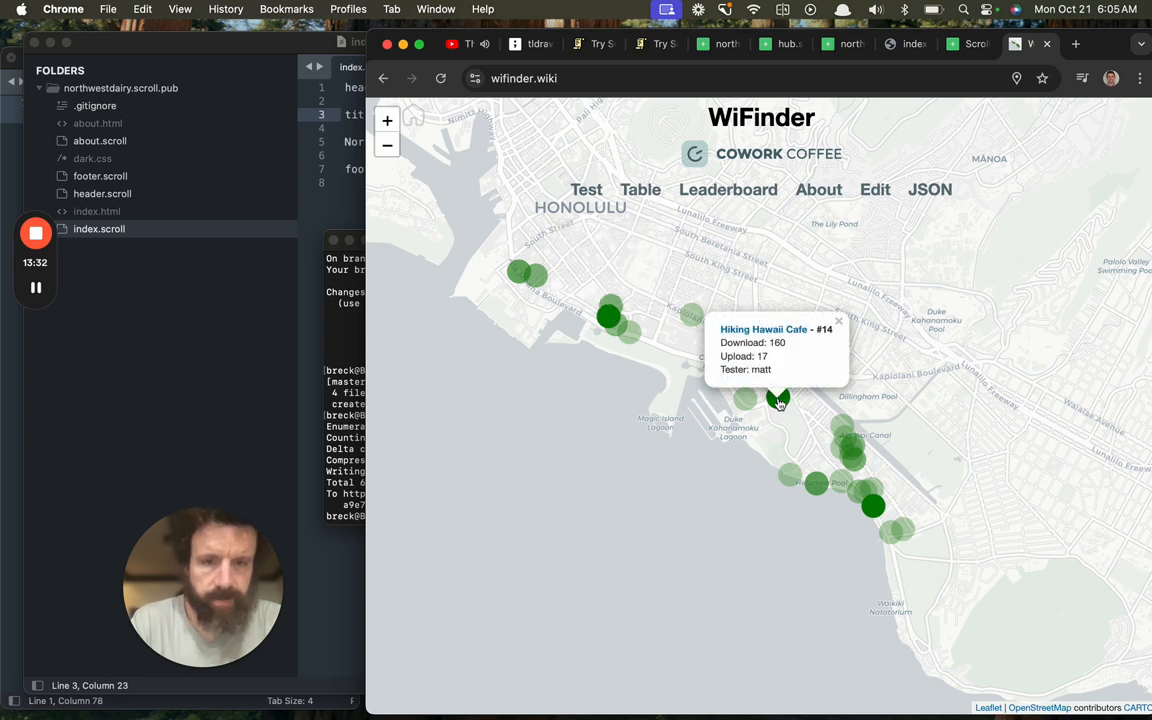
click(852, 440)
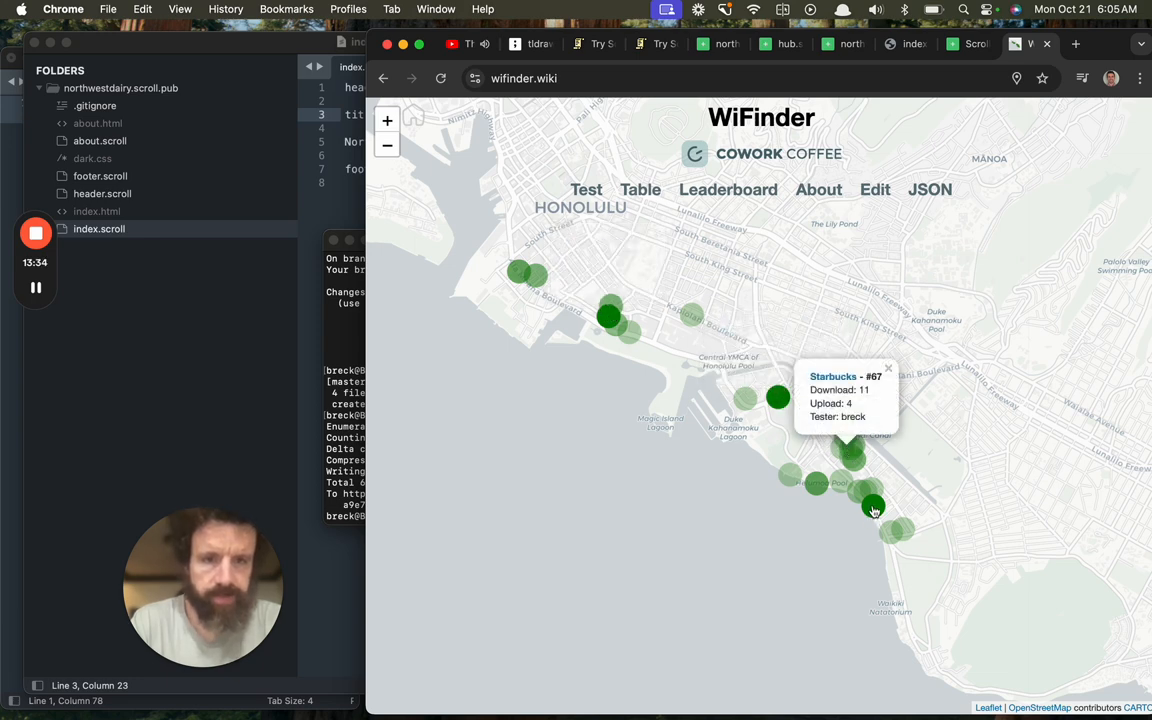
click(872, 504)
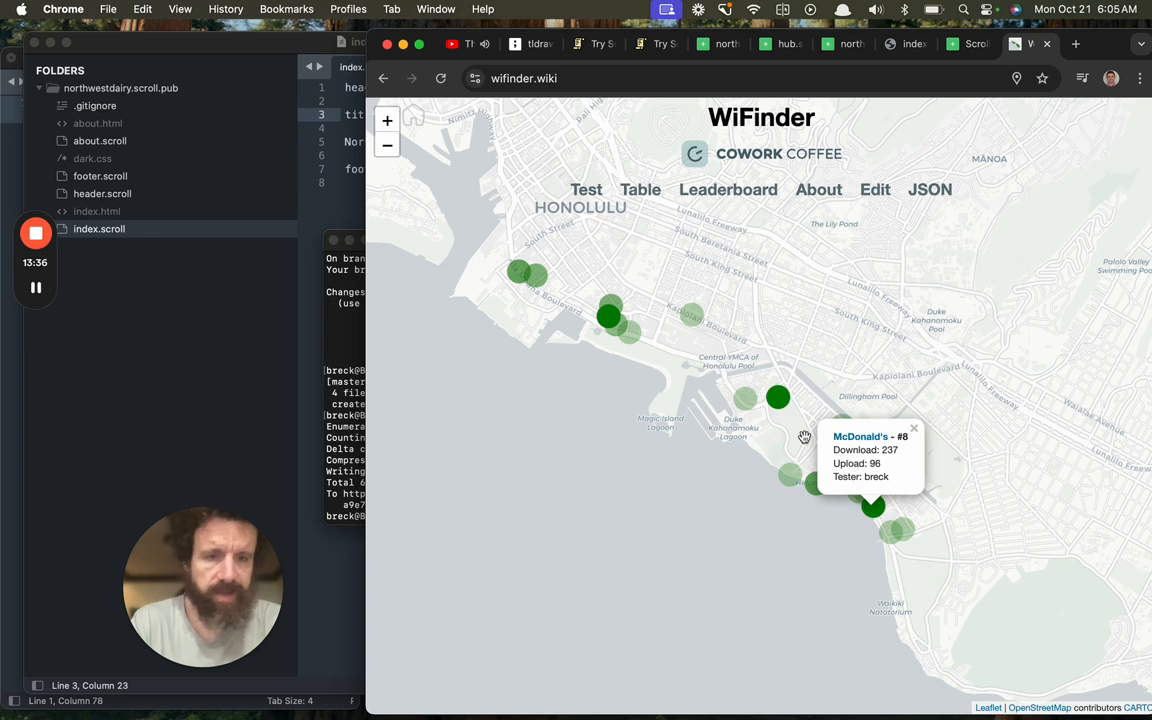
mouse_move(728, 488)
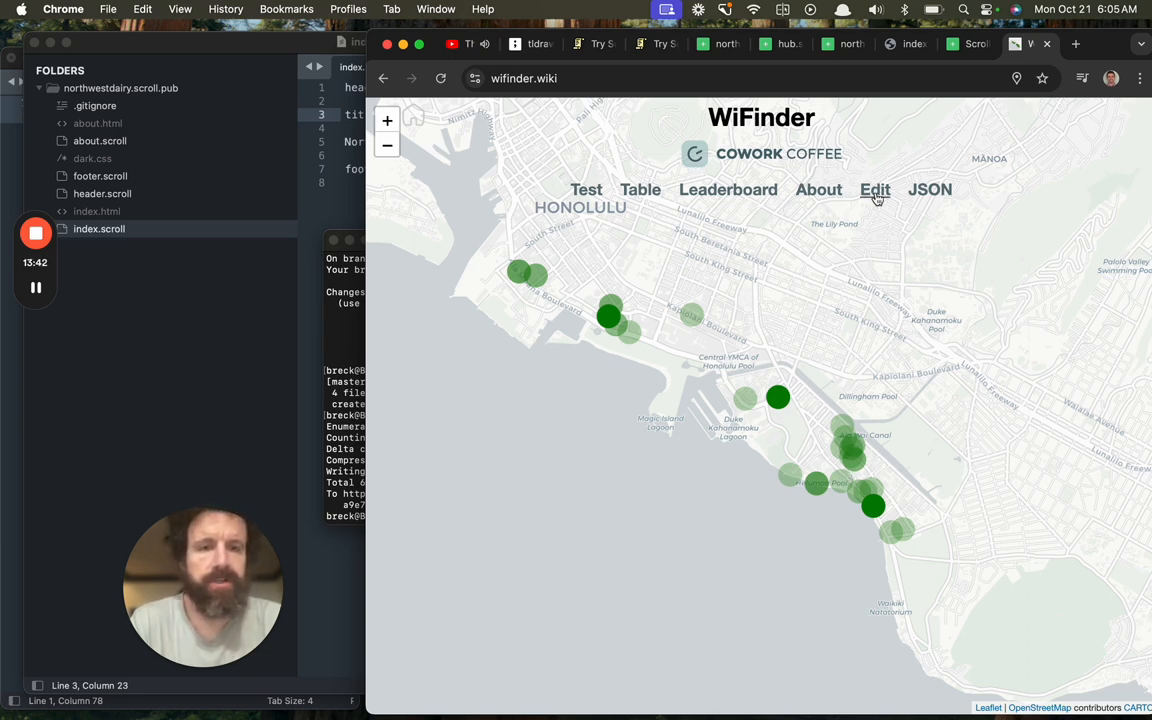
- Start adding a test at a map location, then bring up WiFinder's homepage source in the editor
click(874, 188)
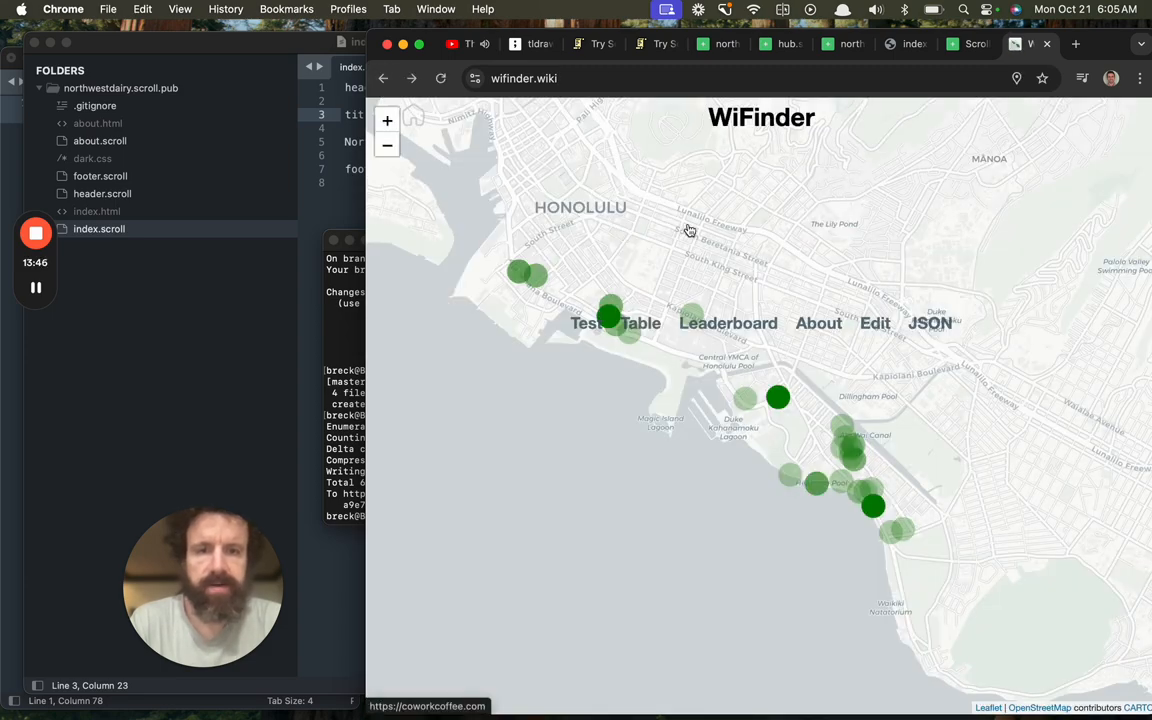
click(586, 322)
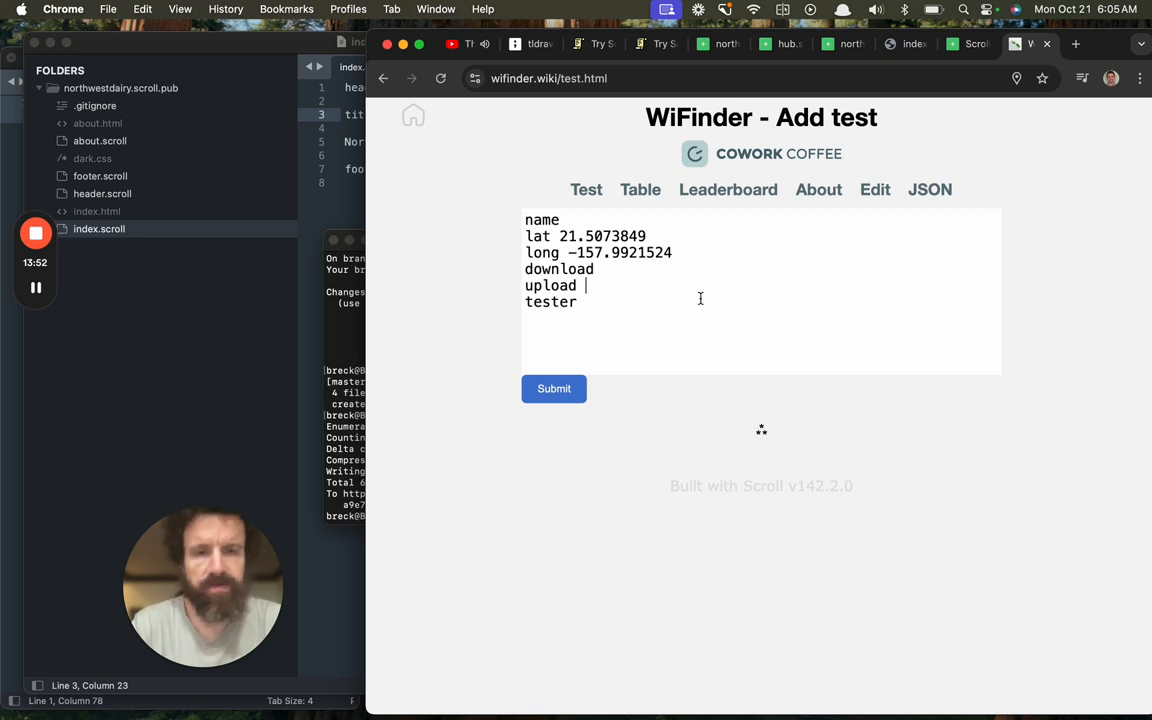
mouse_move(874, 188)
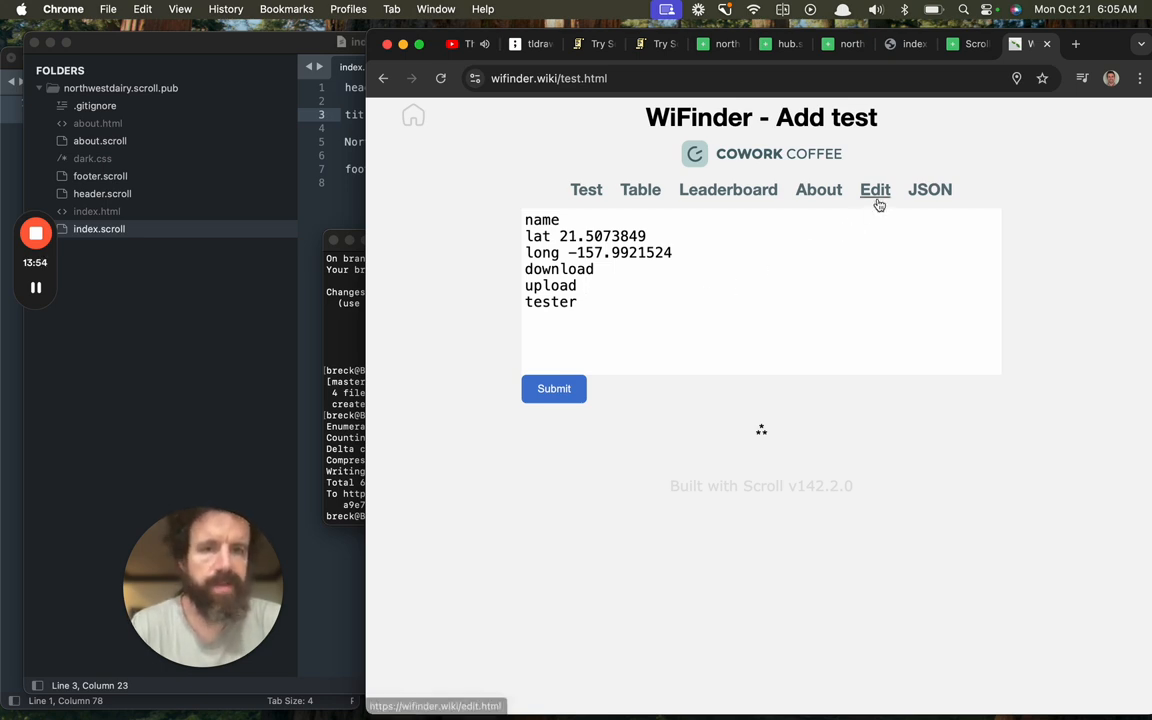
click(874, 190)
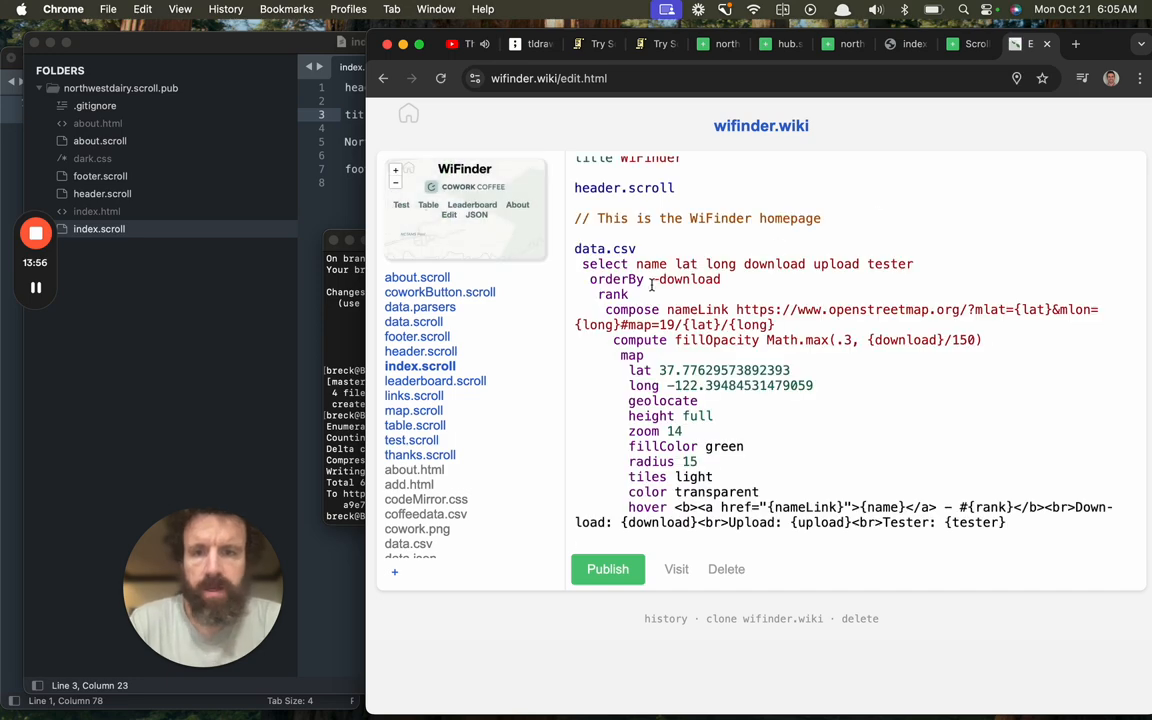
- Browse through WiFinder's data.scroll file of test records from top to bottom
click(416, 320)
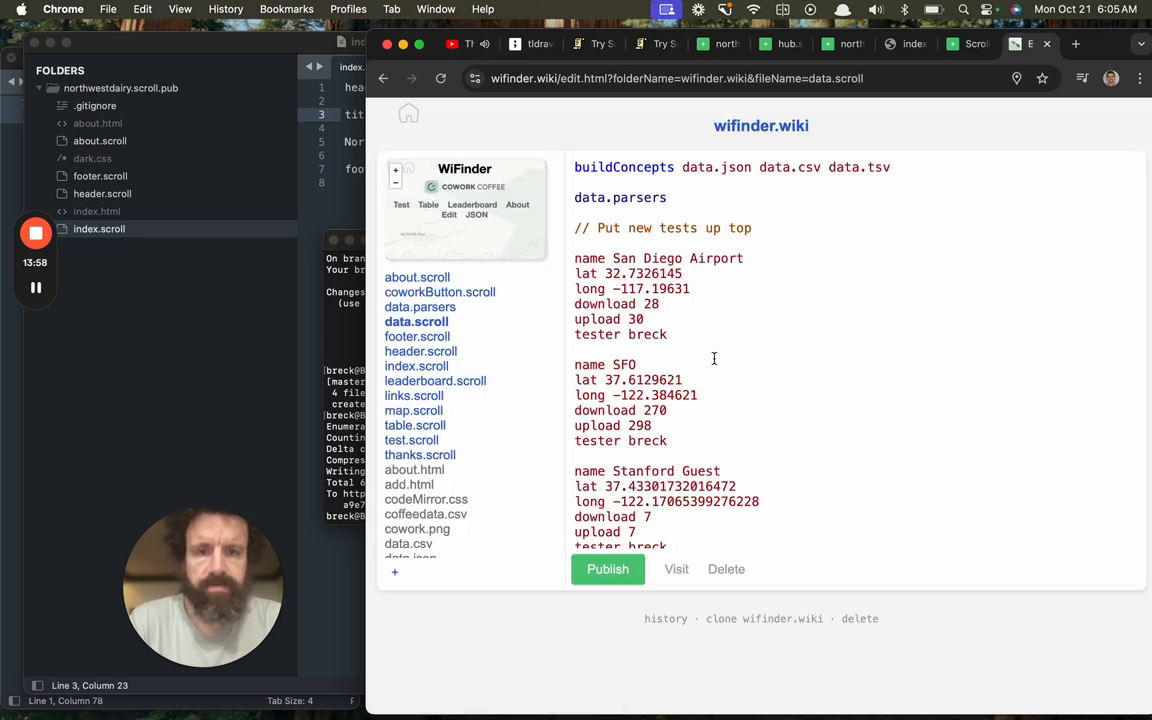
scroll(down, 3)
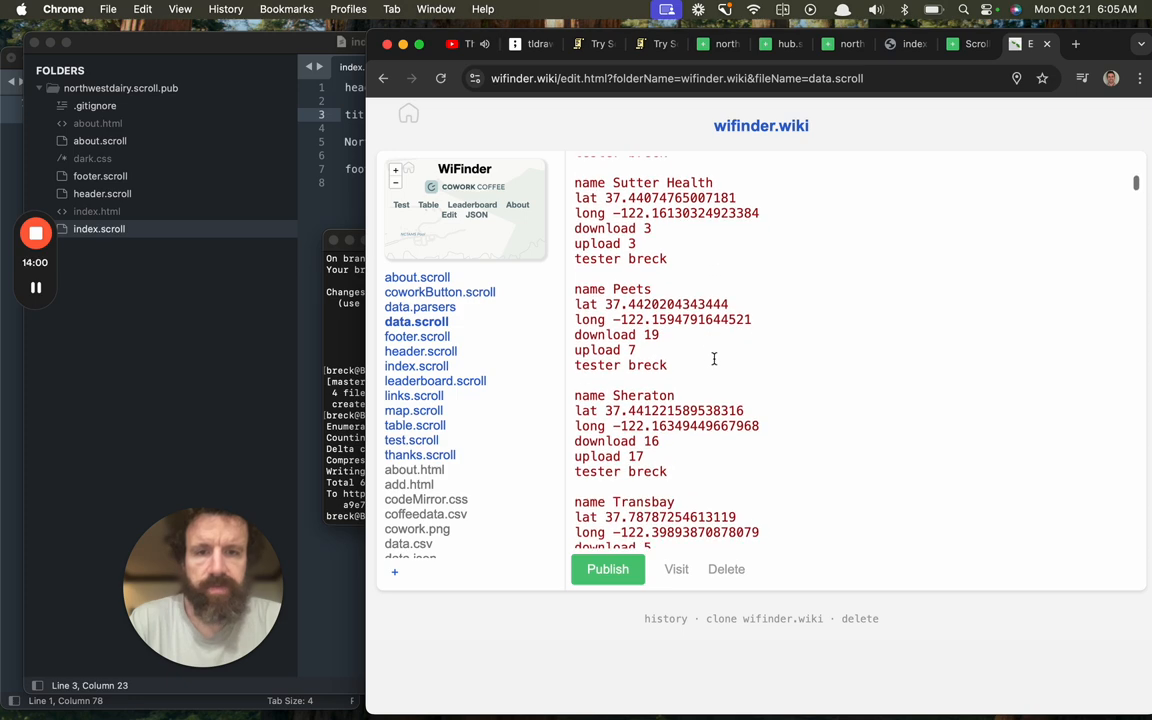
scroll(down, 3)
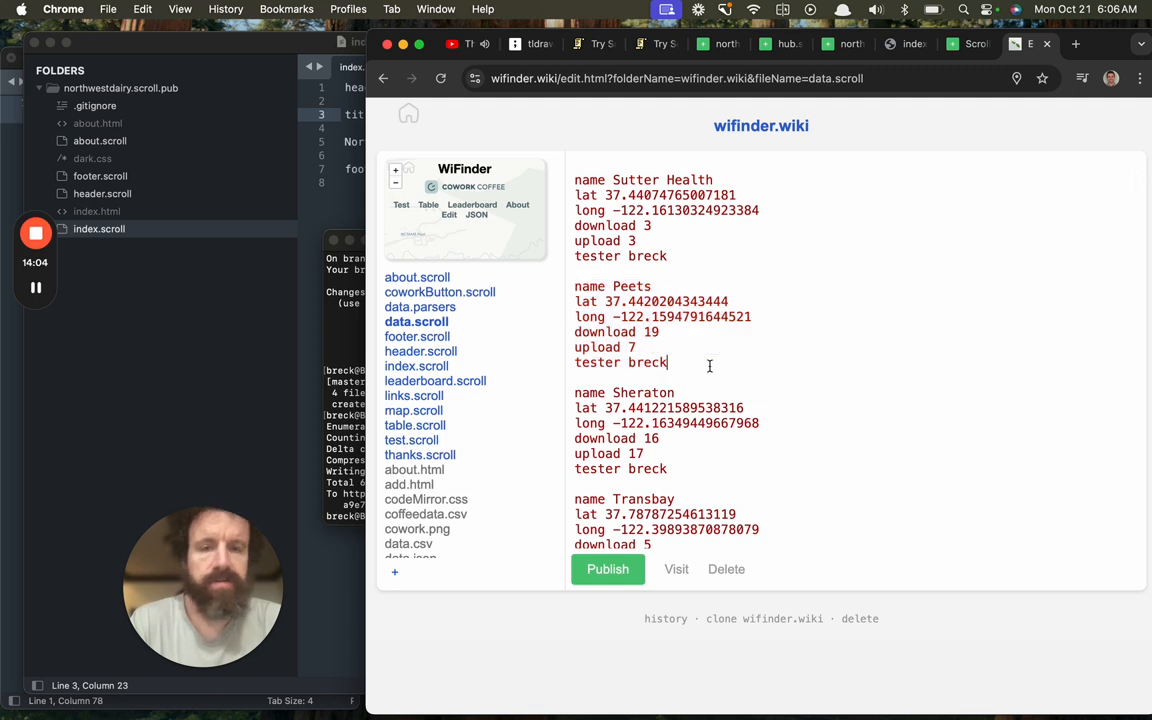
drag(574, 286, 668, 362)
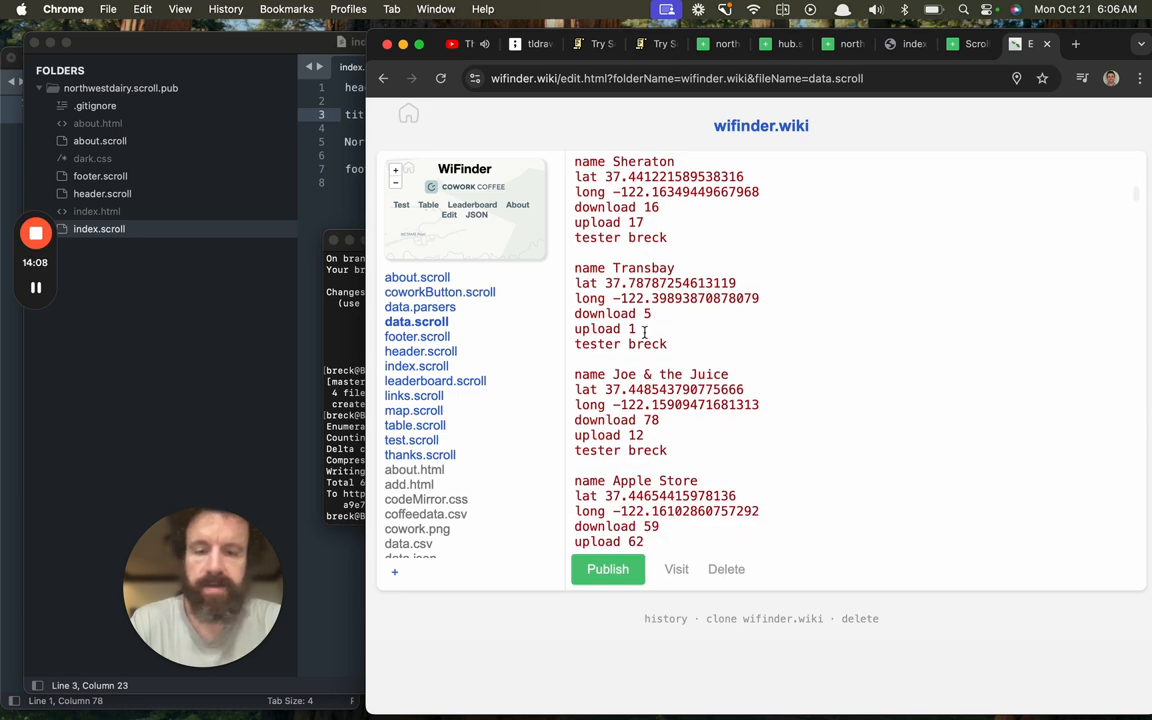
scroll(down, 3)
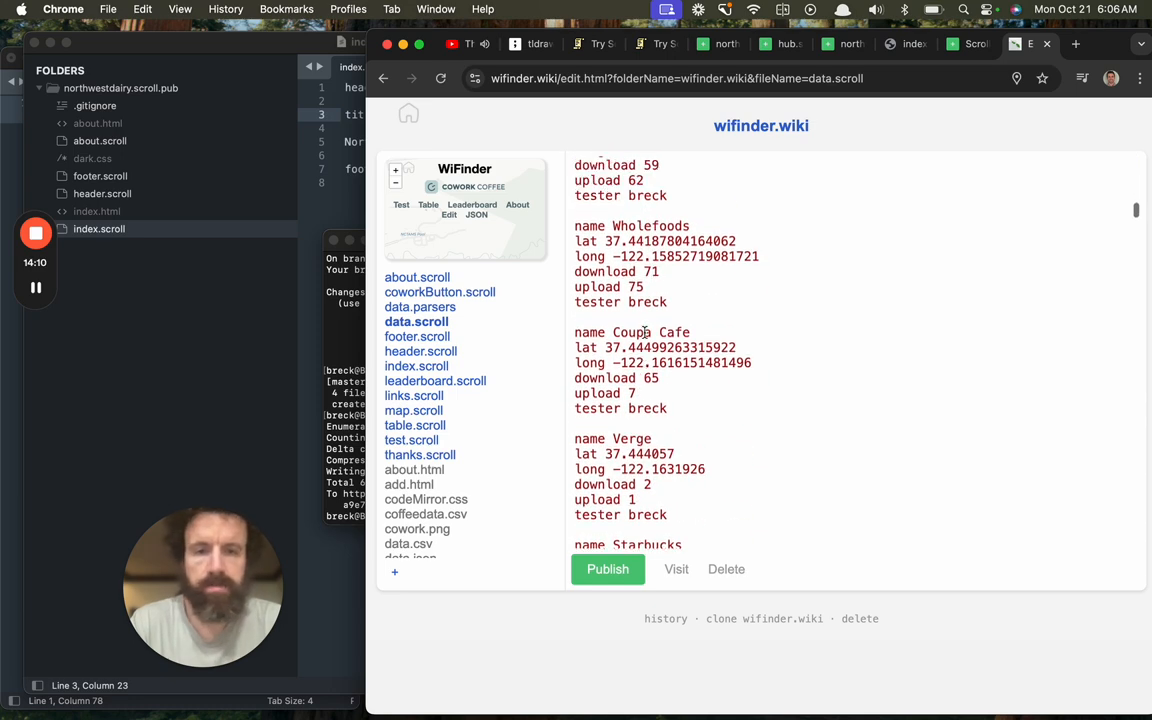
scroll(down, 3)
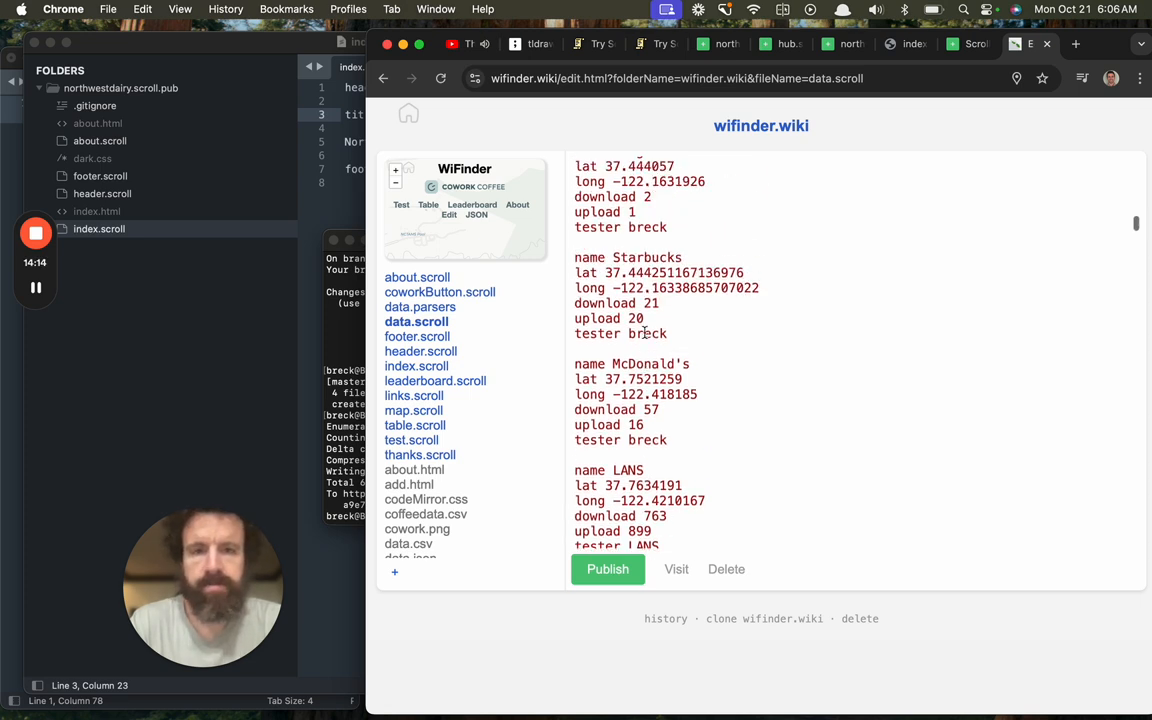
scroll(down, 3)
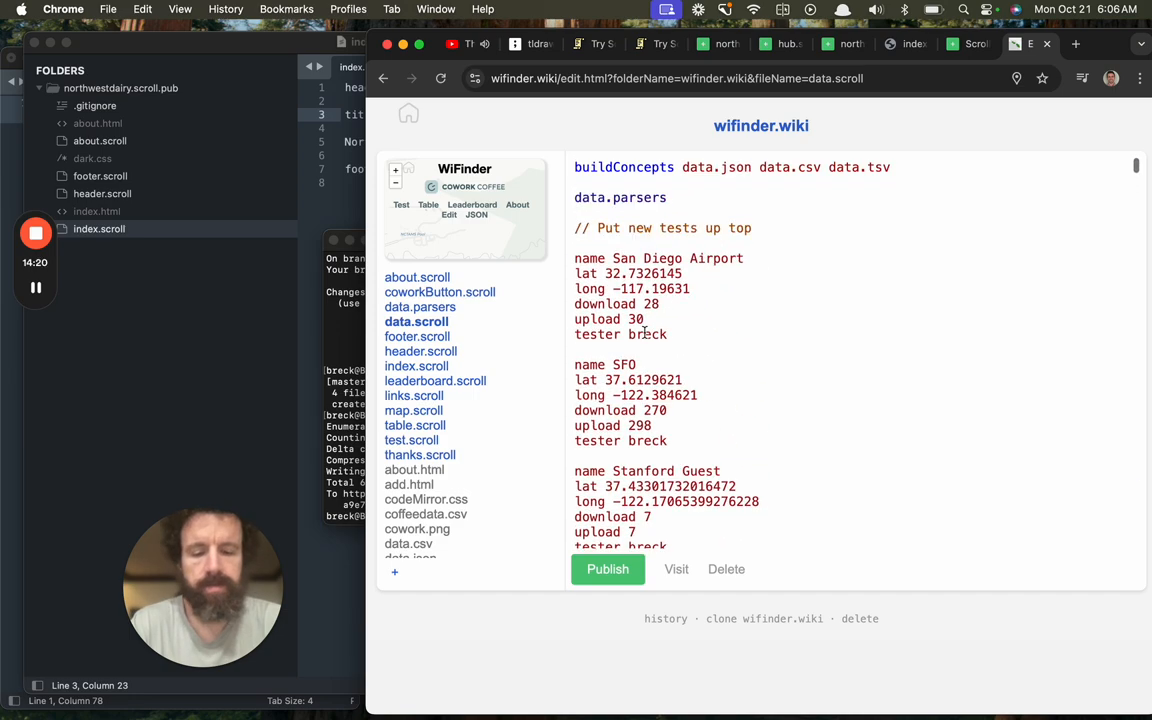
scroll(down, 3)
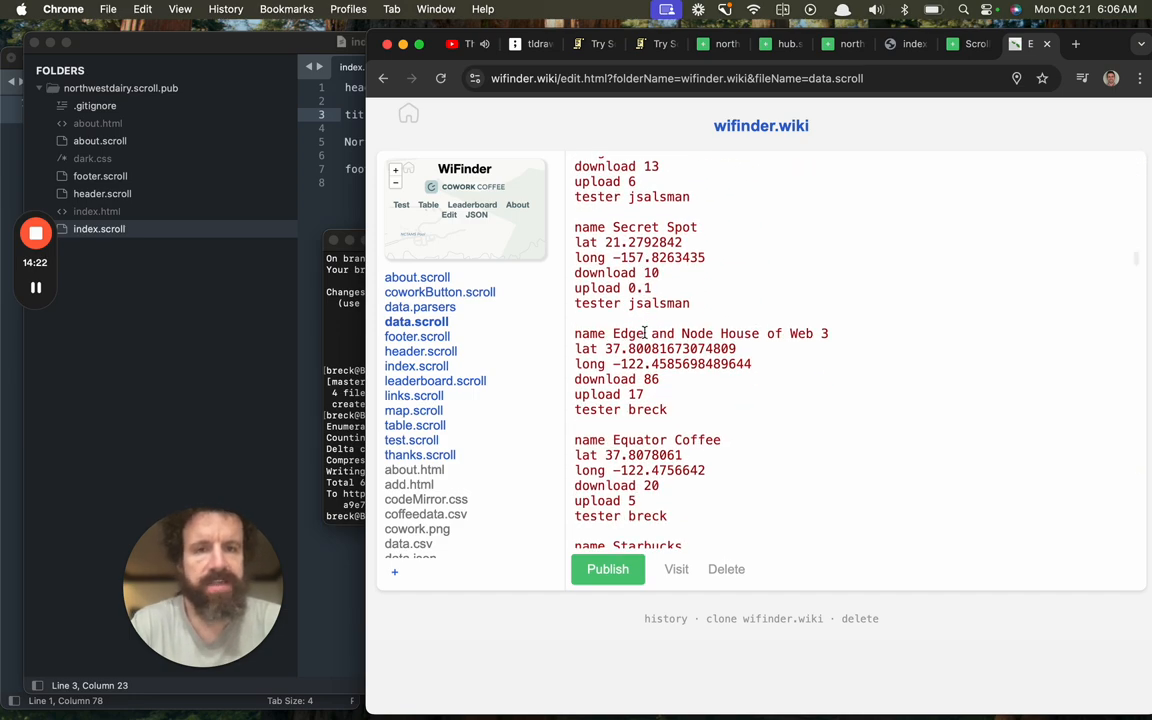
scroll(down, 3)
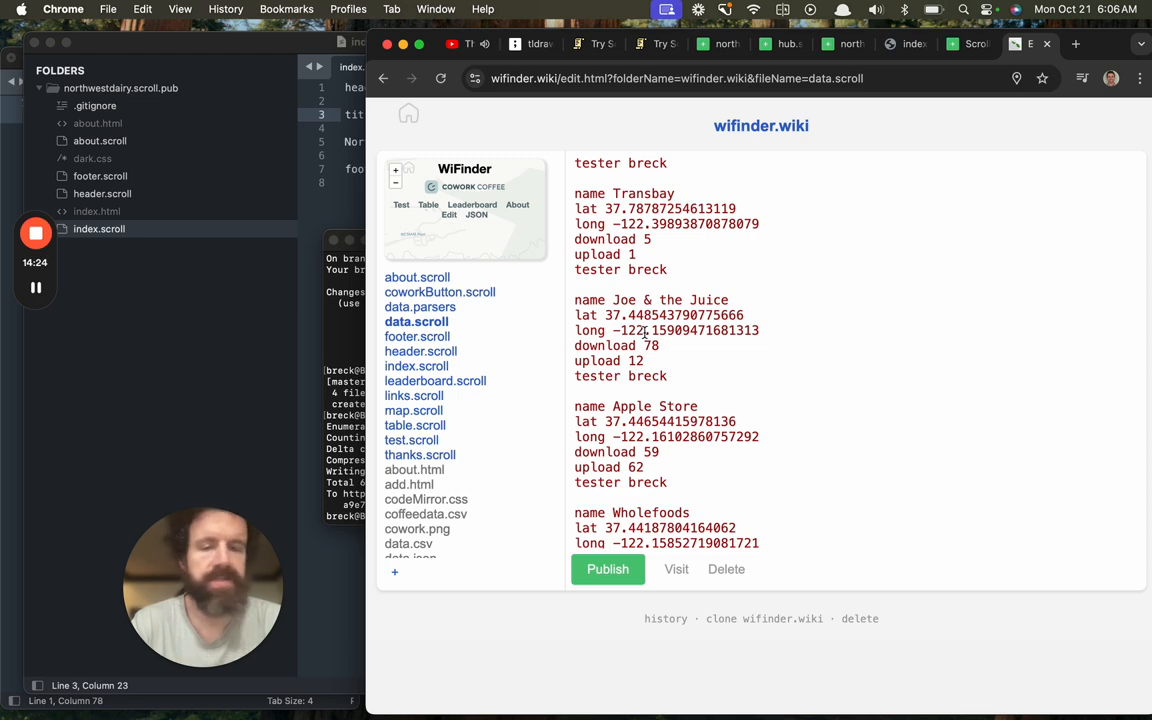
scroll(down, 3)
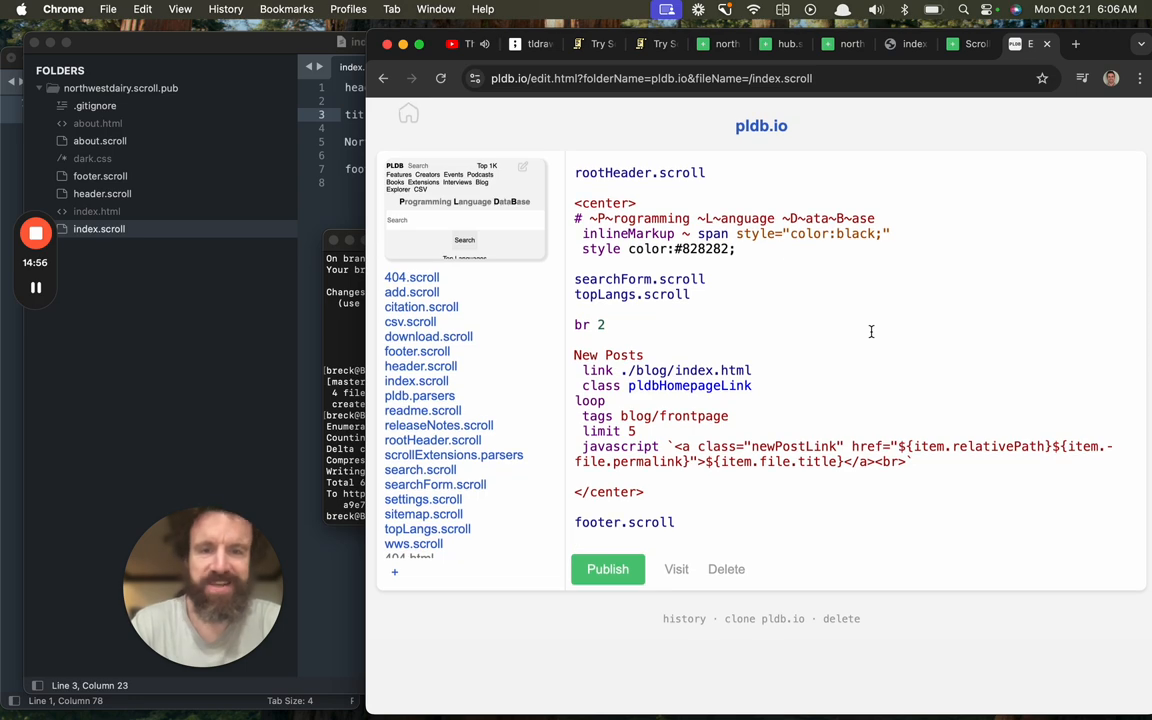
- View the html.scroll concept record in the pldb.io editor
click(676, 568)
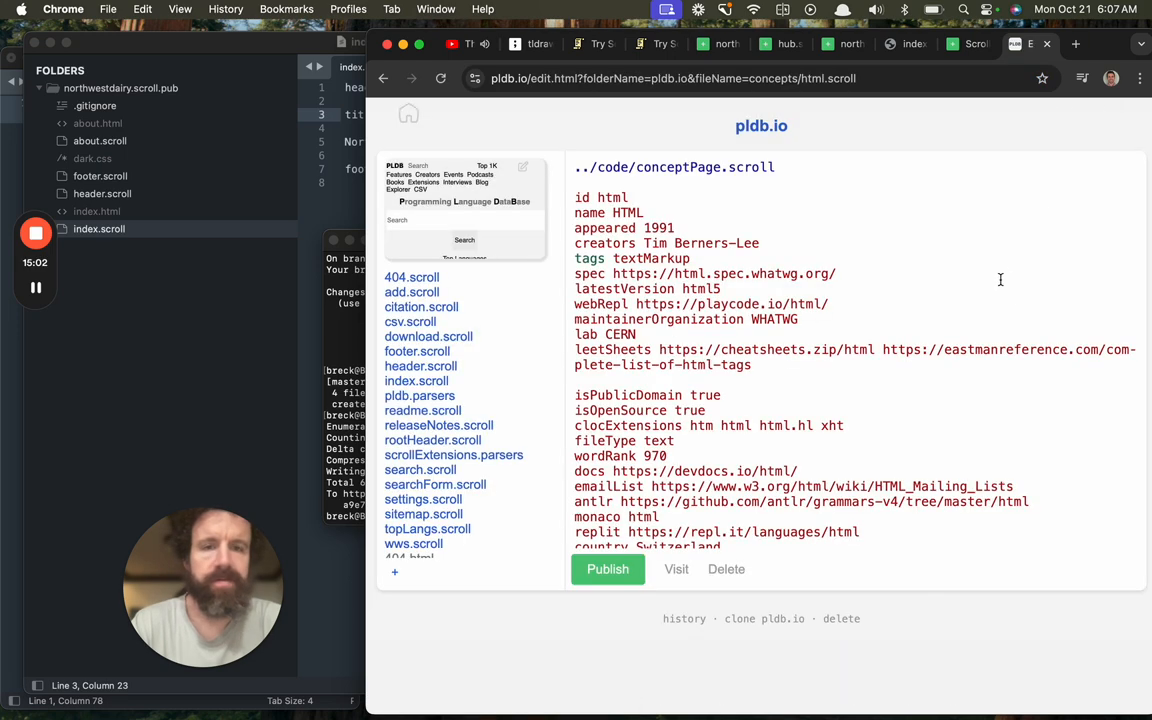
scroll(down, 3)
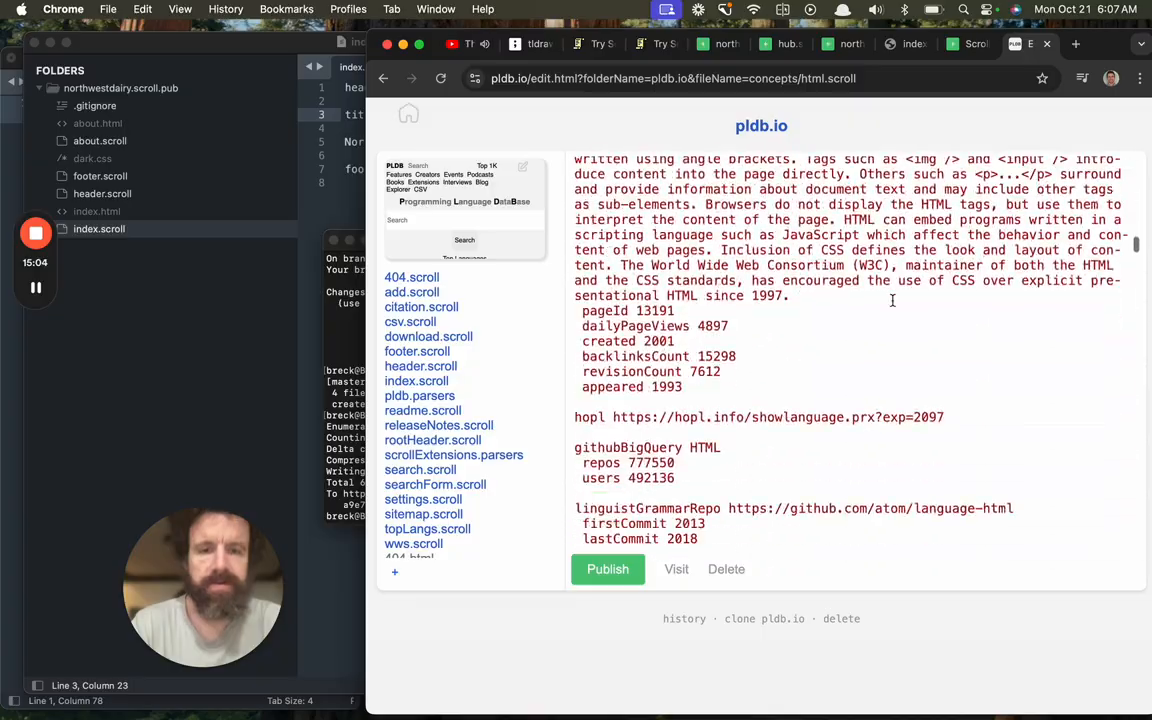
scroll(down, 3)
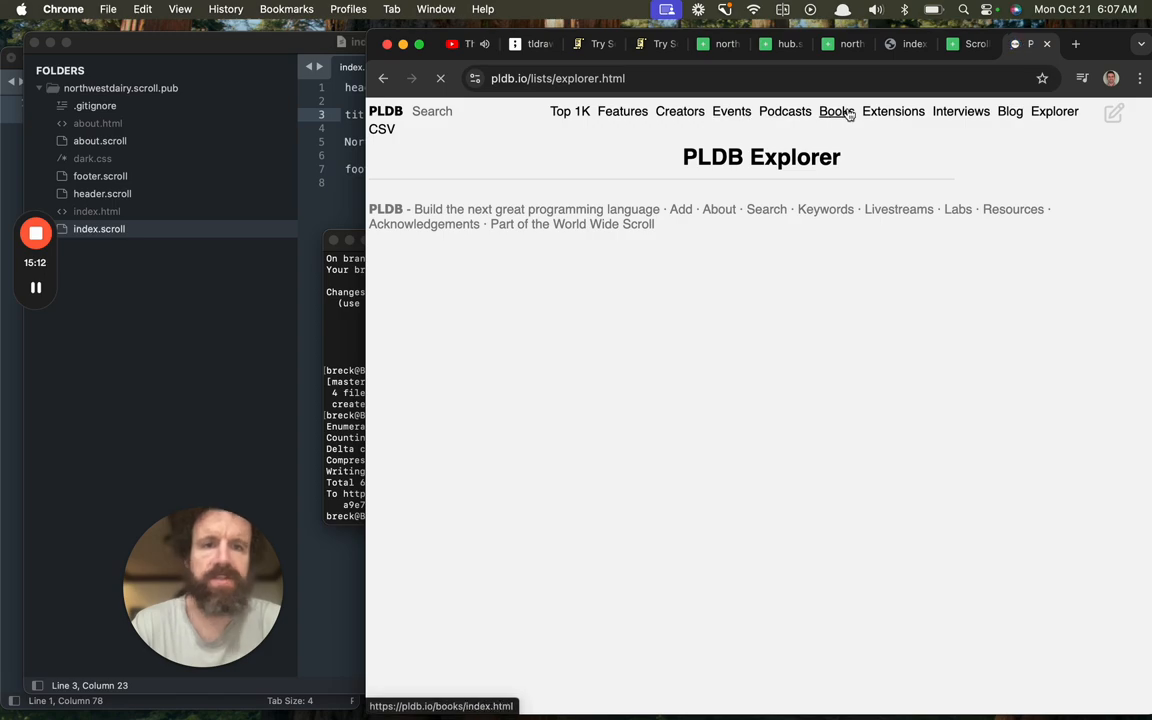
- Browse PLDB's Books, Creators and Top 1,000 lists and the JavaScript page, then return to tldraw
click(836, 112)
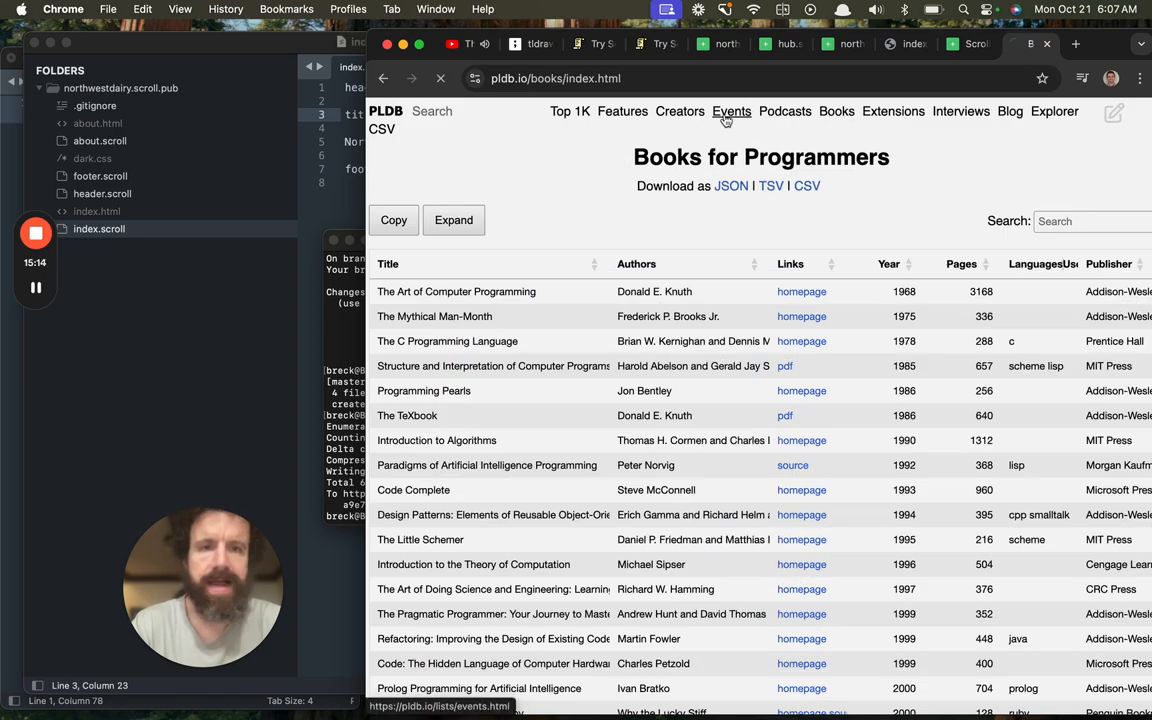
click(680, 112)
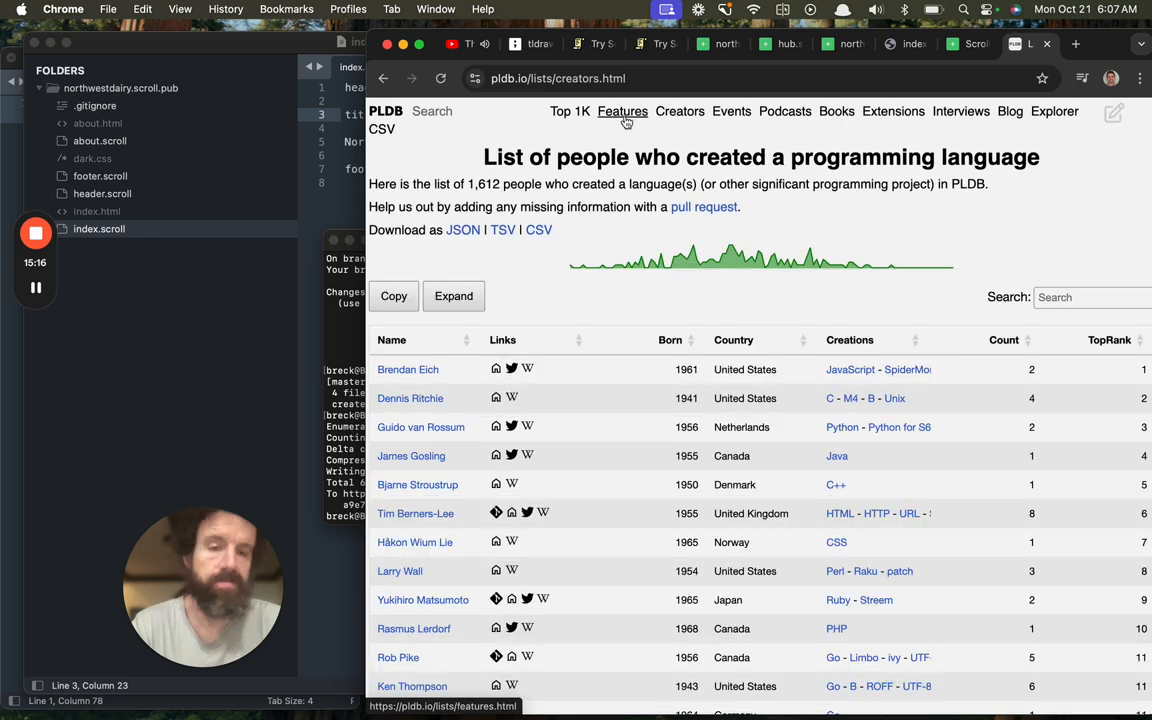
mouse_move(628, 118)
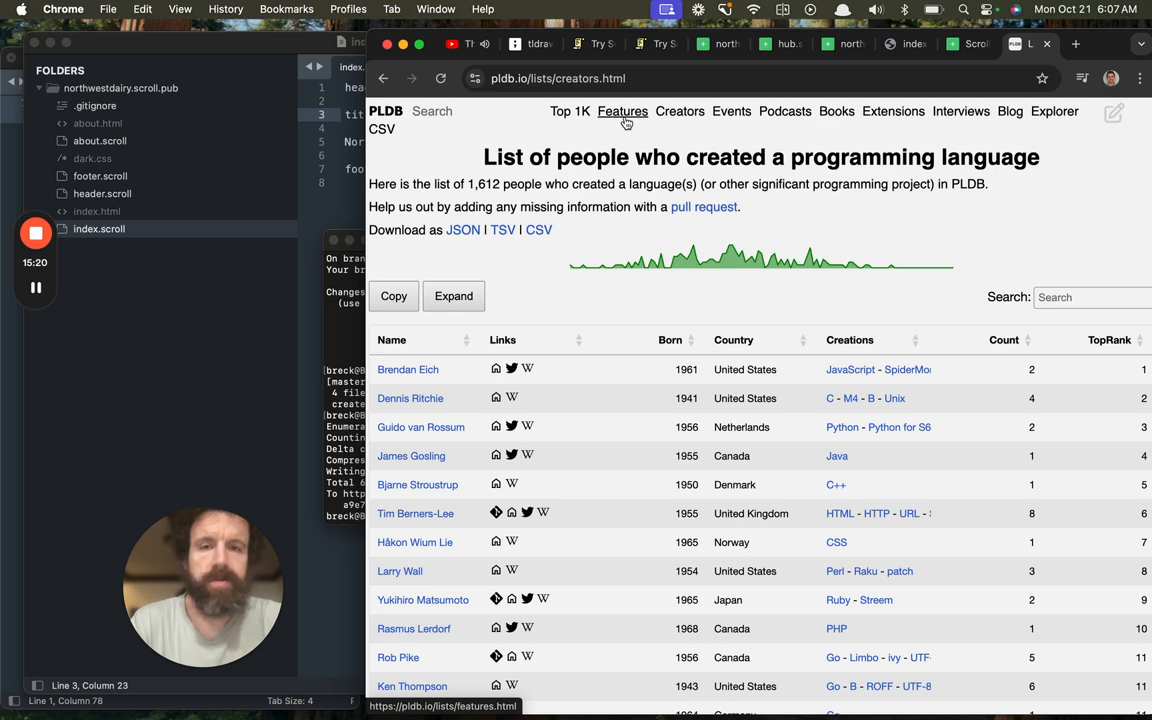
click(570, 112)
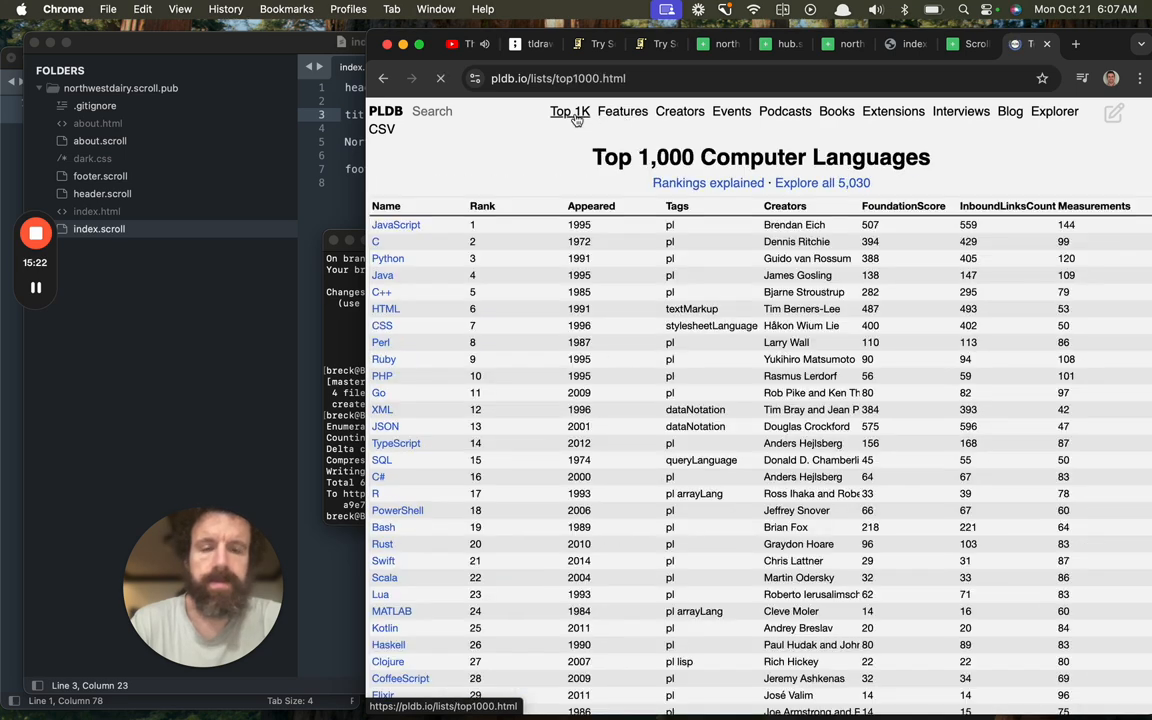
click(396, 224)
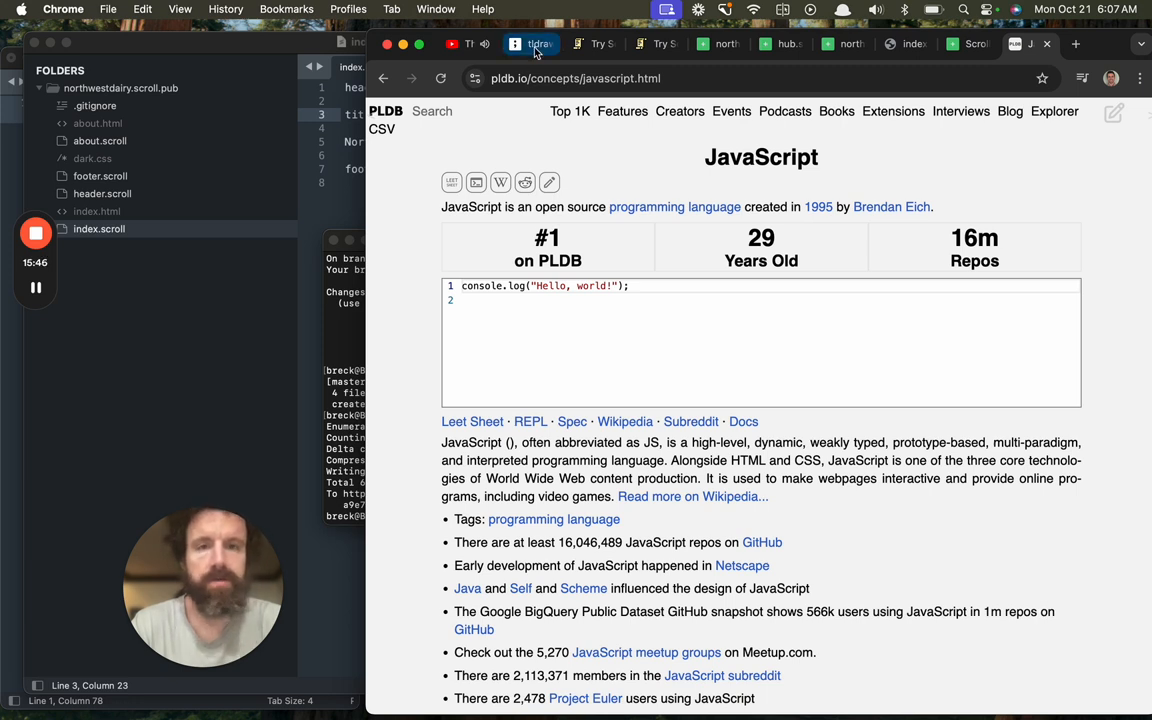
click(530, 44)
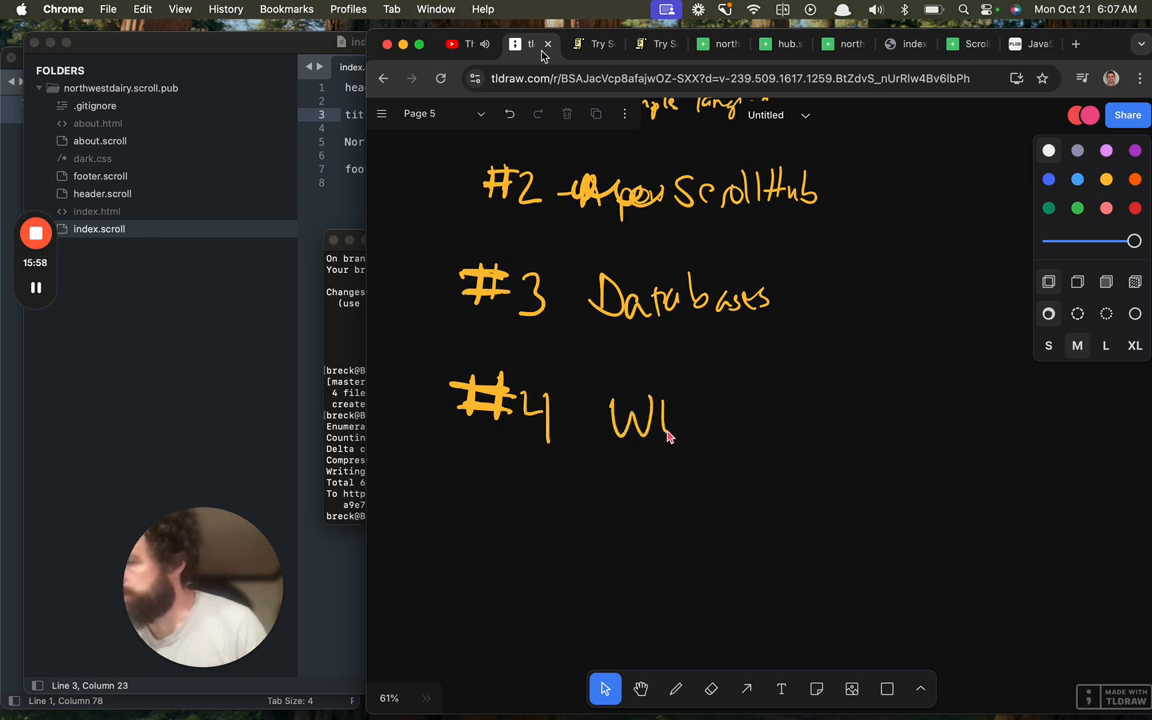
- Handwrite WWS beside #4 and Markdown and Github under a Replaces column on the board
drag(670, 420, 736, 420)
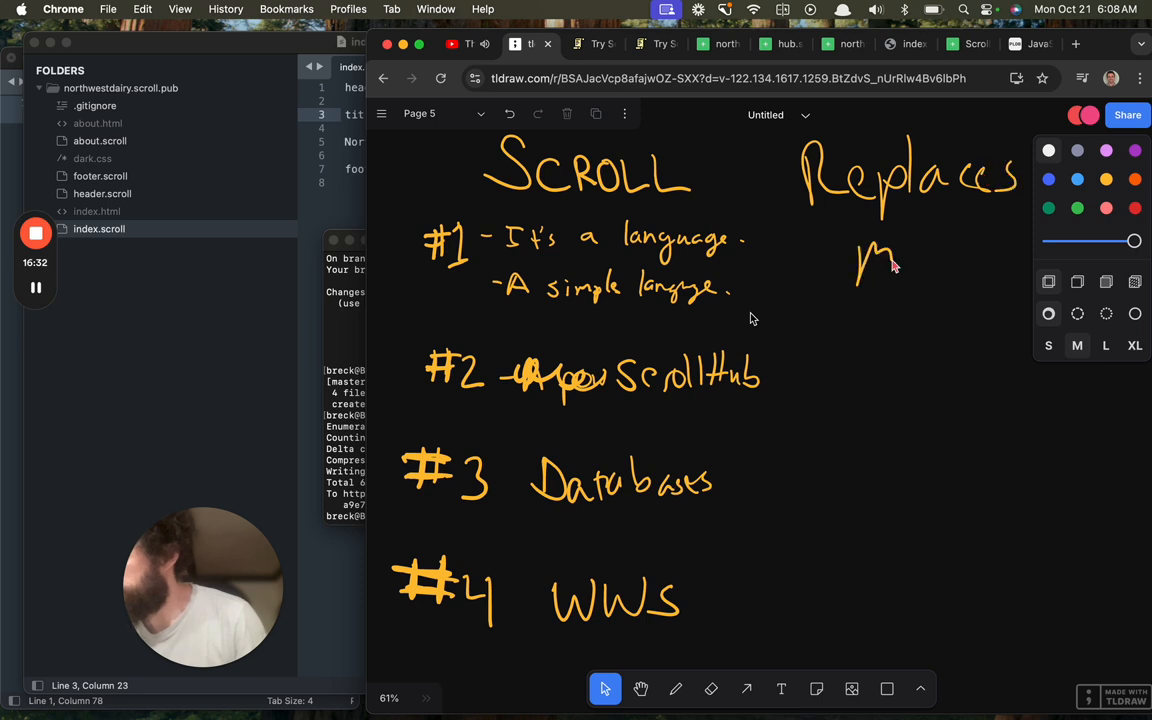
drag(896, 264, 1036, 264)
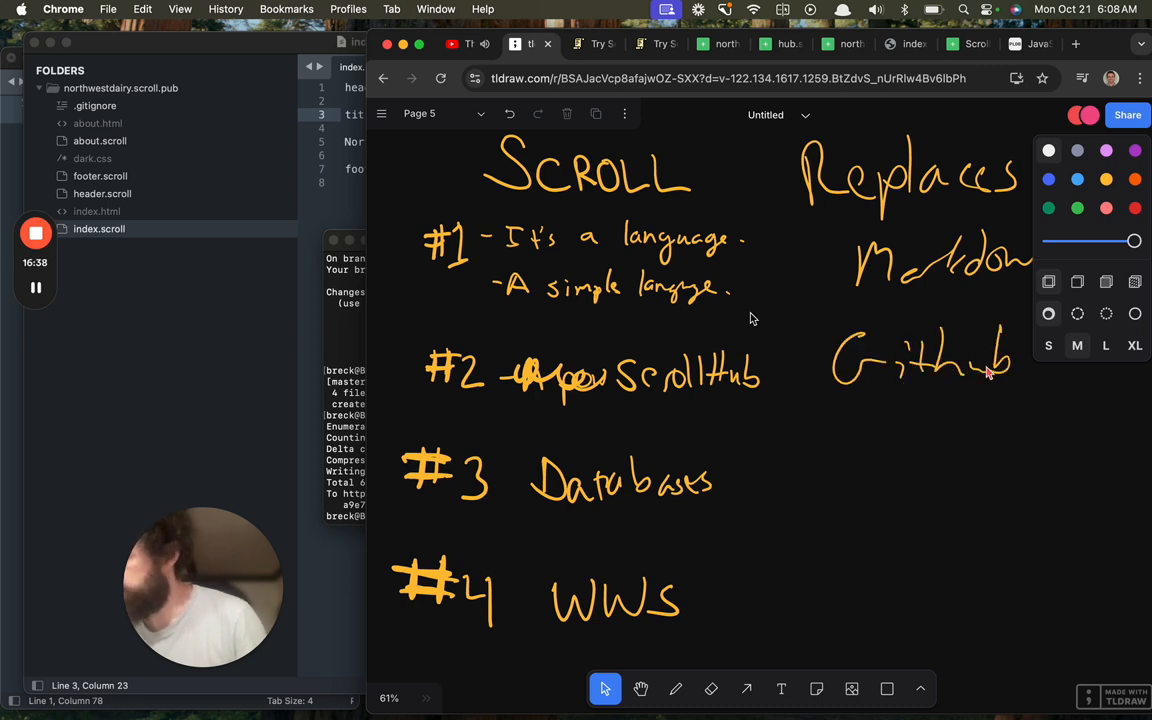
drag(804, 460, 930, 490)
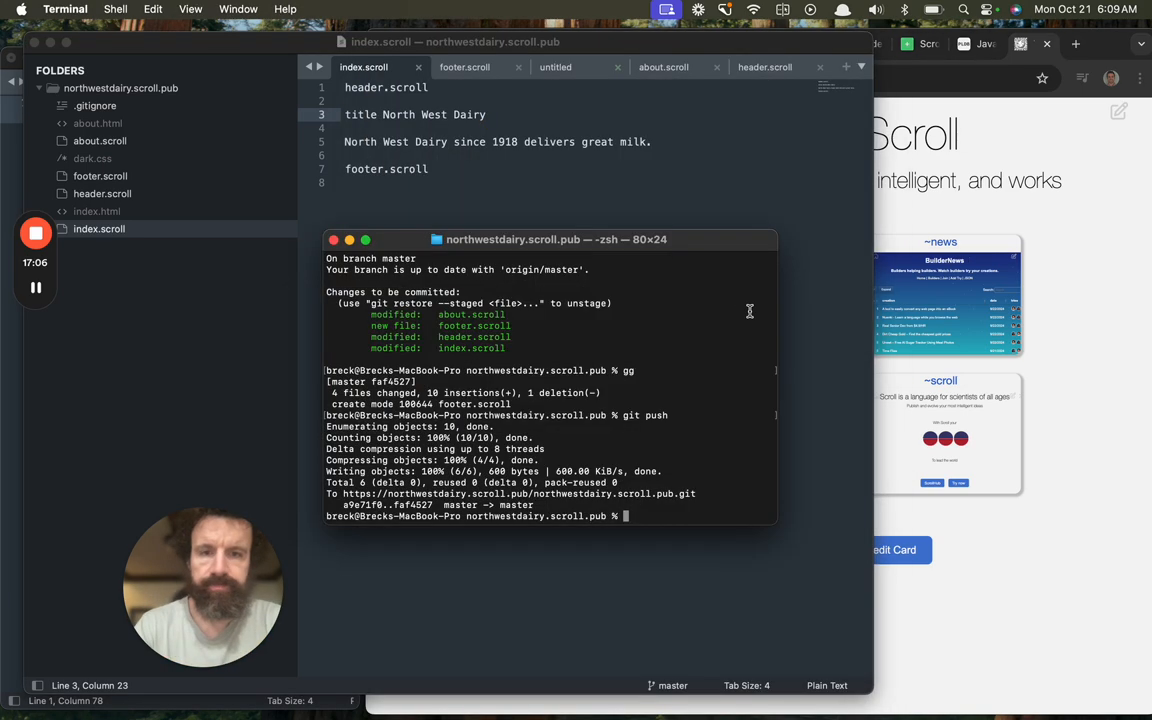
- Run wws in Terminal to show its version, root folders and available commands
text(wws)
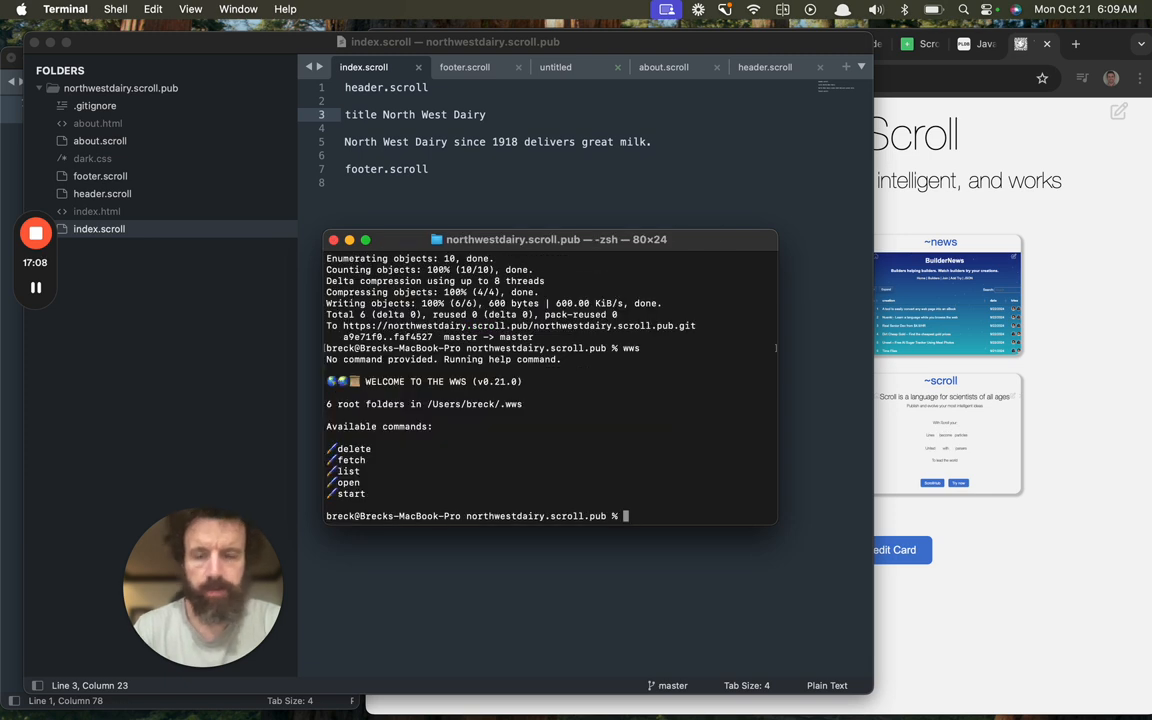
text(wws)
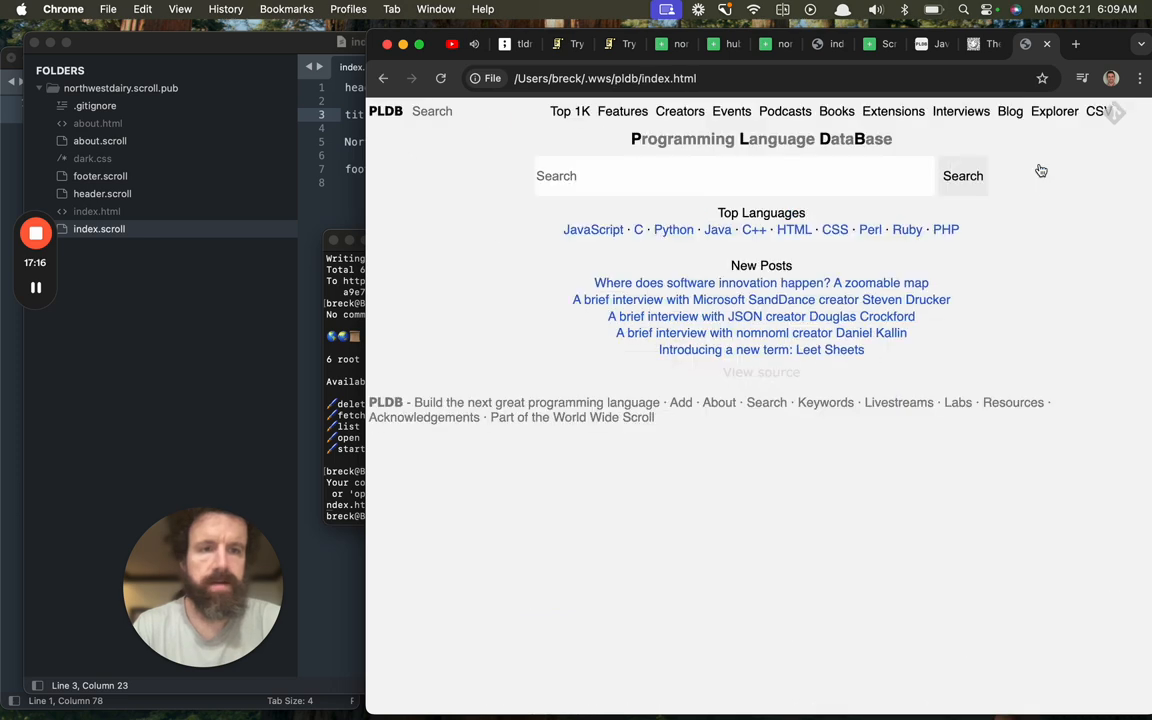
- Browse the local PLDB's Ruby, Events, Interviews and JavaScript pages, then show the ~/.wws folder index
click(906, 228)
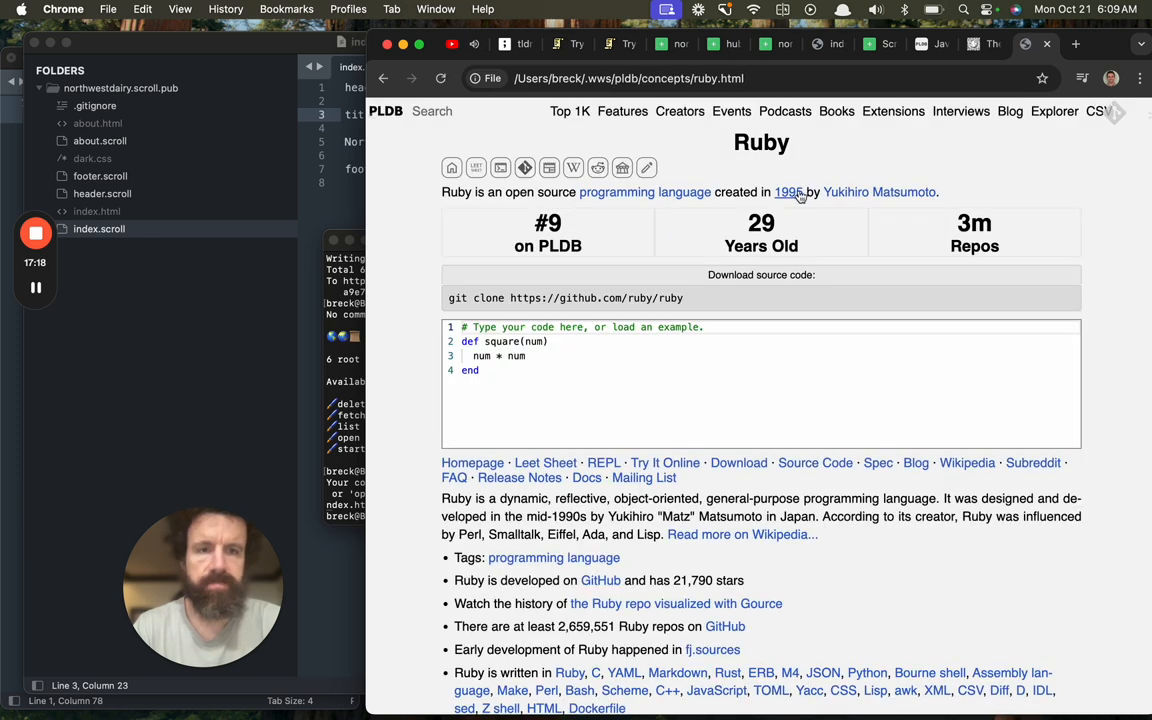
click(732, 112)
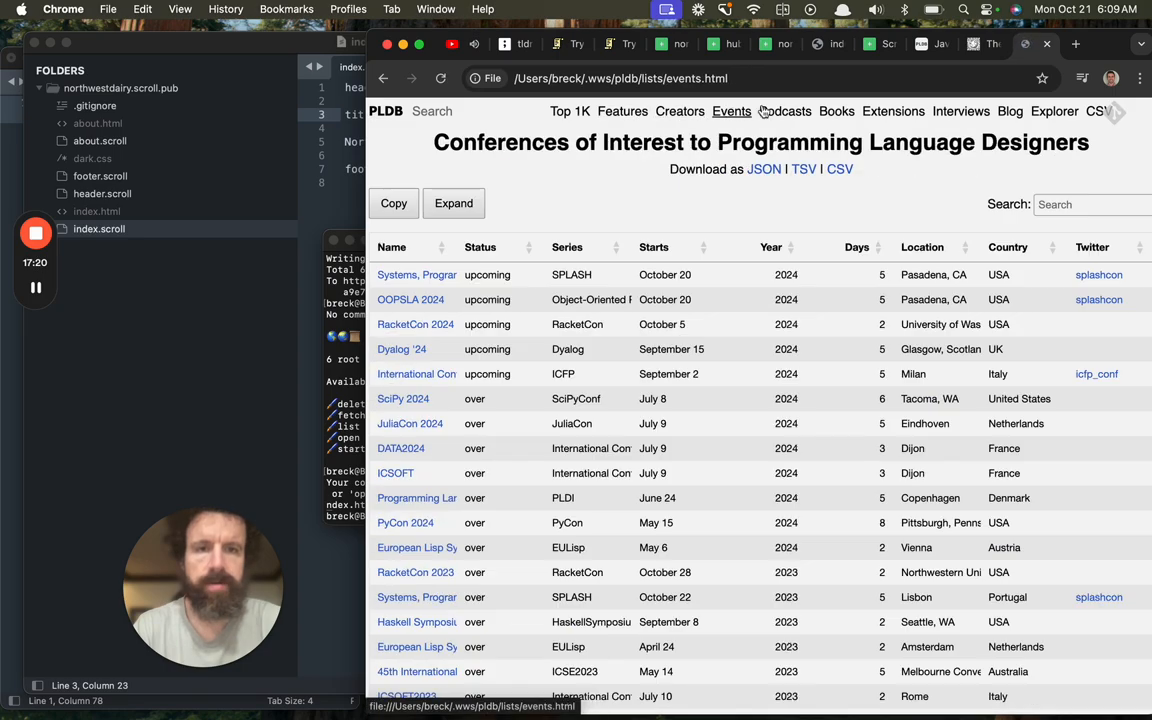
click(960, 112)
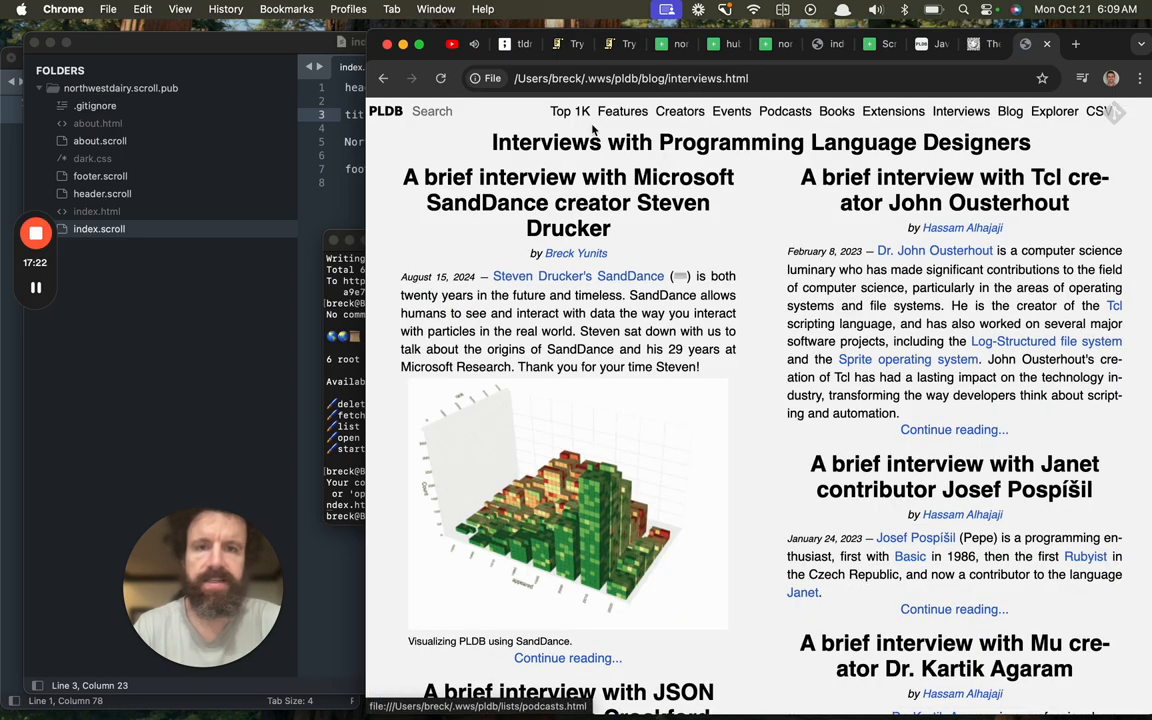
click(568, 202)
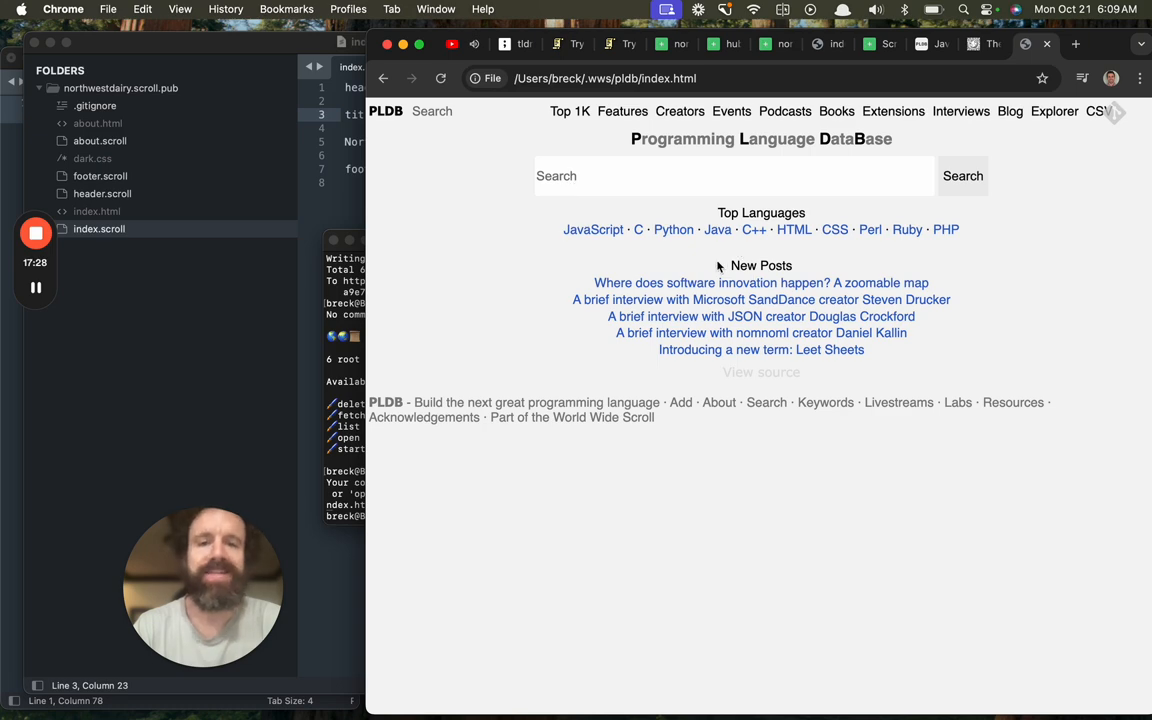
click(592, 228)
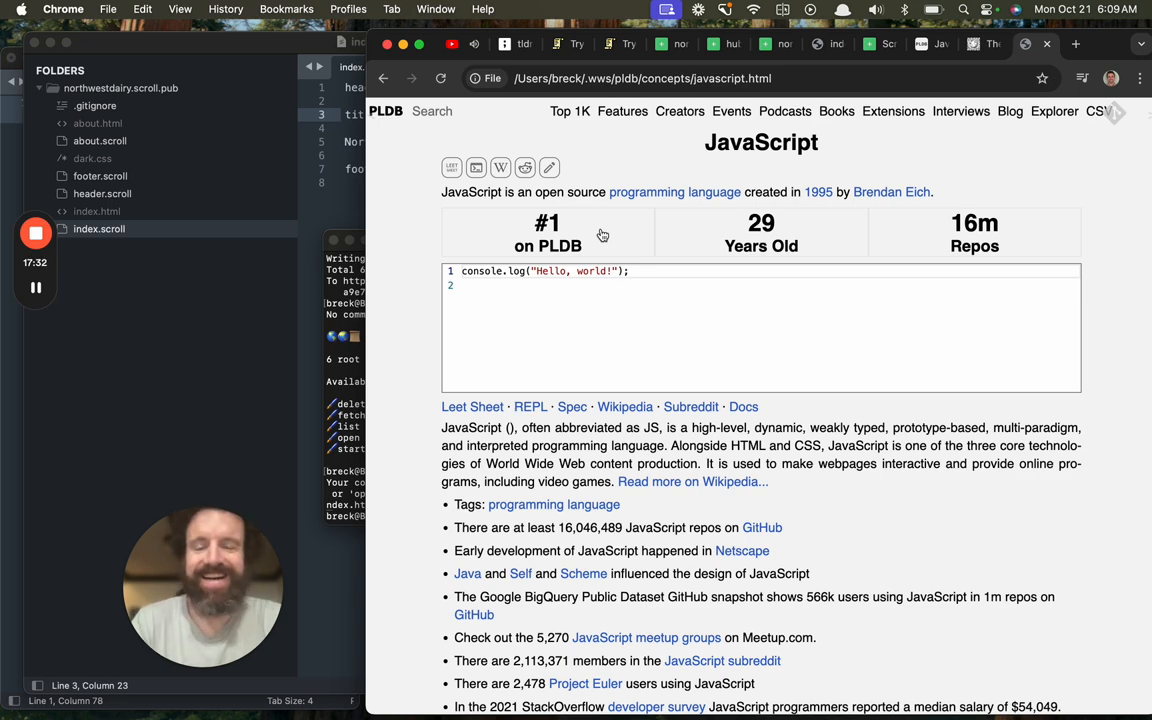
click(680, 112)
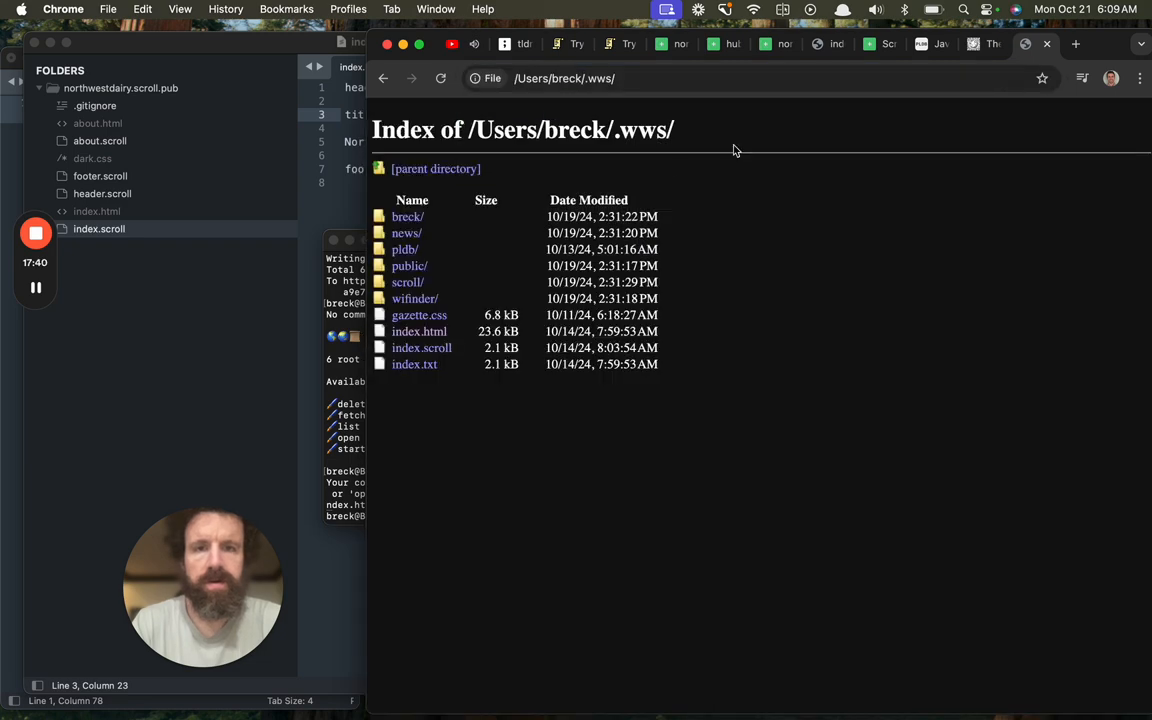
- Read through the local ~/.wws index.html feed of breck, scroll and pldb posts, then return to Try Scroll
click(420, 332)
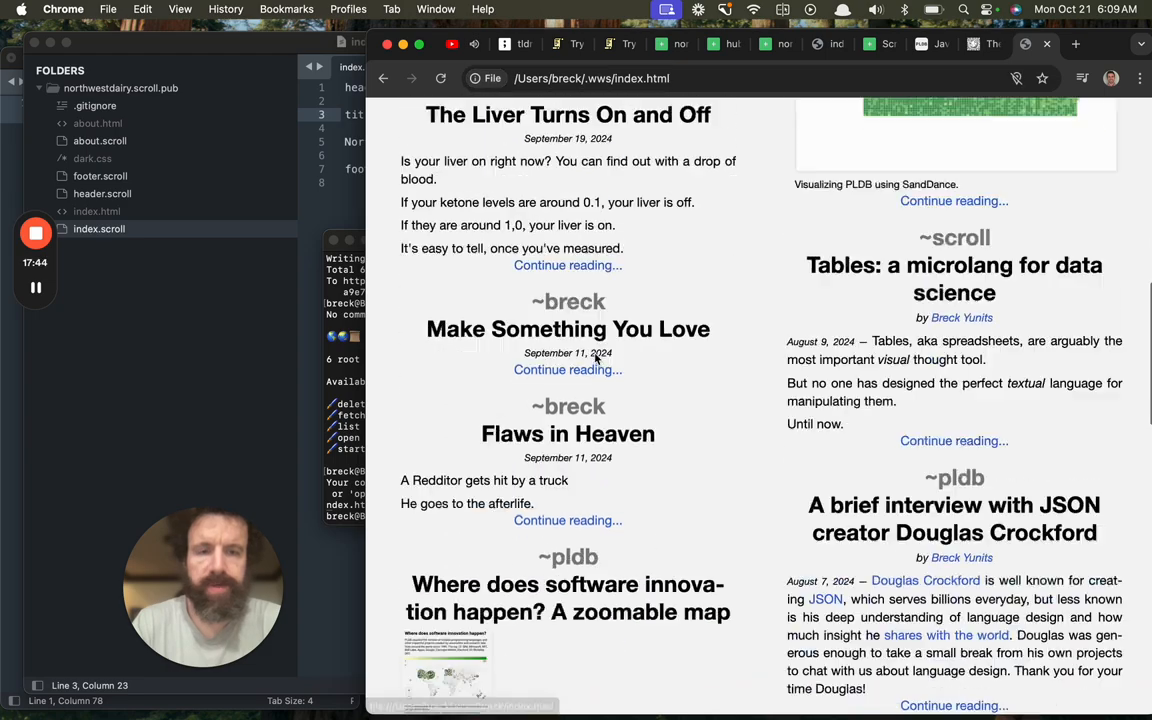
scroll(down, 3)
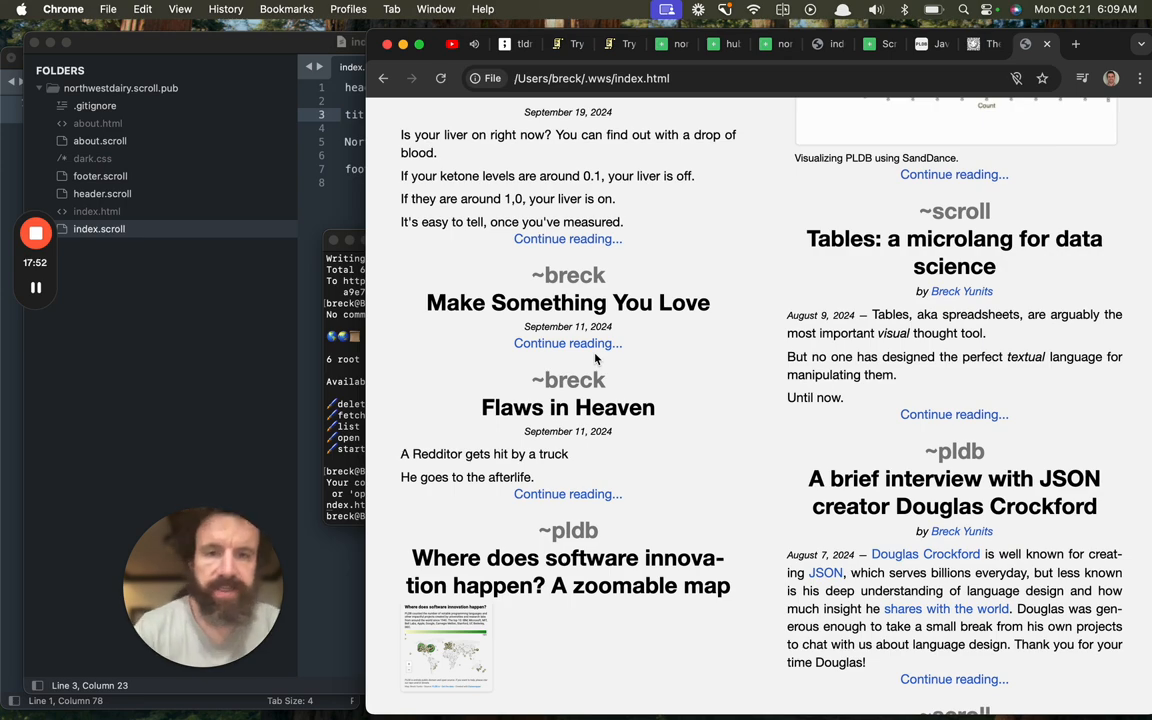
scroll(down, 3)
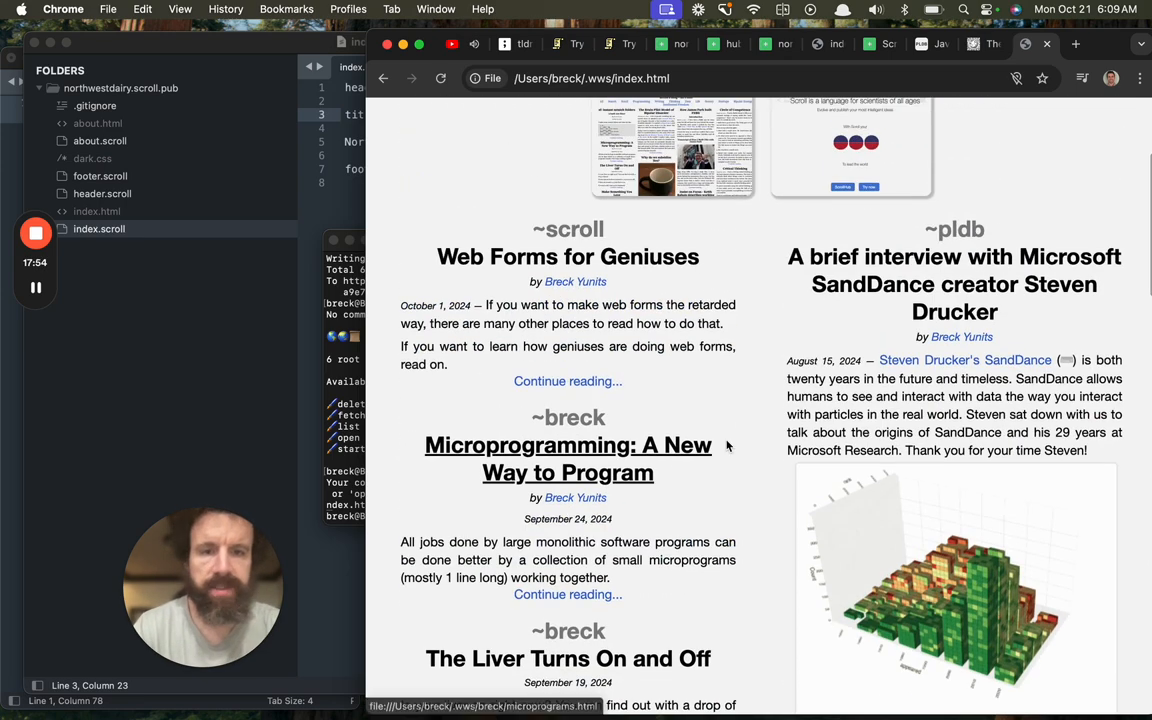
scroll(down, 3)
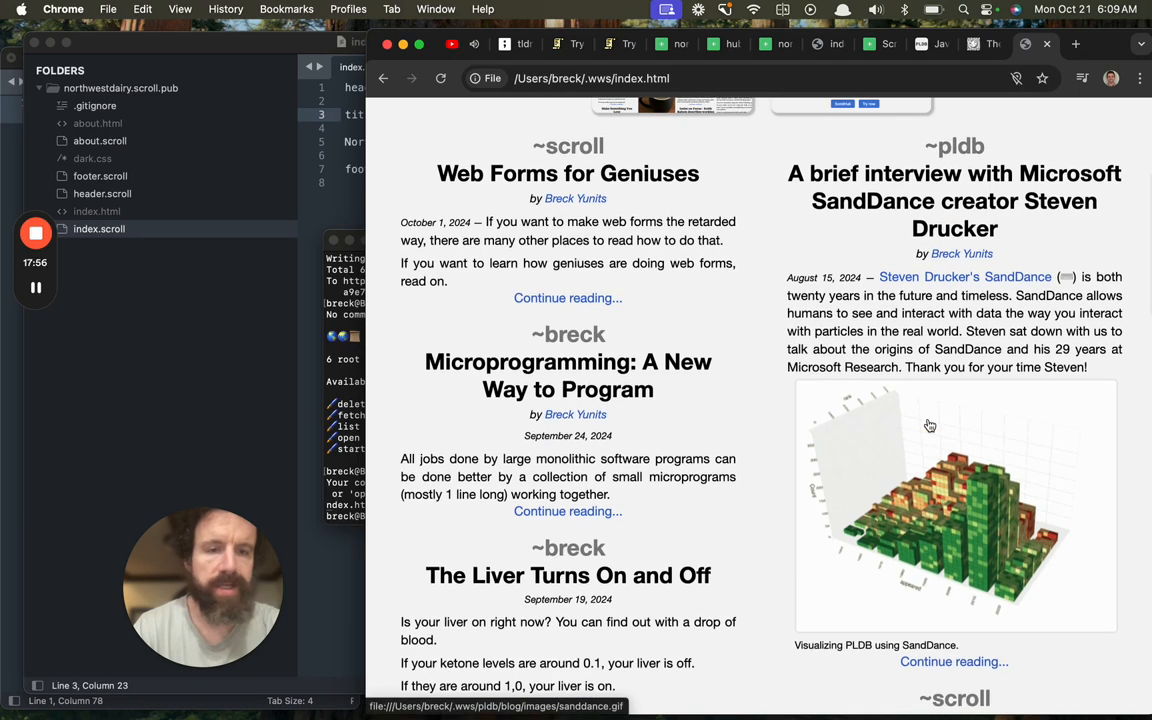
scroll(down, 3)
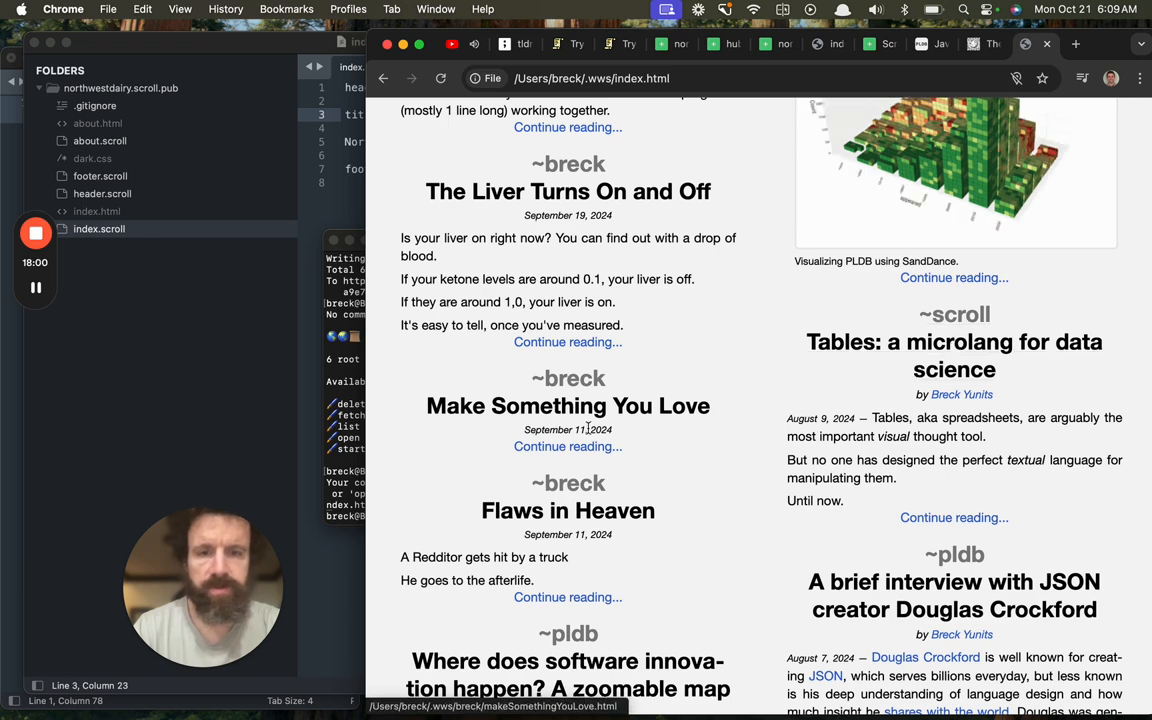
scroll(down, 3)
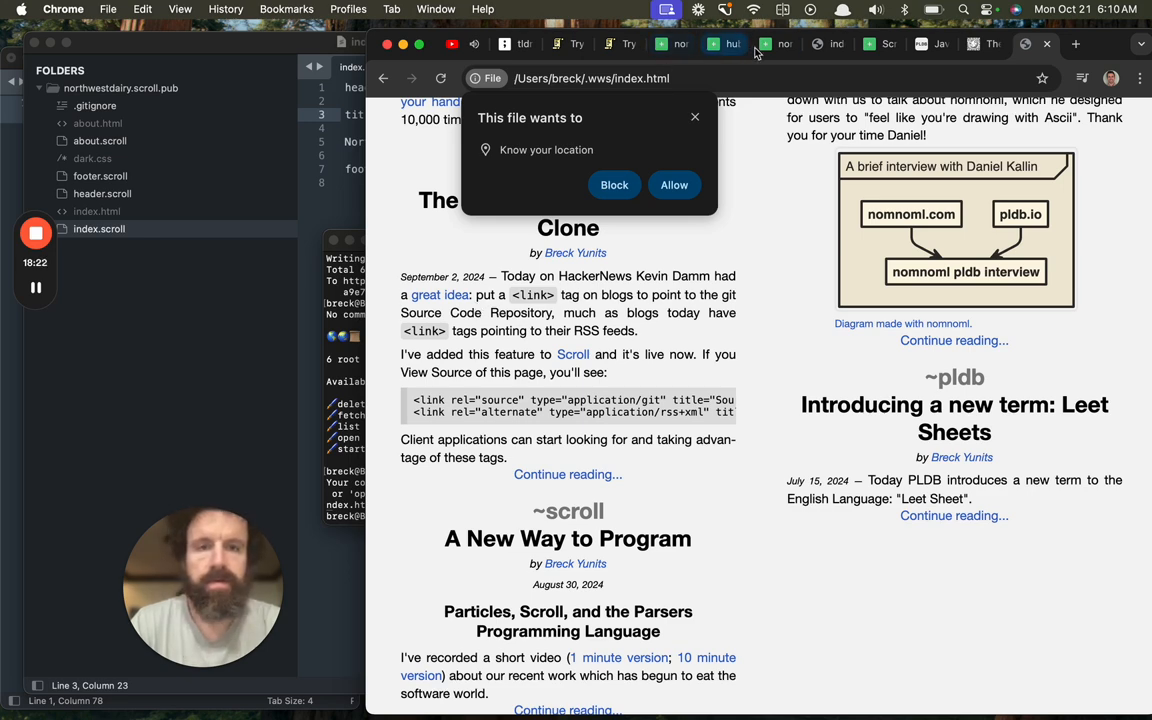
click(610, 44)
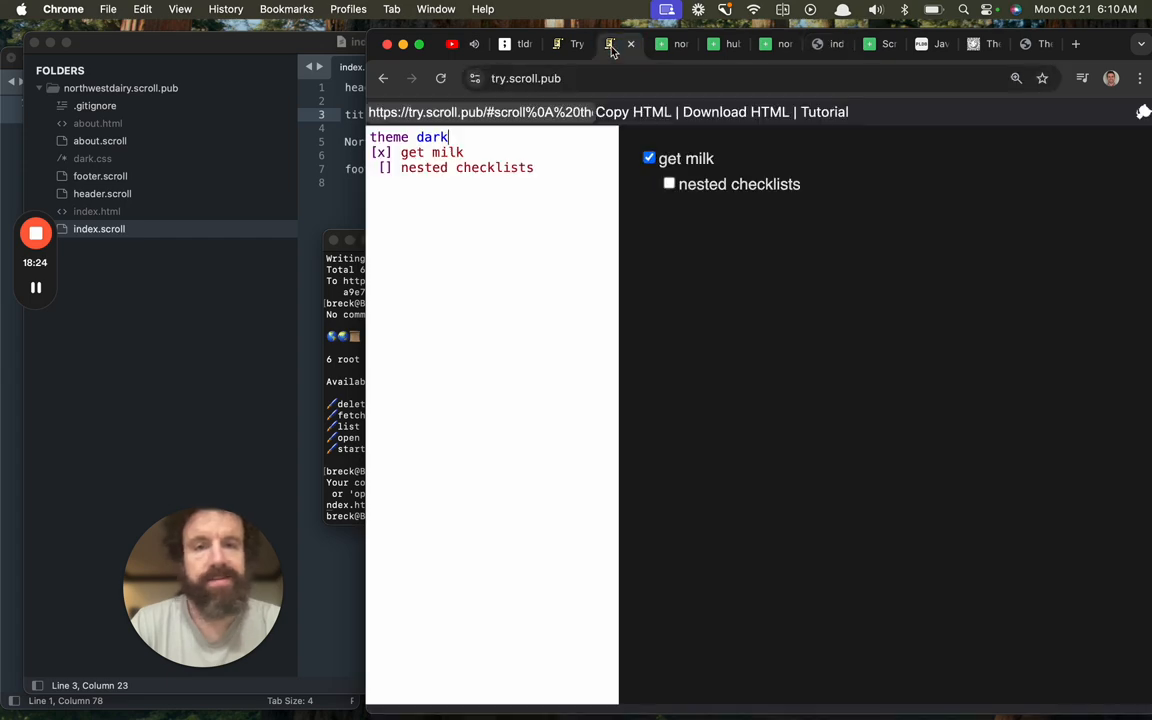
- Switch from the Try Scroll checklist demo back to the tldraw summary board
click(616, 44)
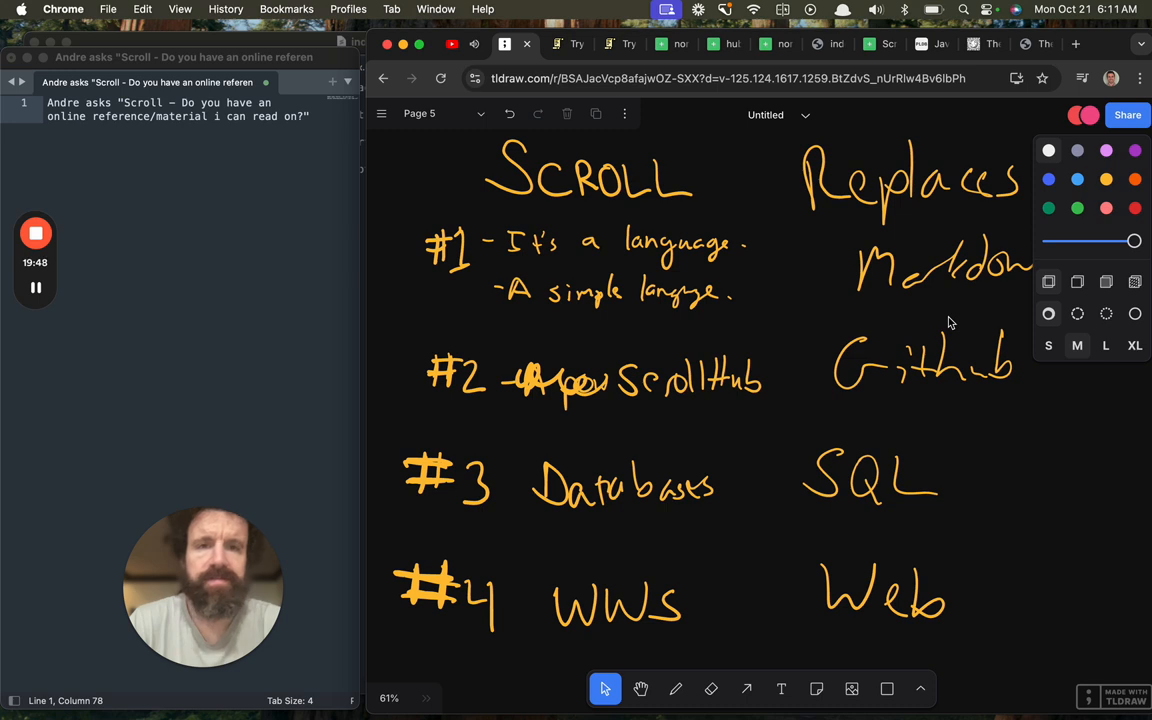
mouse_move(210, 246)
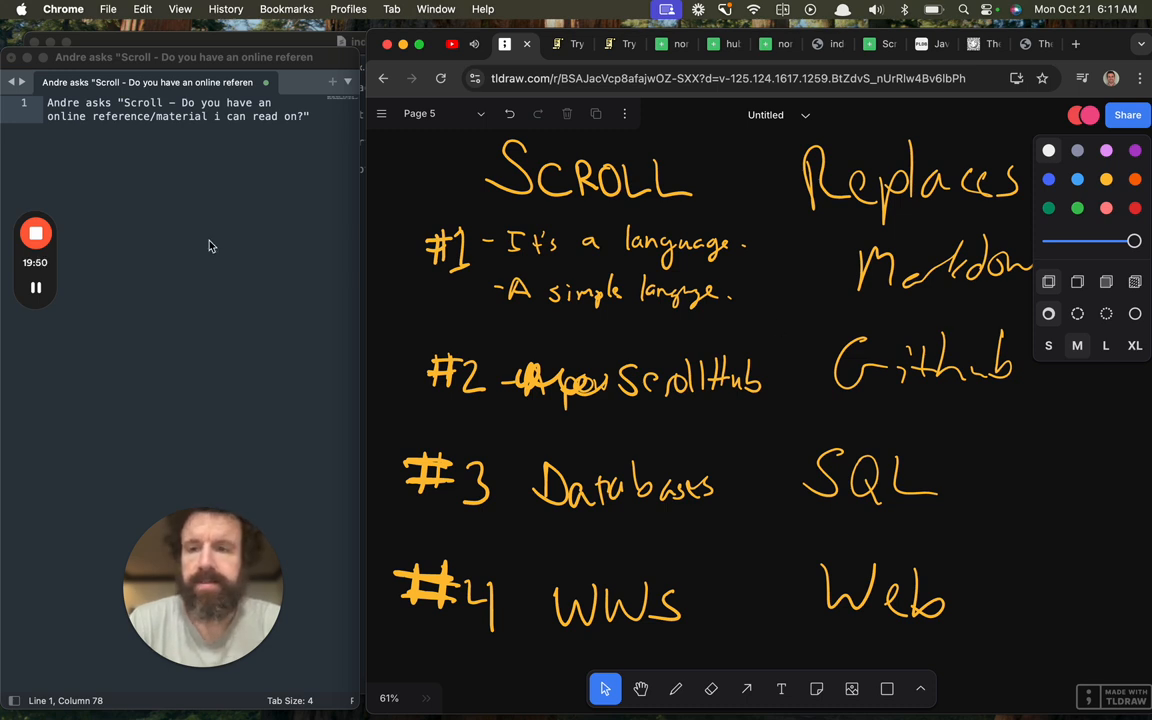